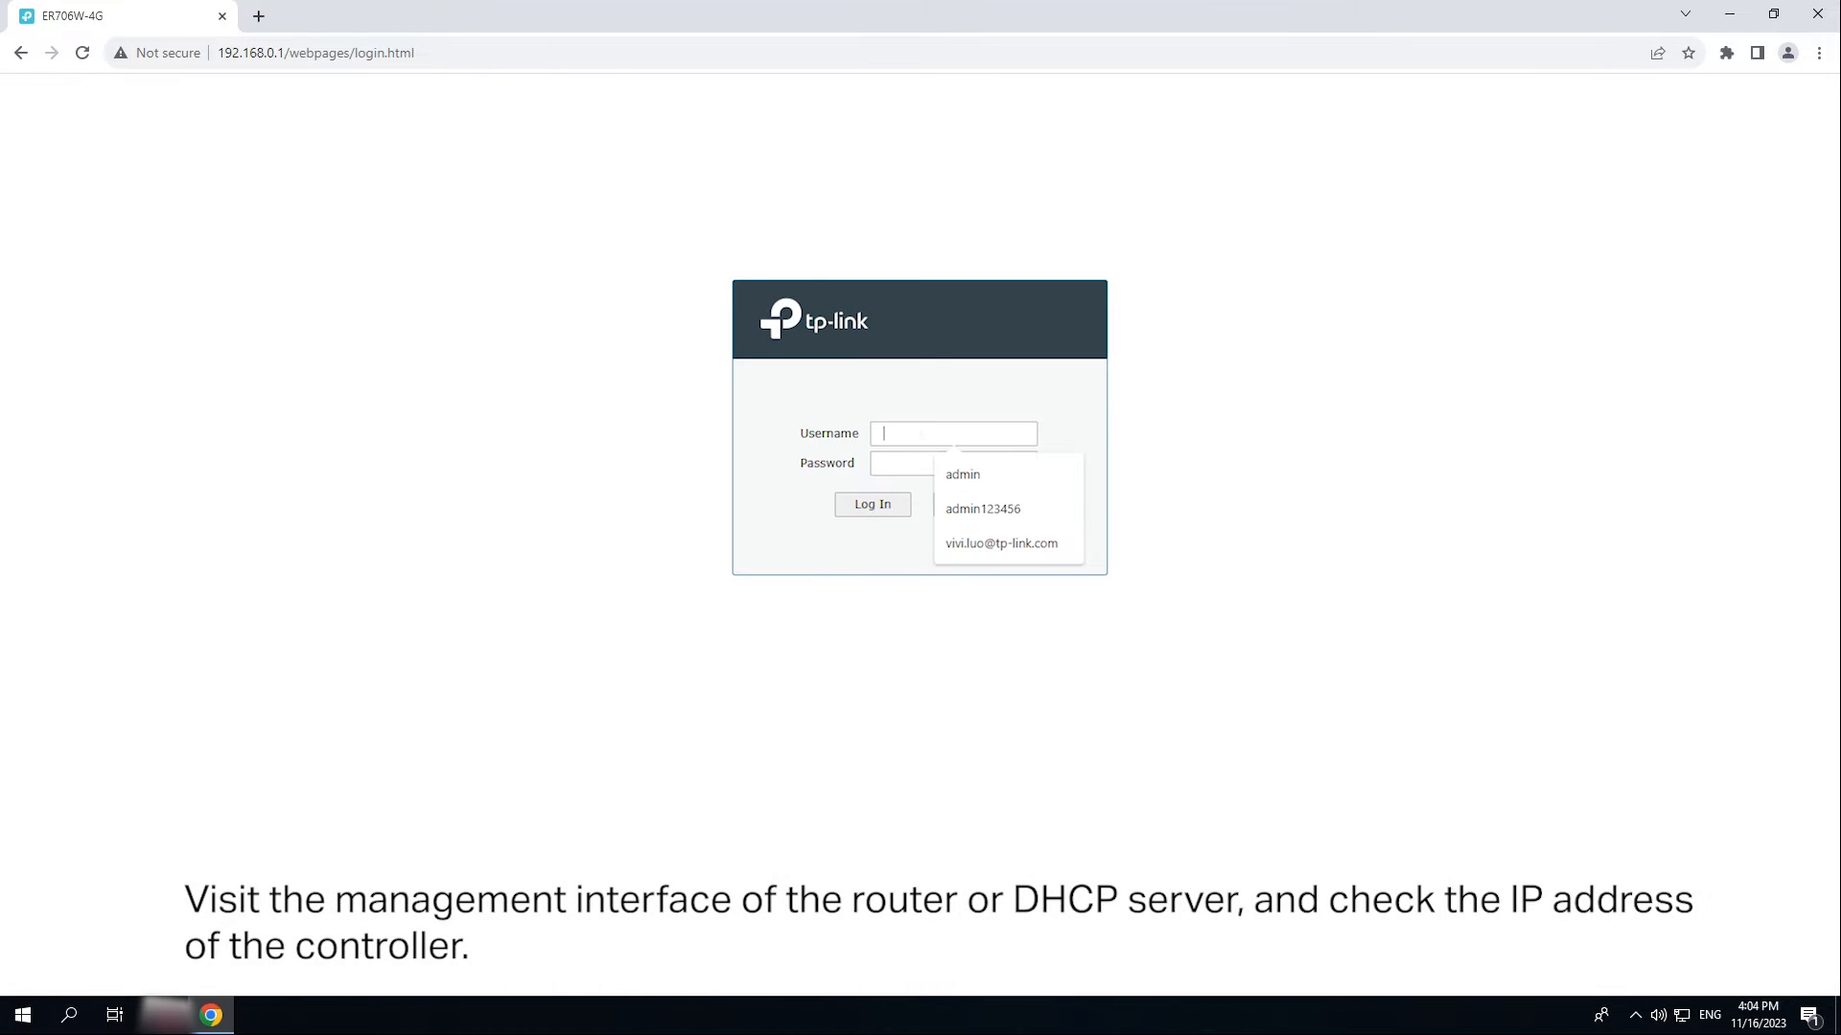
Step: Sign in as admin and open LAN's DHCP Client List to find the controller at 192.168.0.100
click(962, 475)
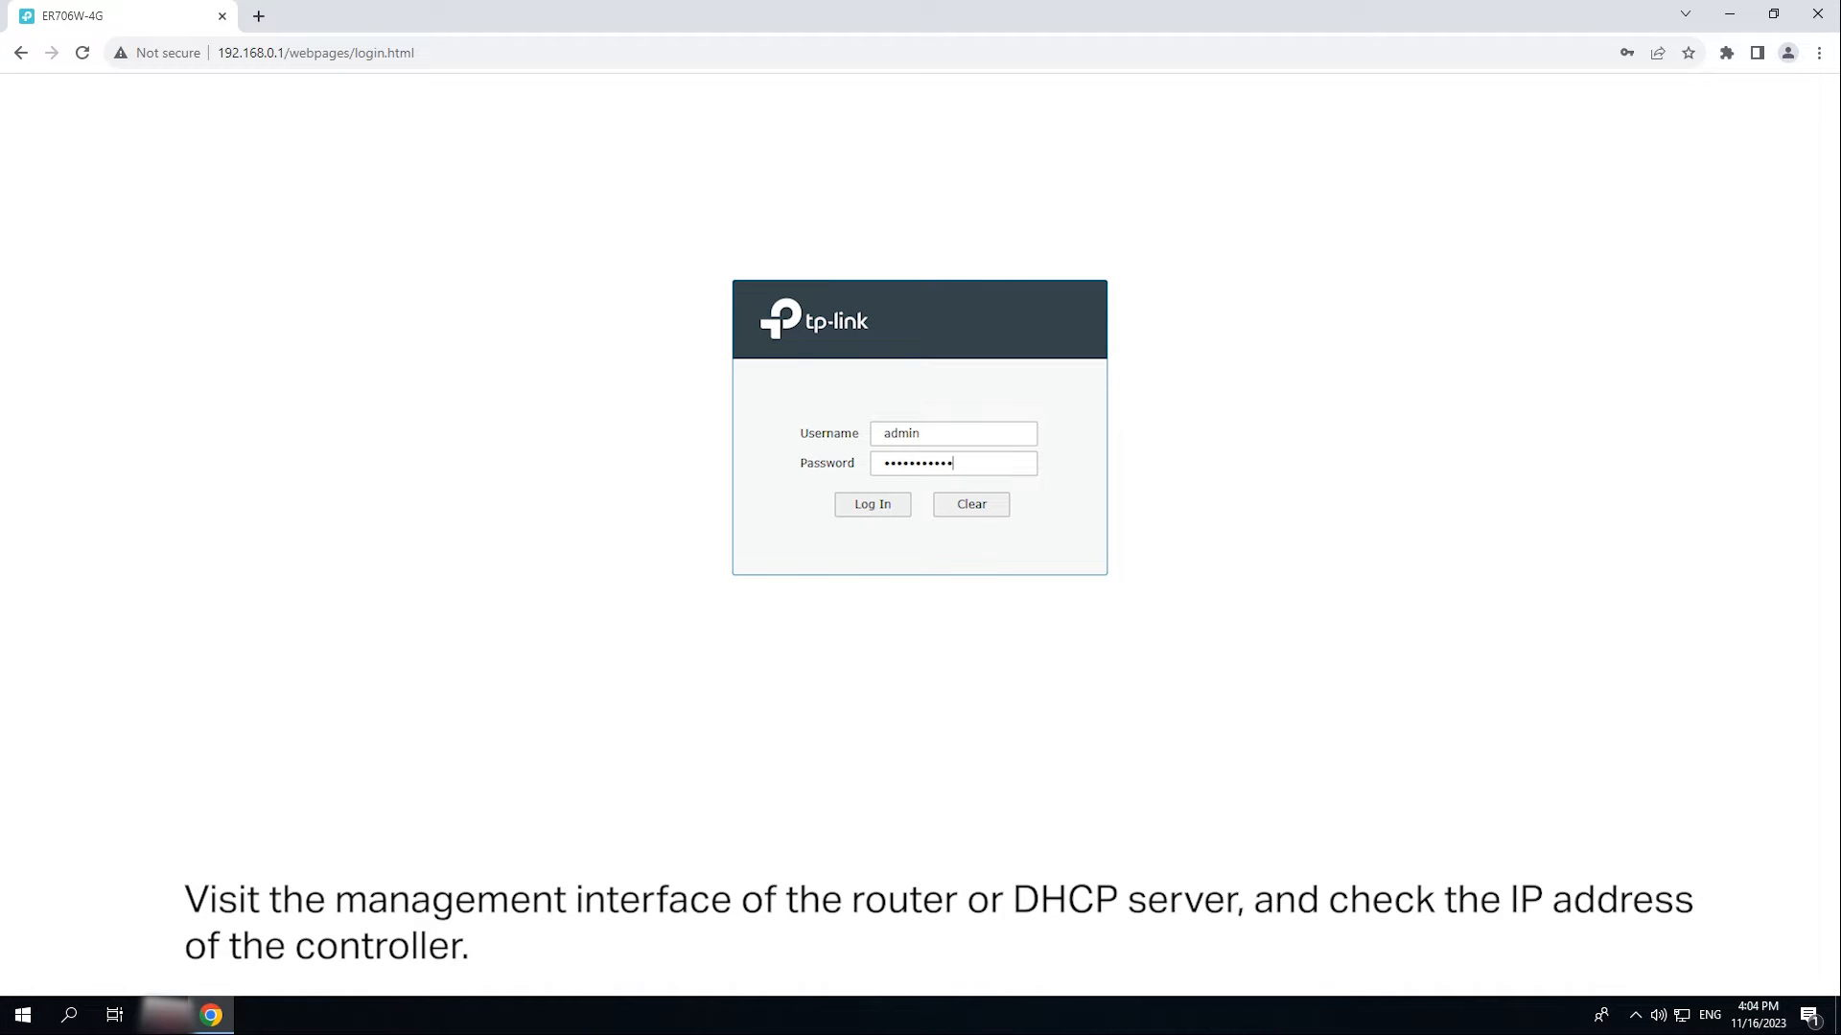
click(871, 503)
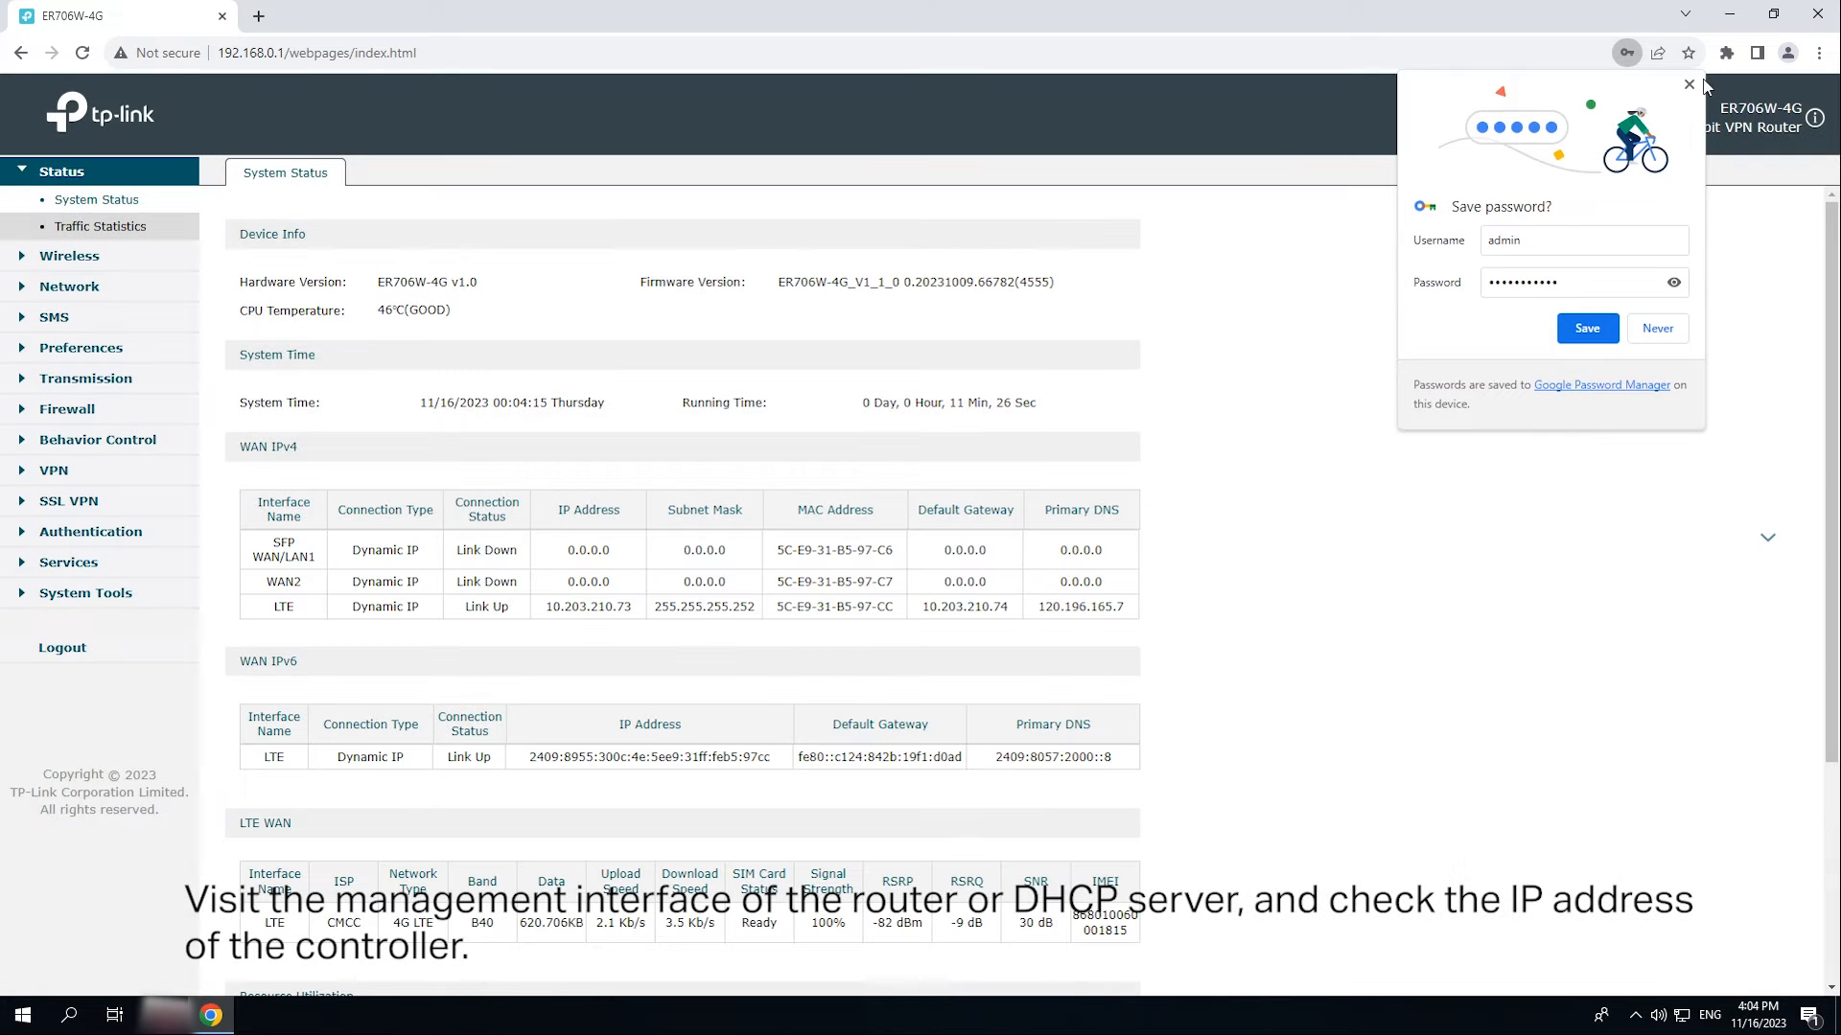
click(1688, 85)
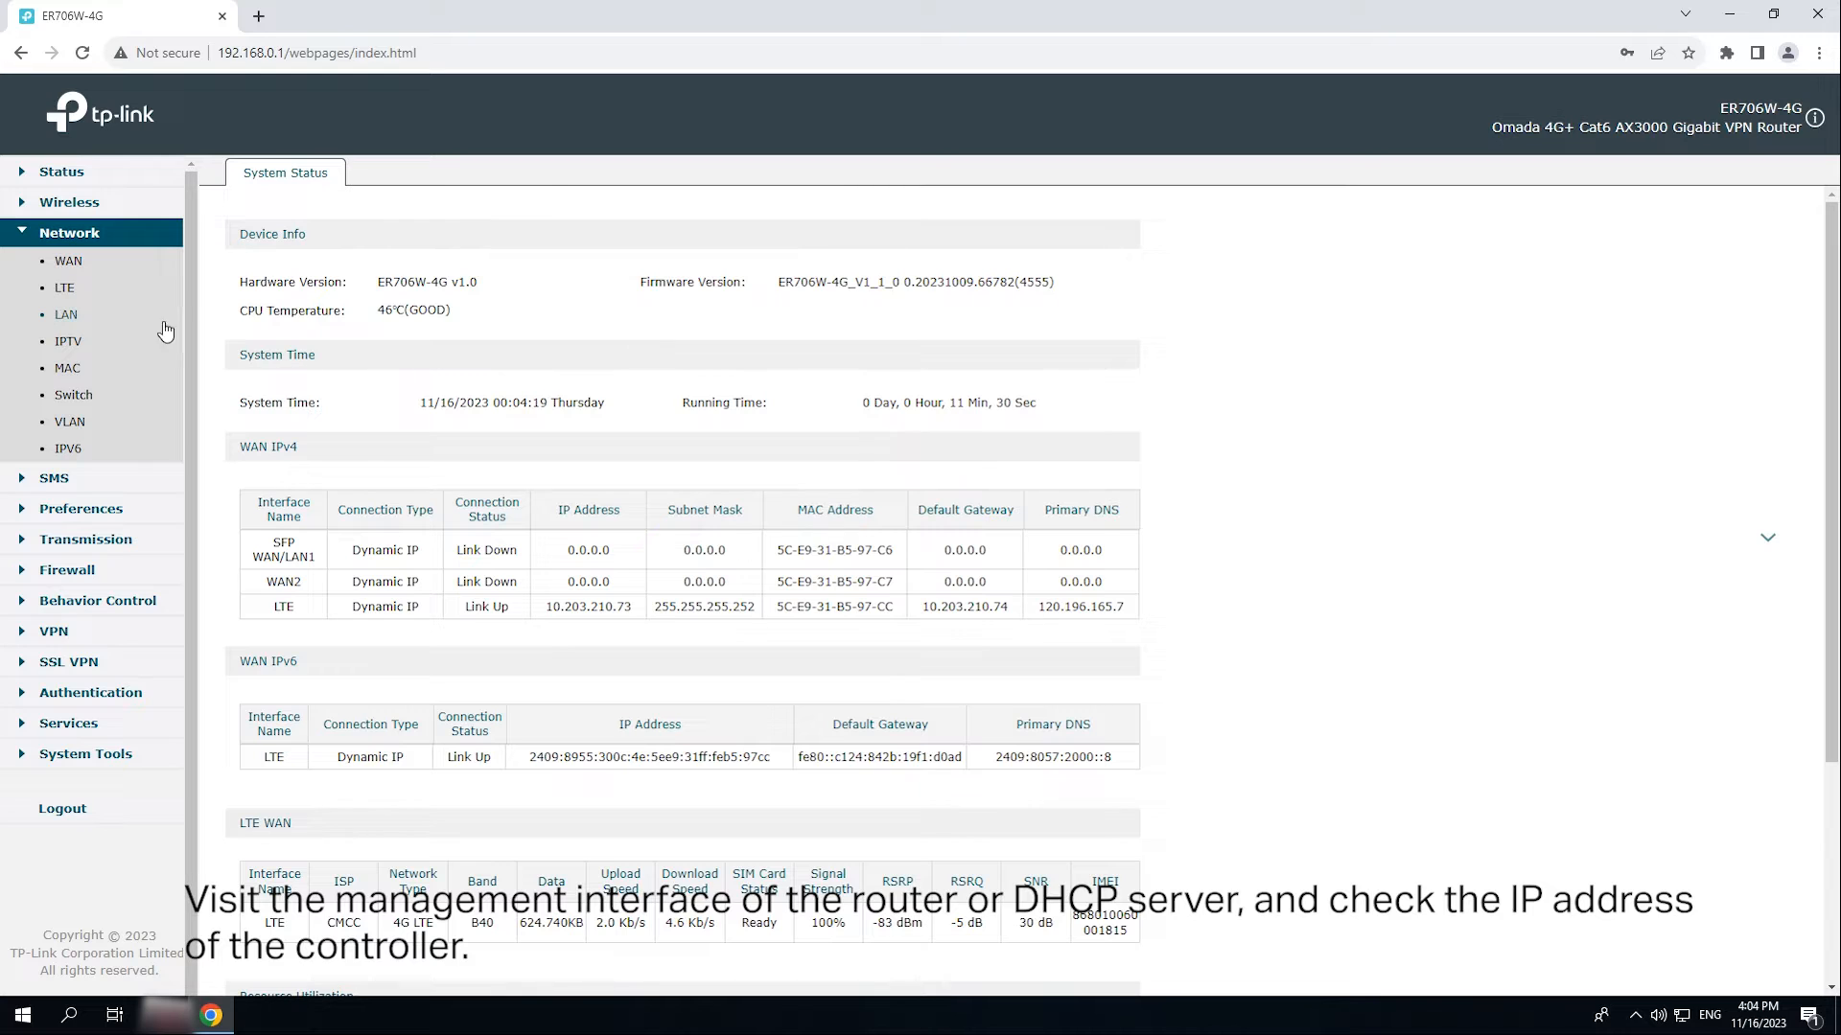
click(66, 313)
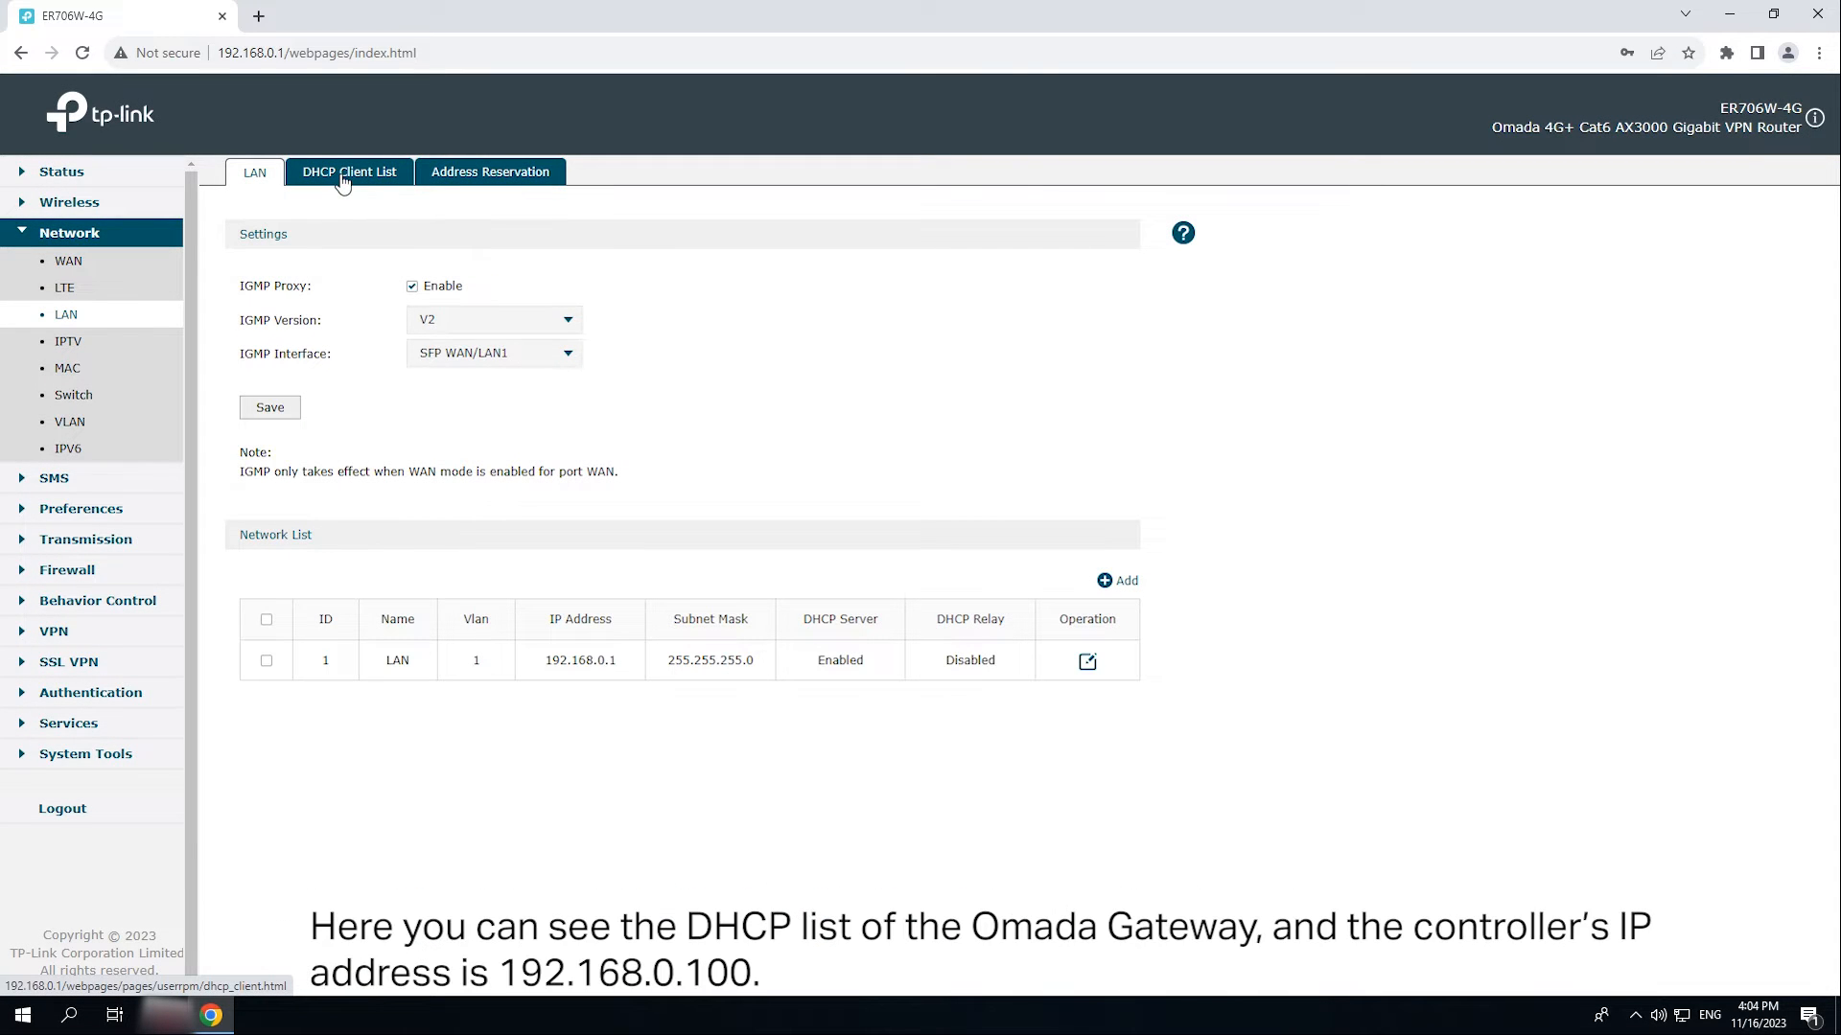
click(347, 171)
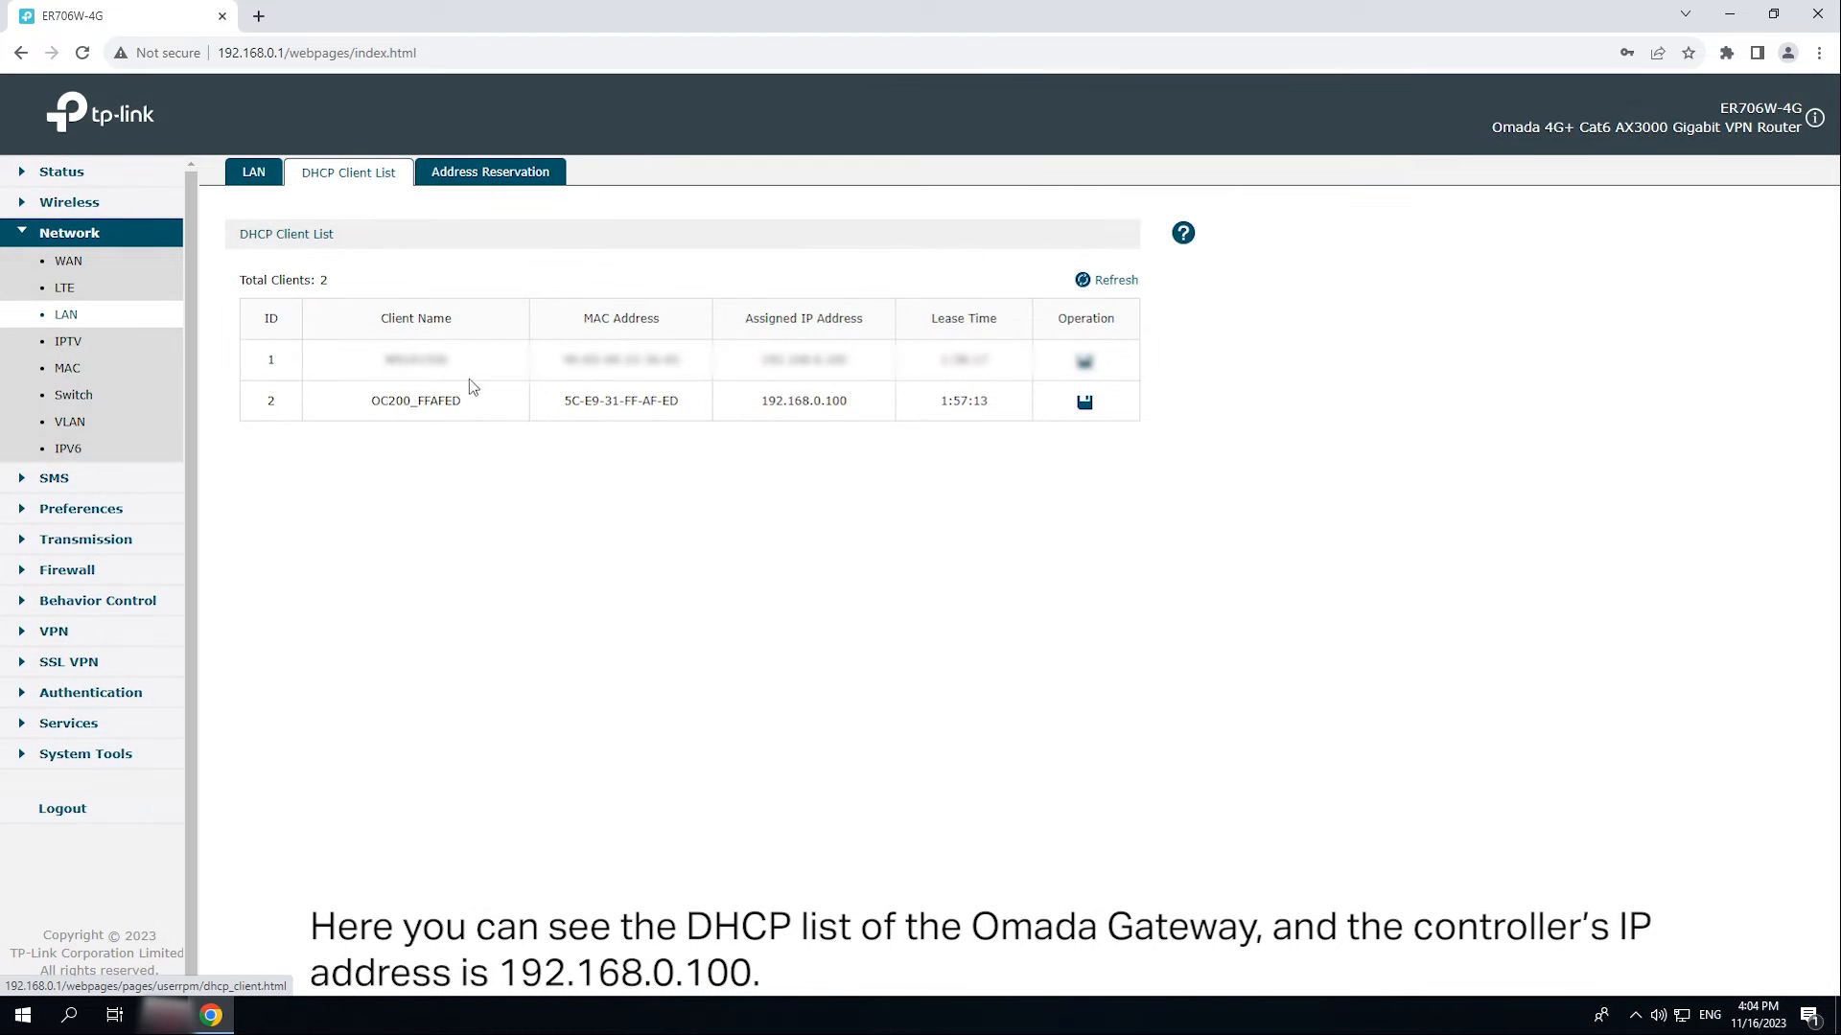
mouse_move(774, 409)
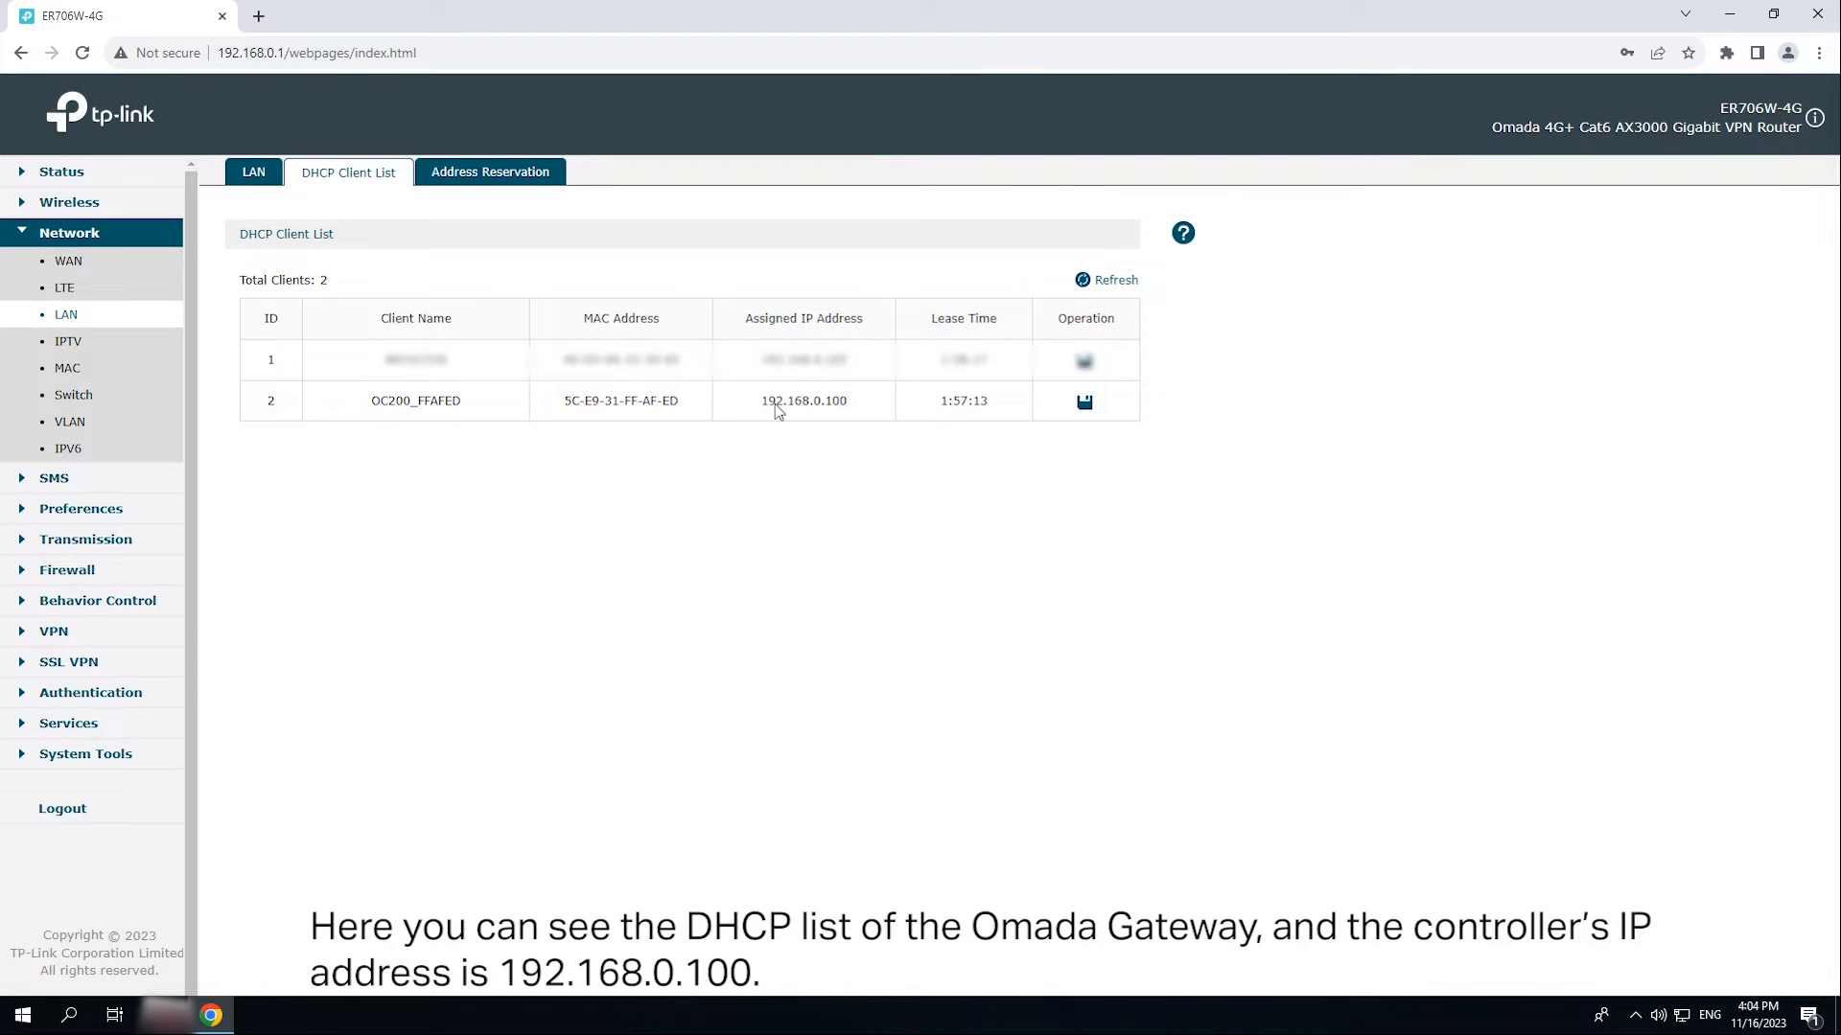
mouse_move(867, 417)
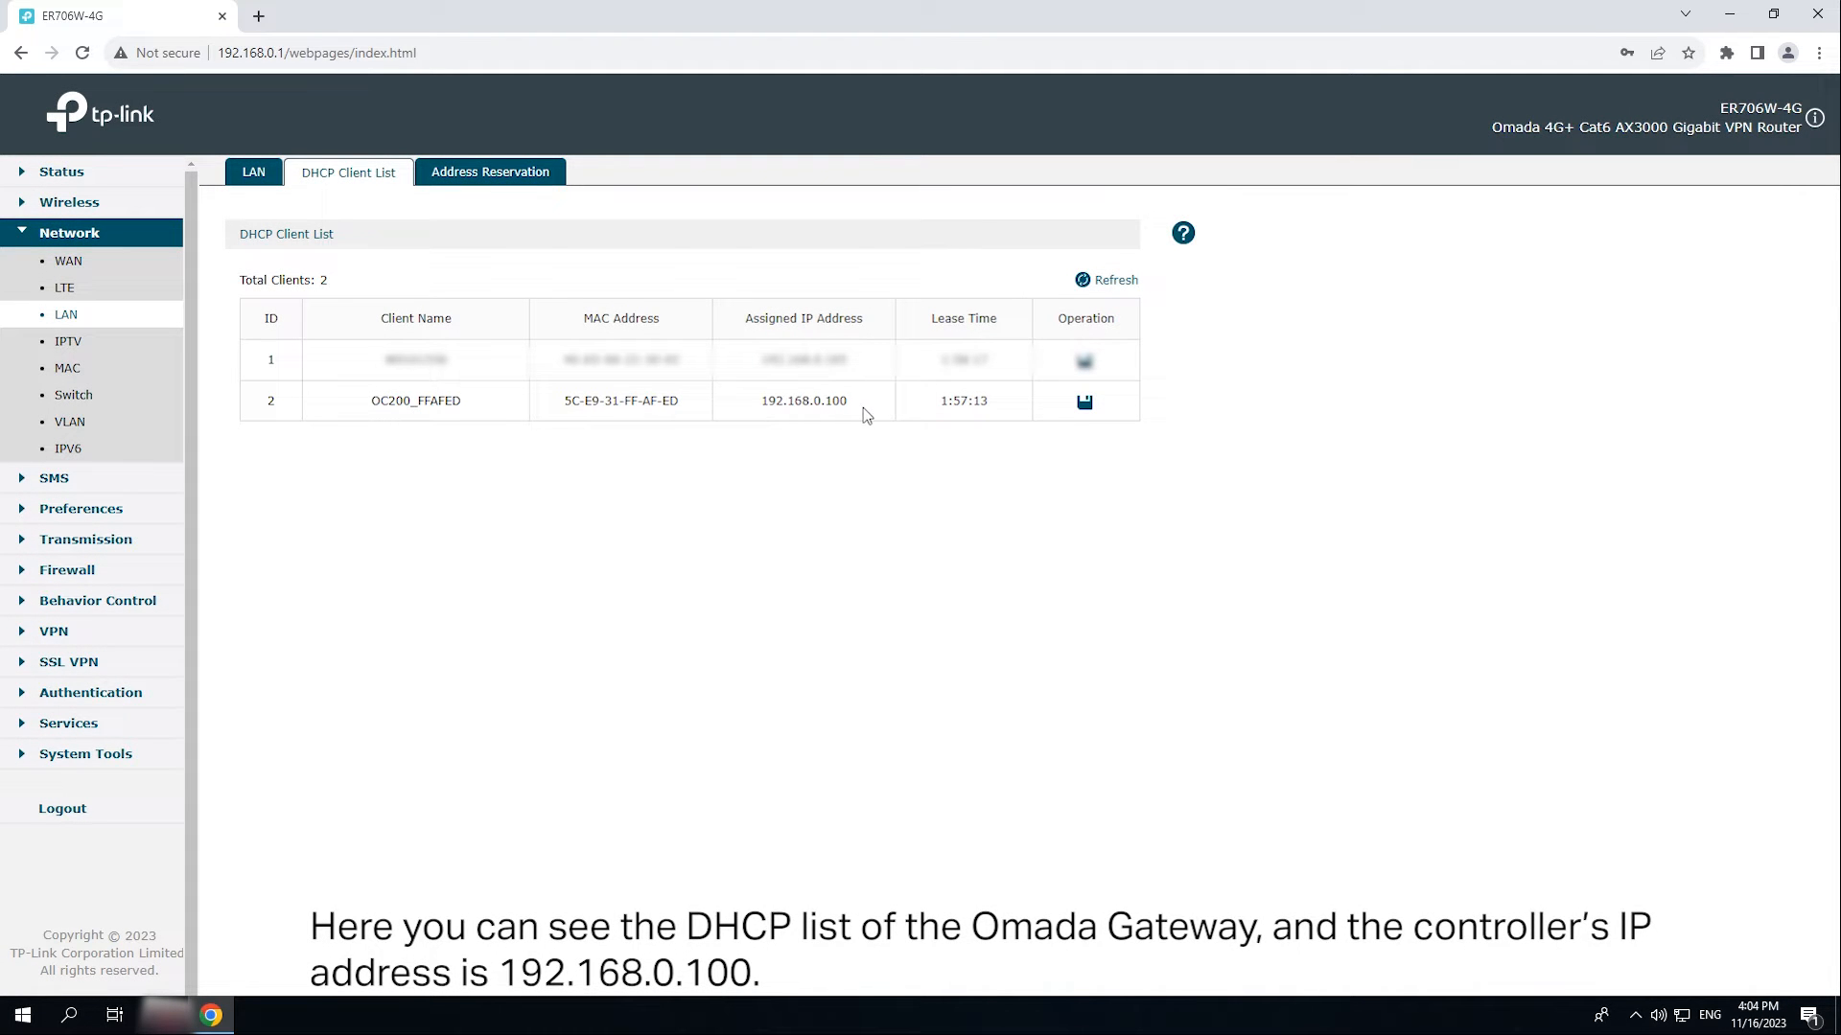
mouse_move(775, 410)
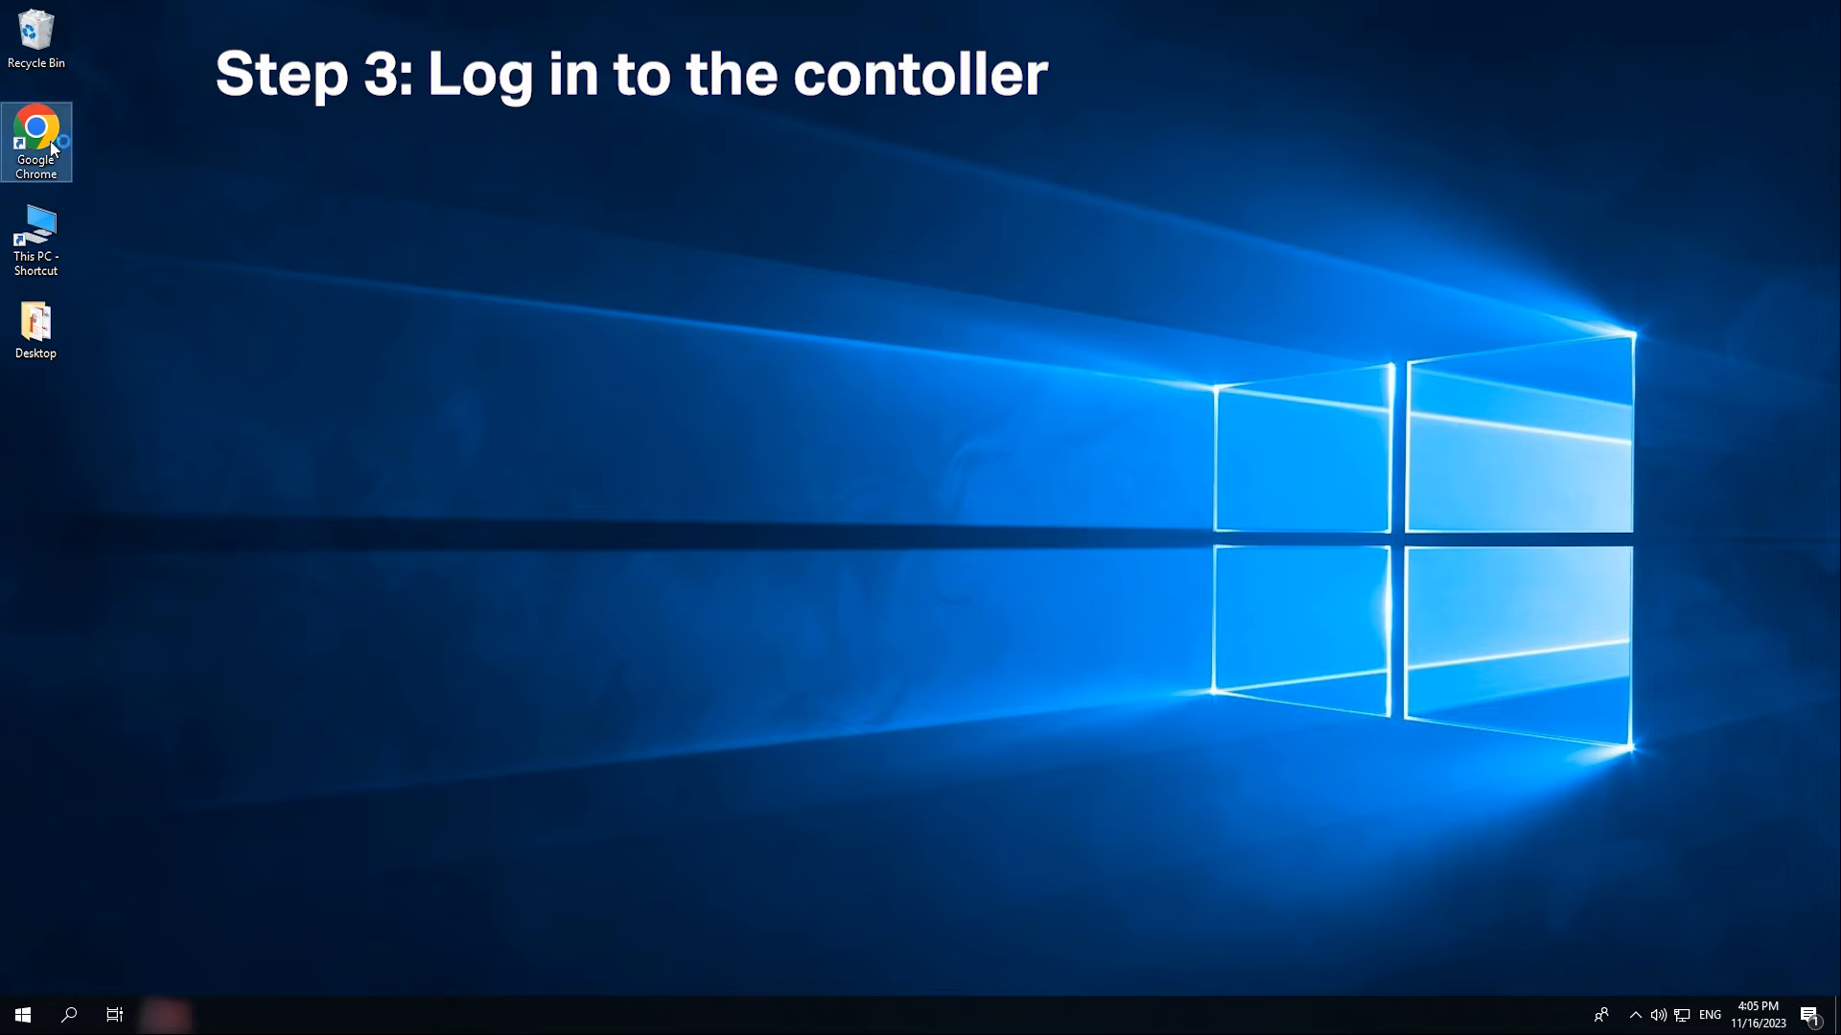
Step: Launch Chrome and browse to the controller address 192.168.0.100
double_click(36, 126)
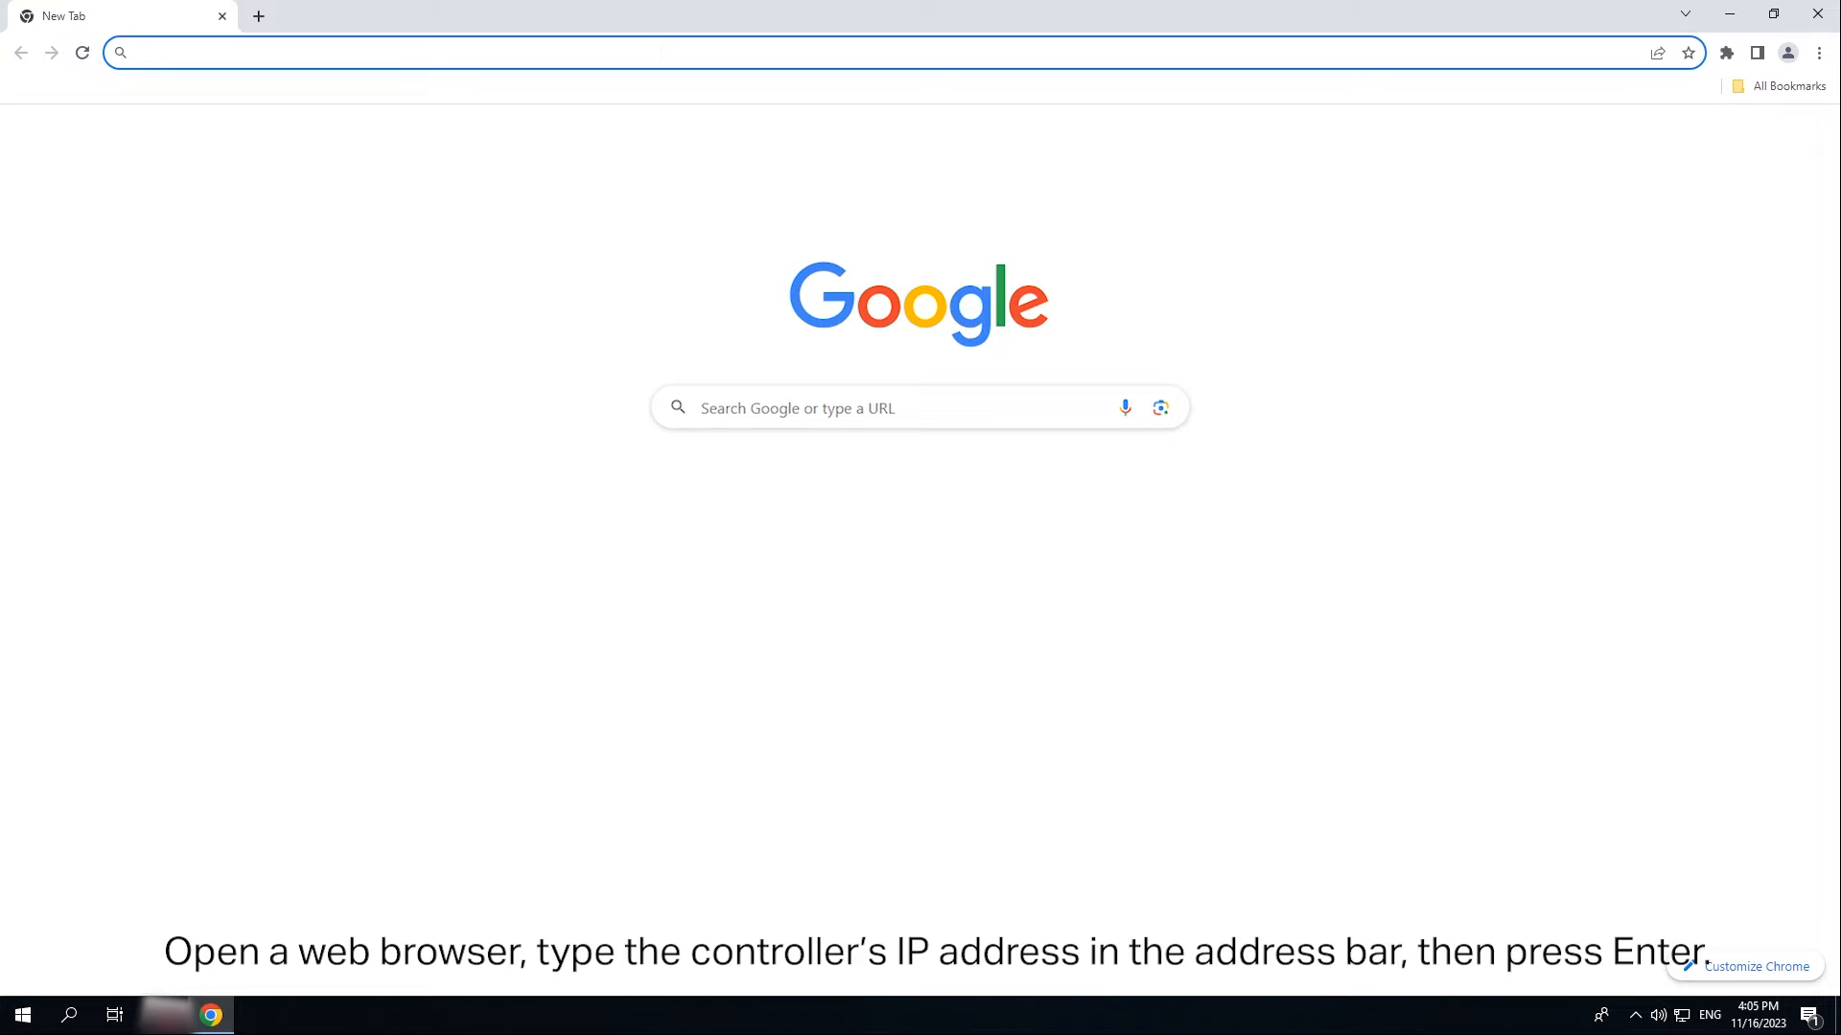
text(192.168.0.1)
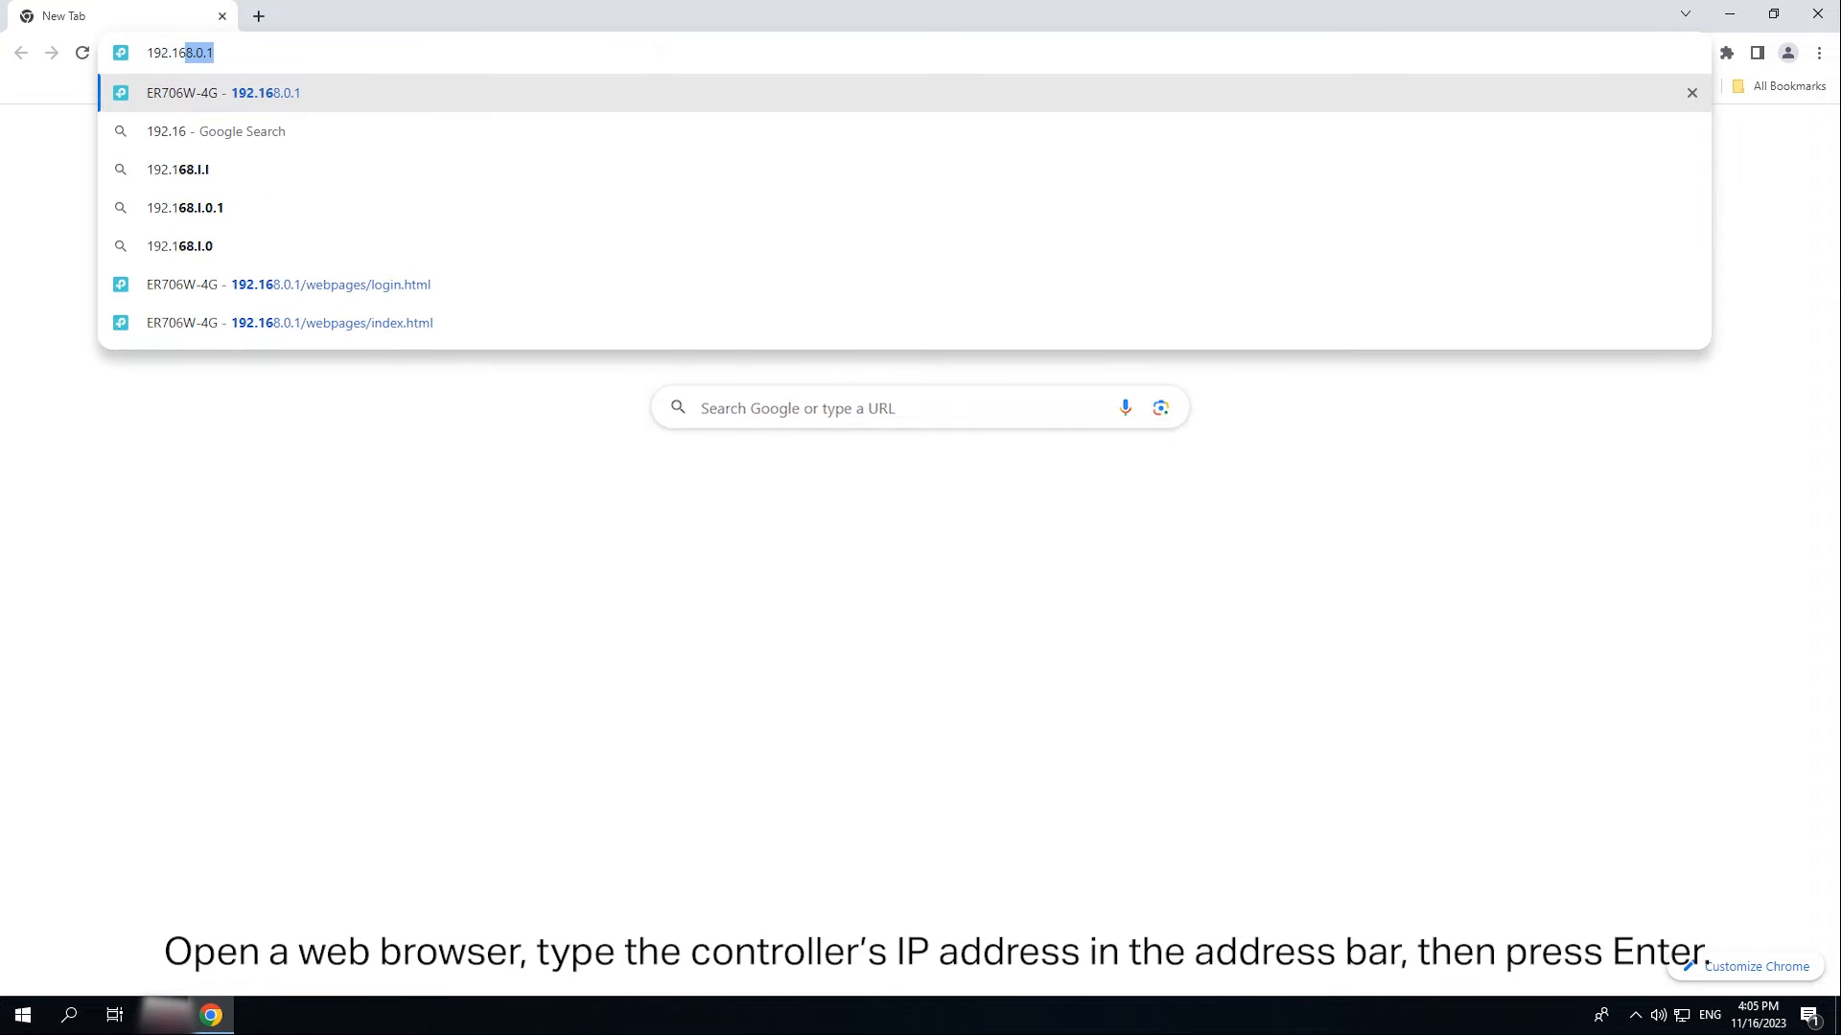
key(Return)
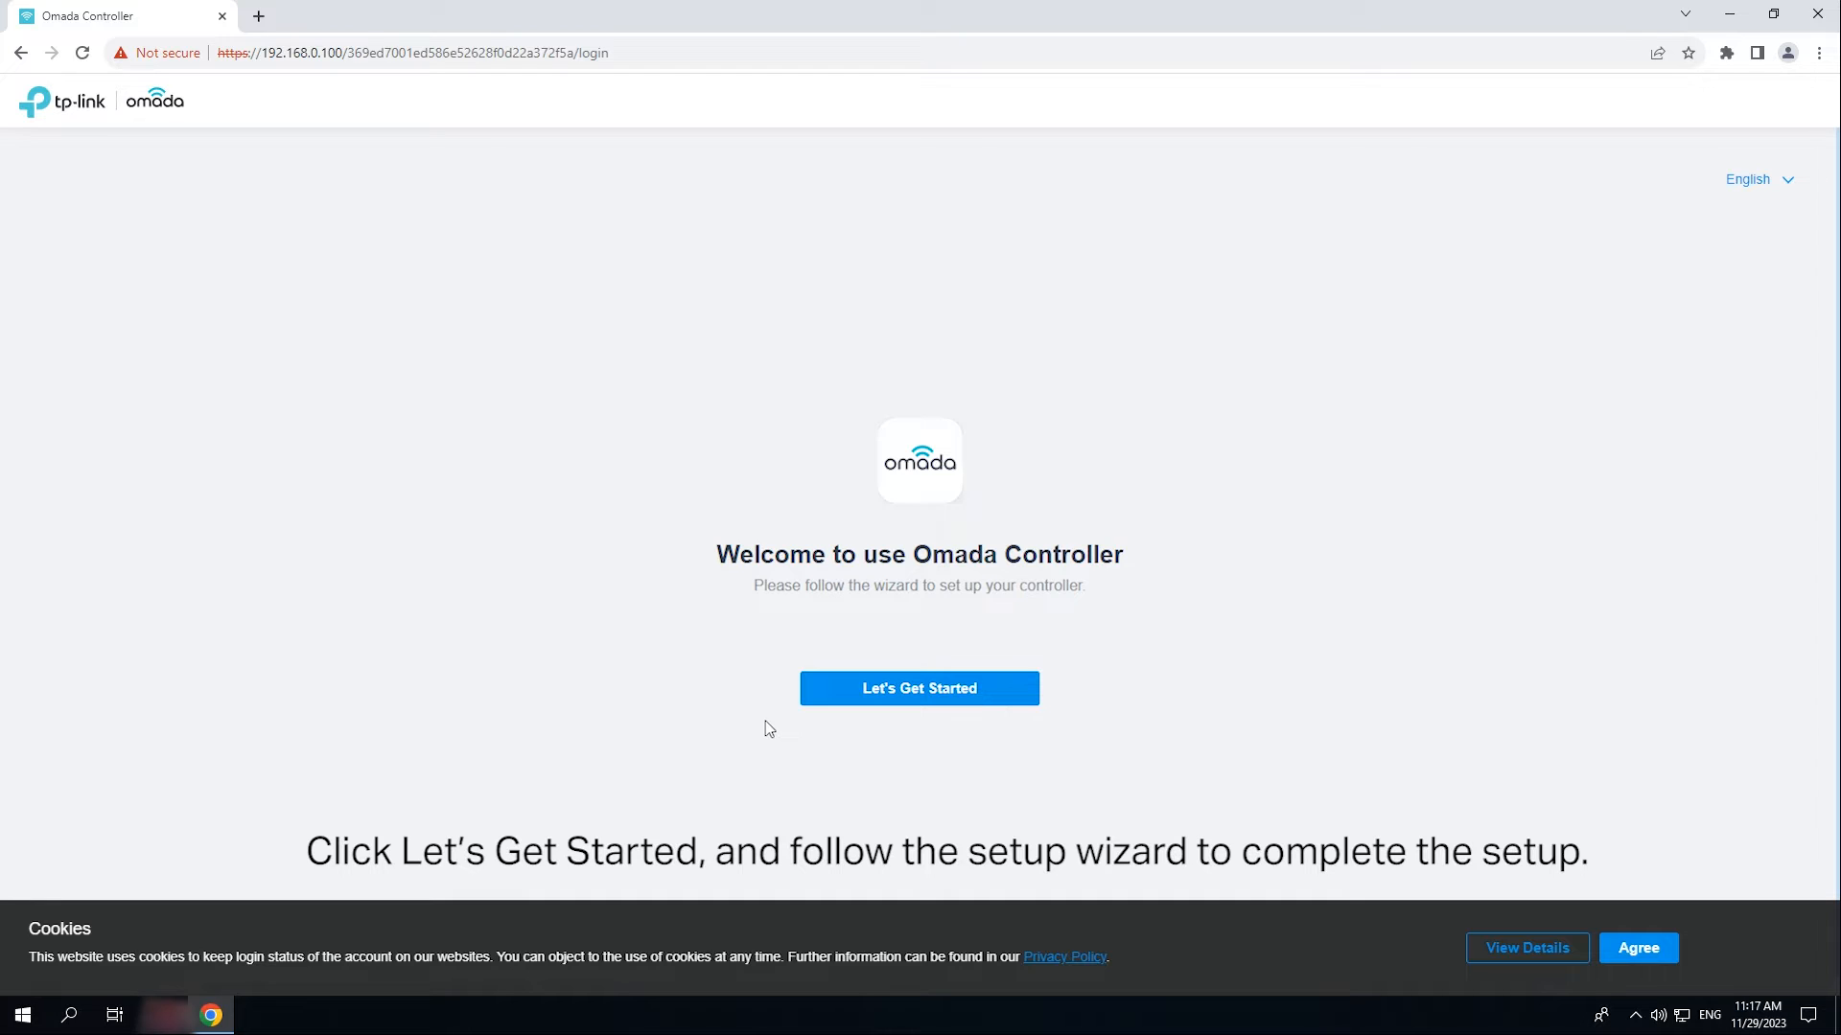
mouse_move(1699, 1025)
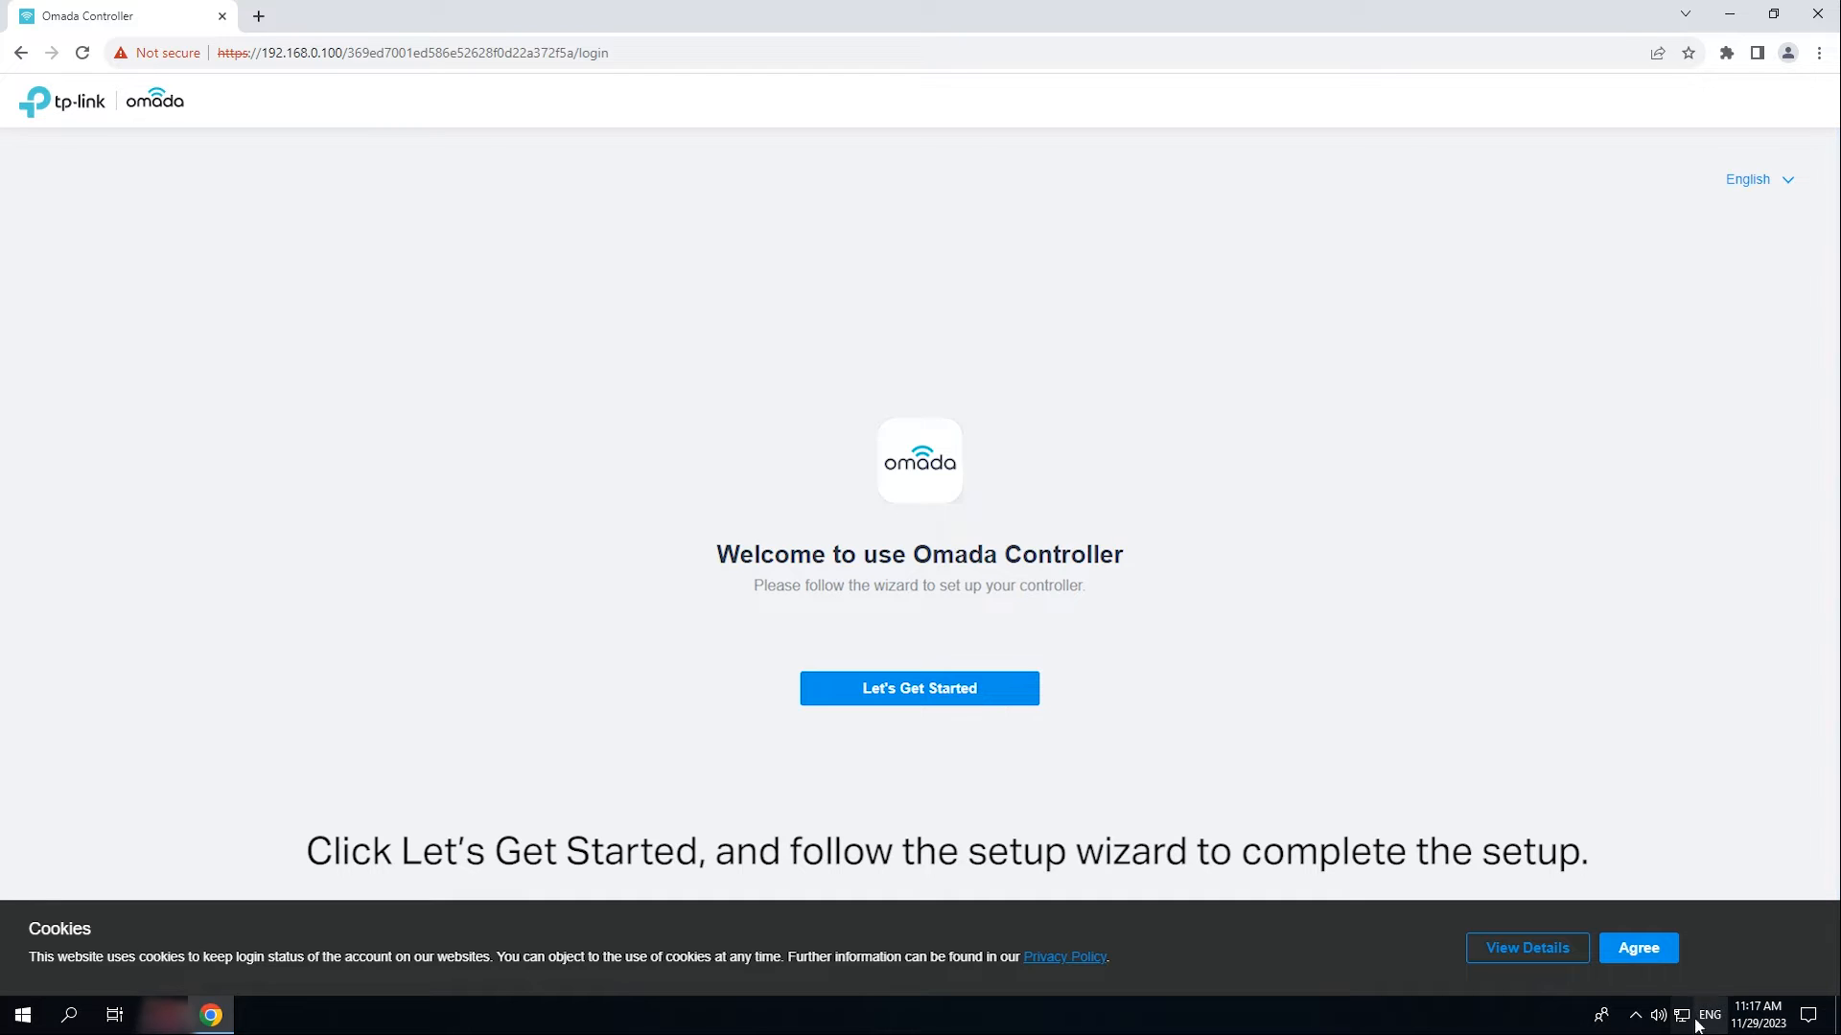
Step: Accept cookies, start the wizard, bind the controller to a TP-Link ID and accept the terms
click(1636, 947)
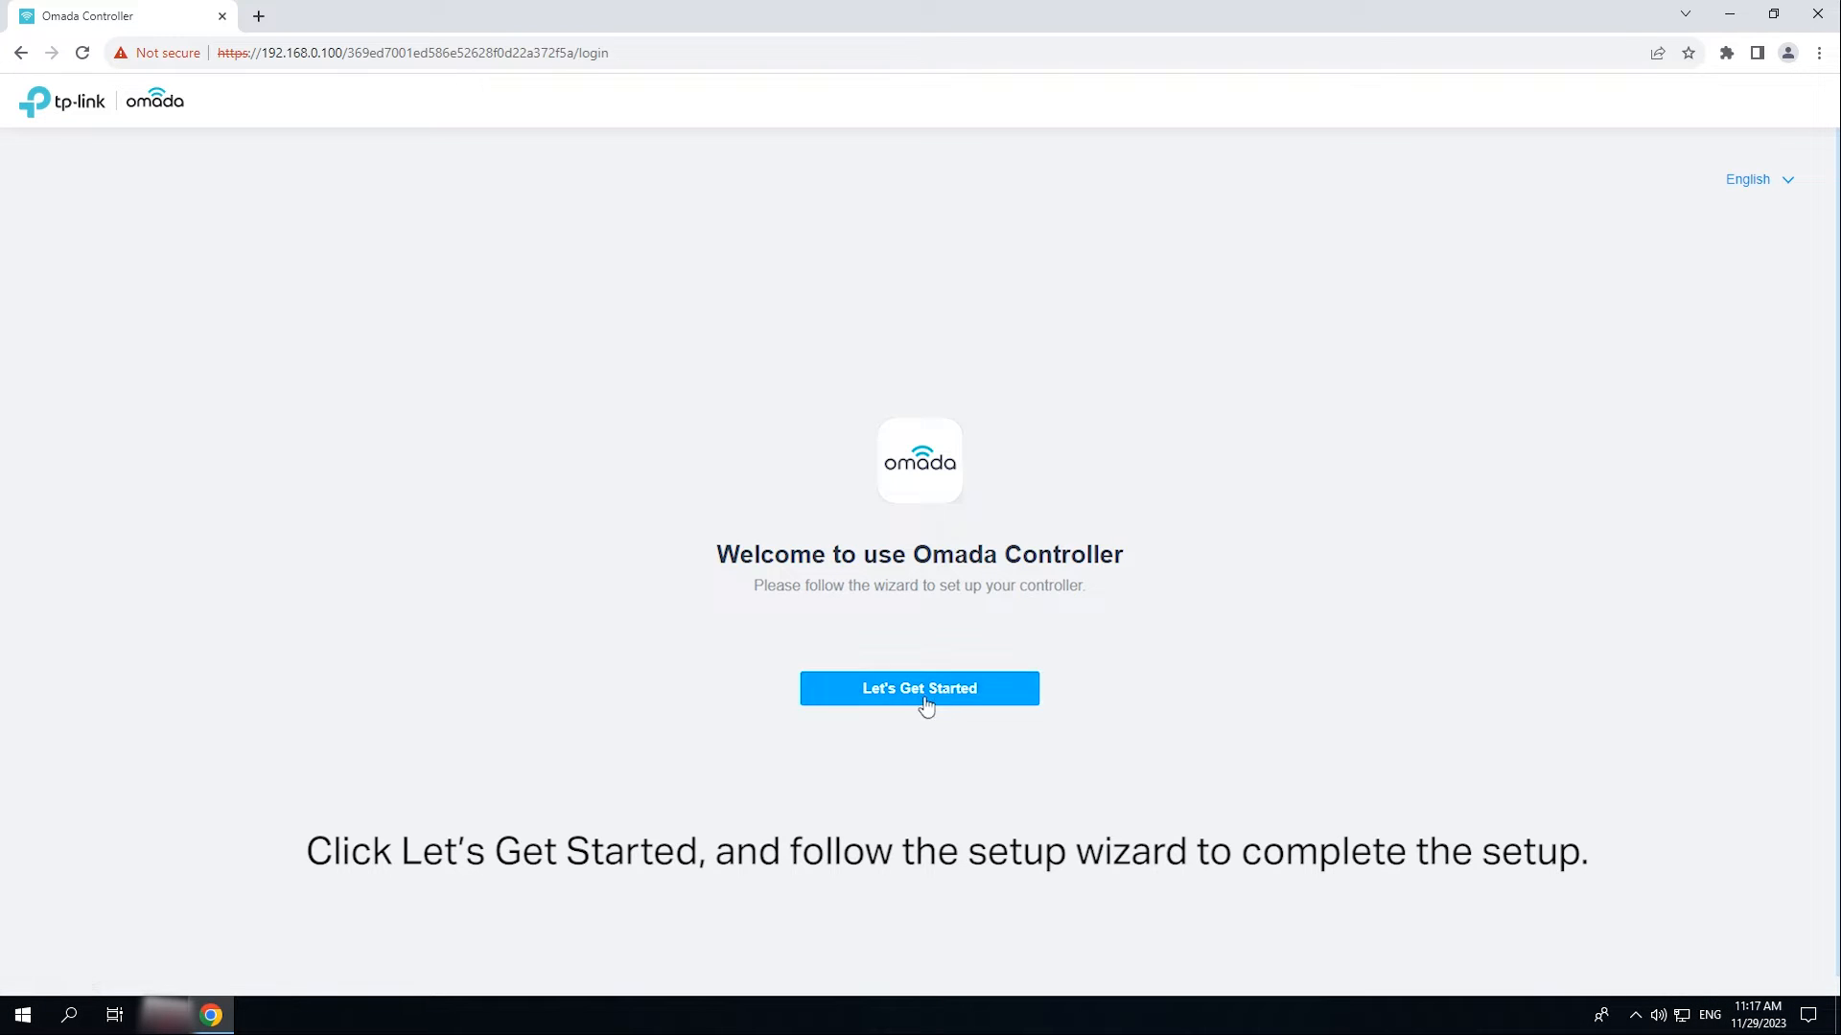
click(919, 688)
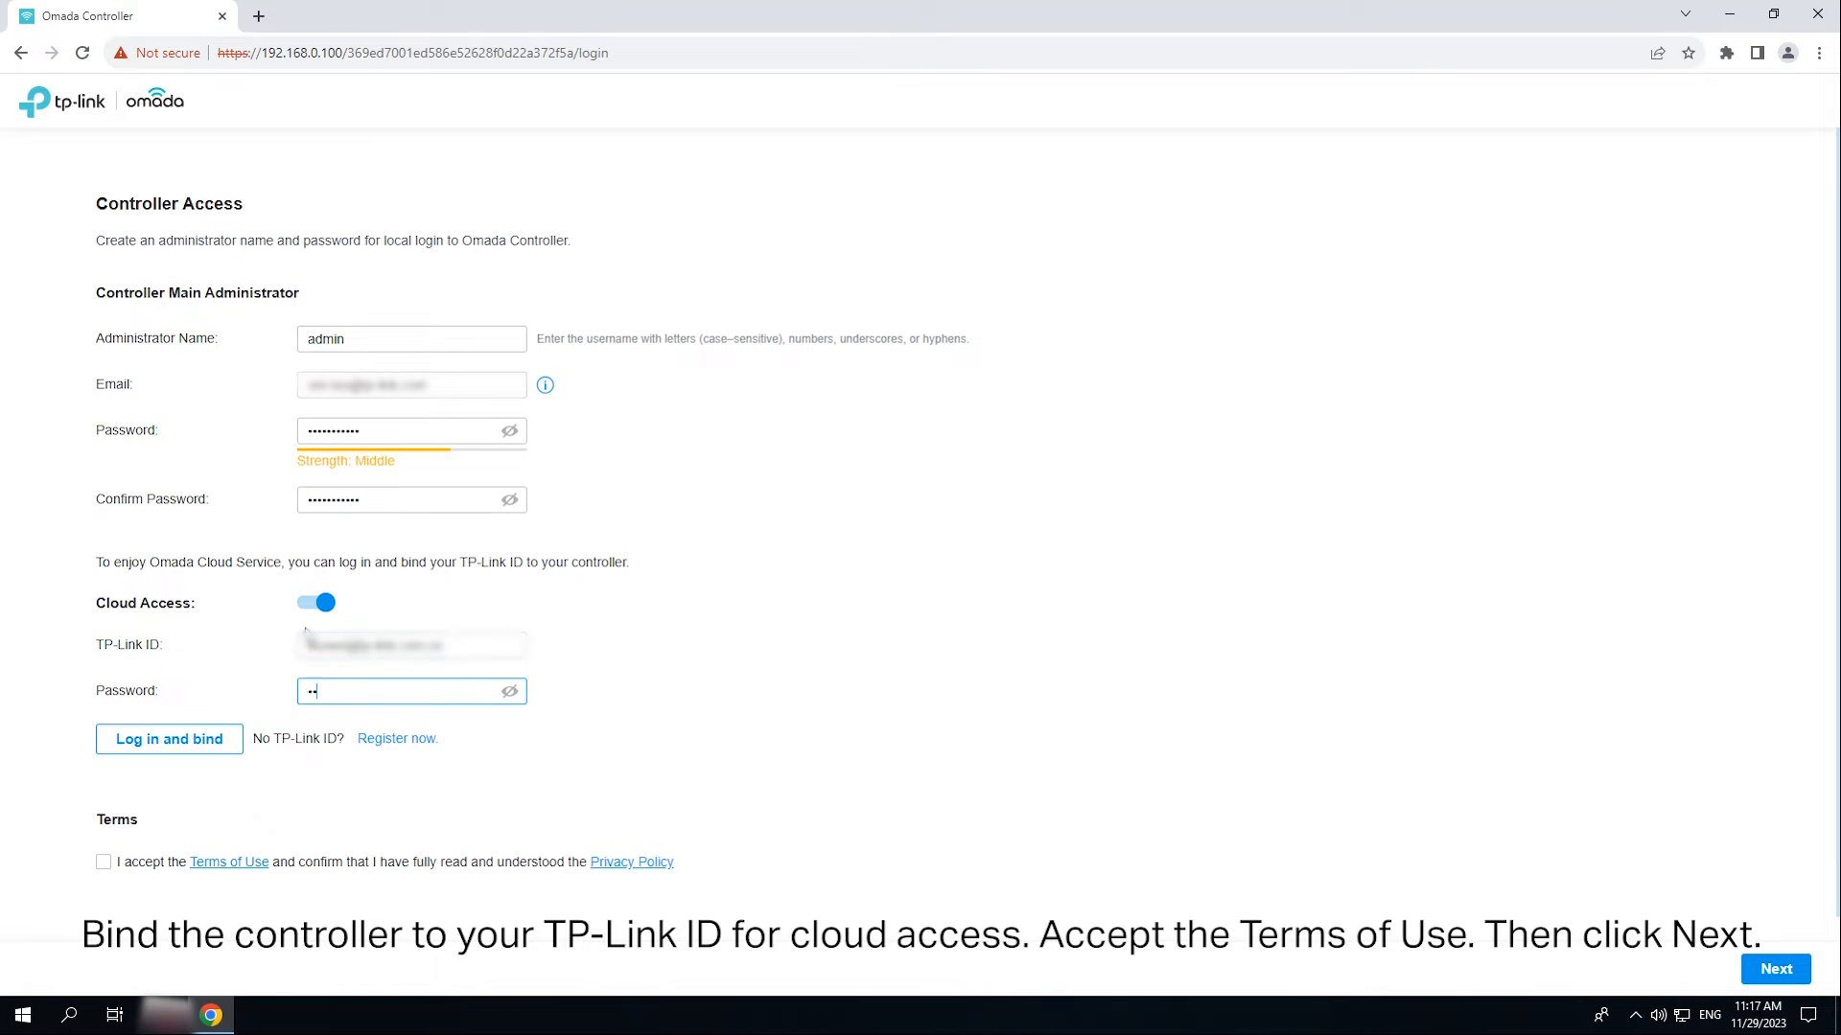
click(168, 738)
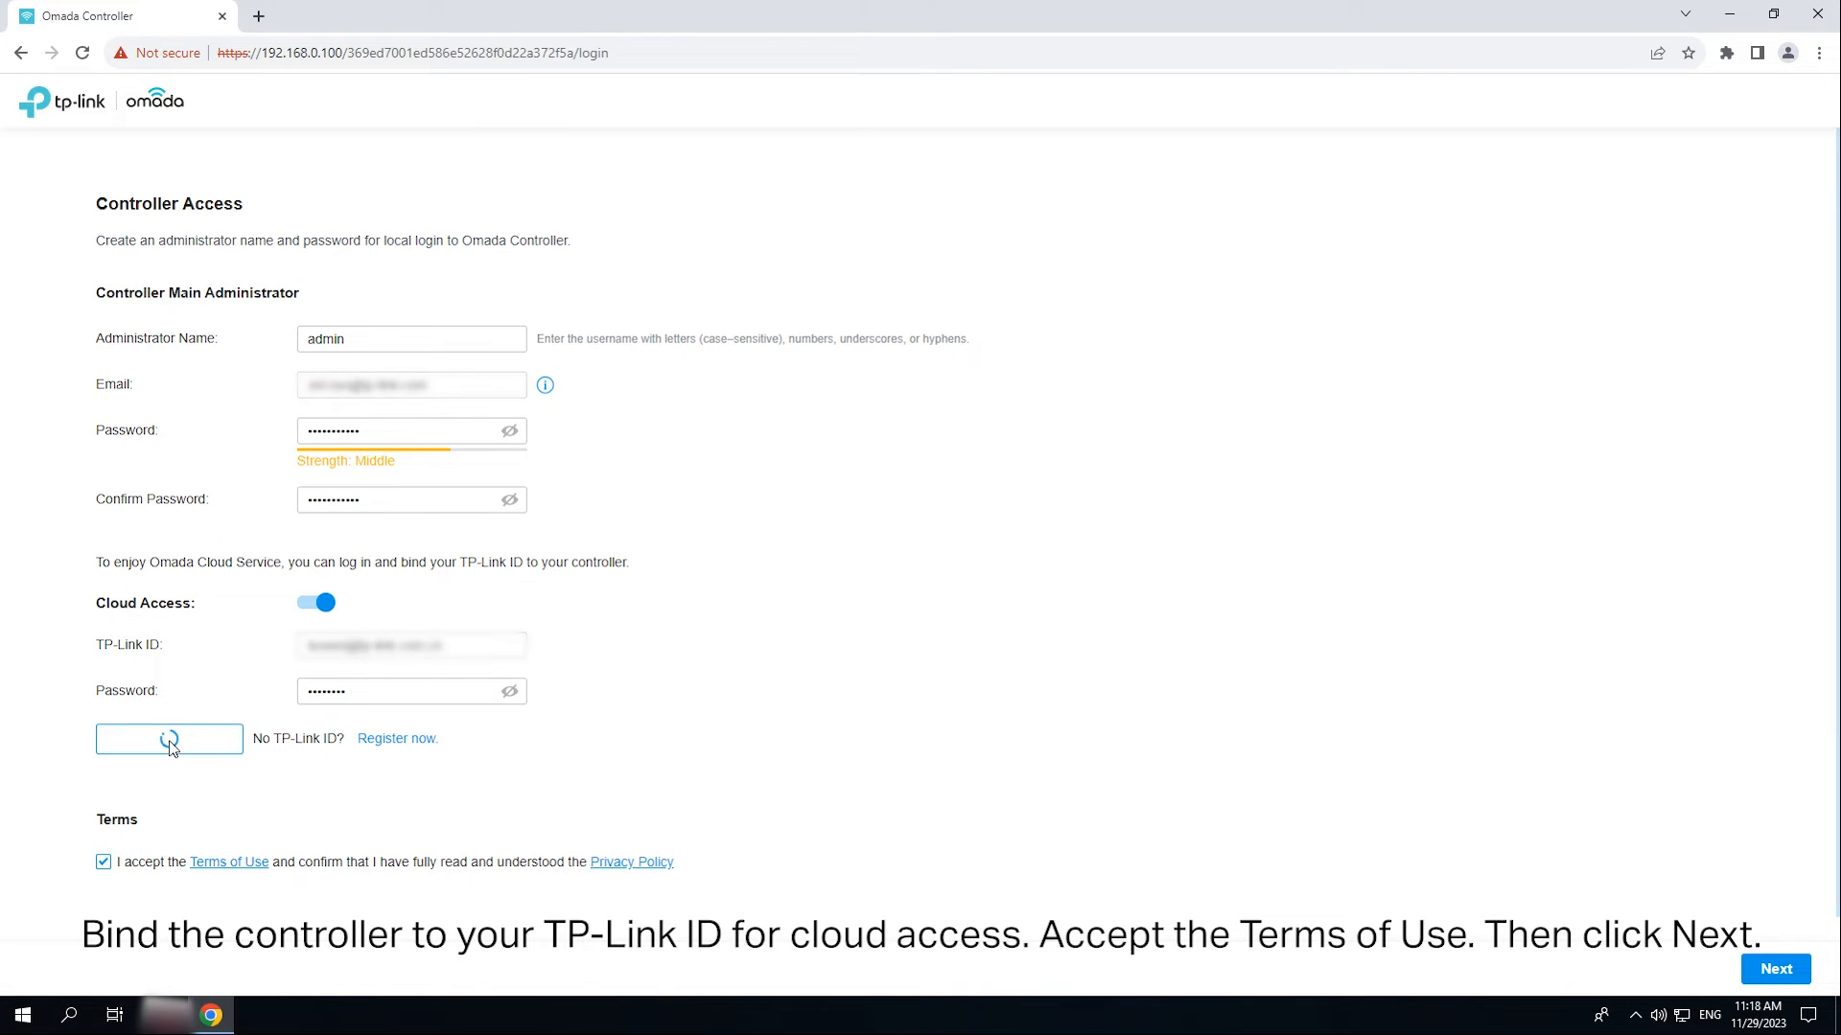
click(169, 739)
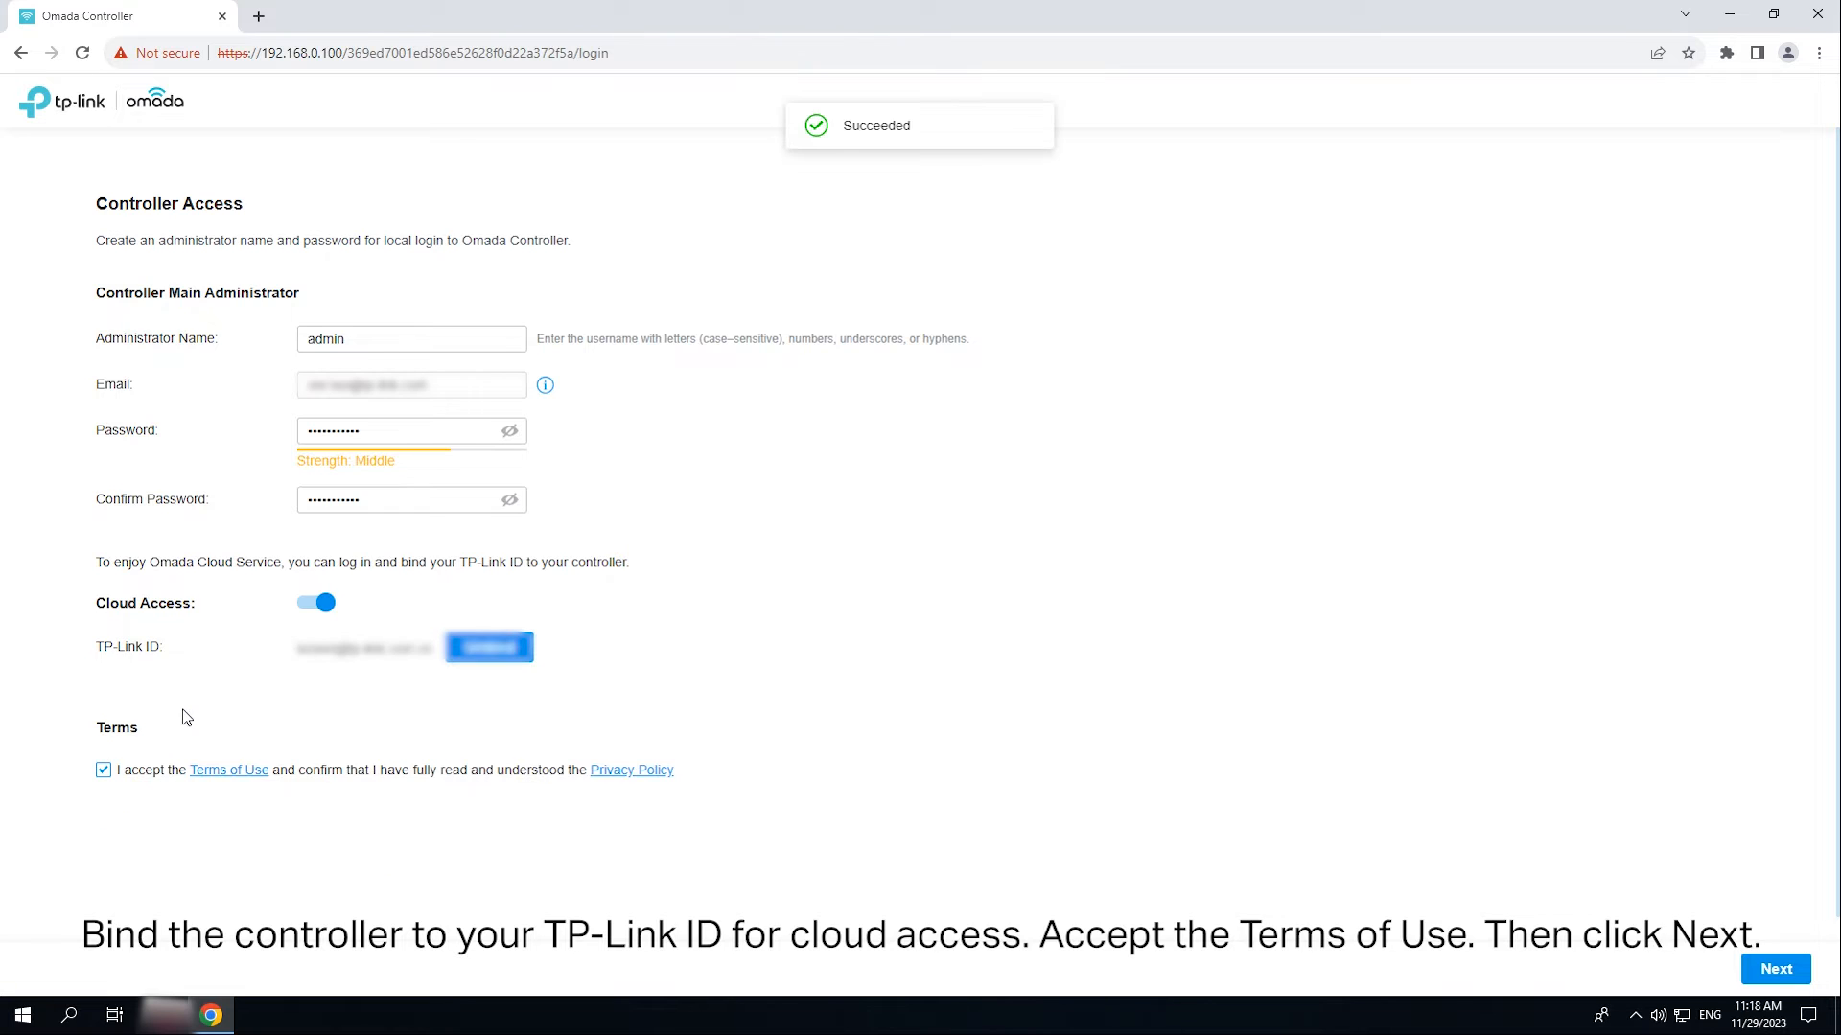
click(1773, 968)
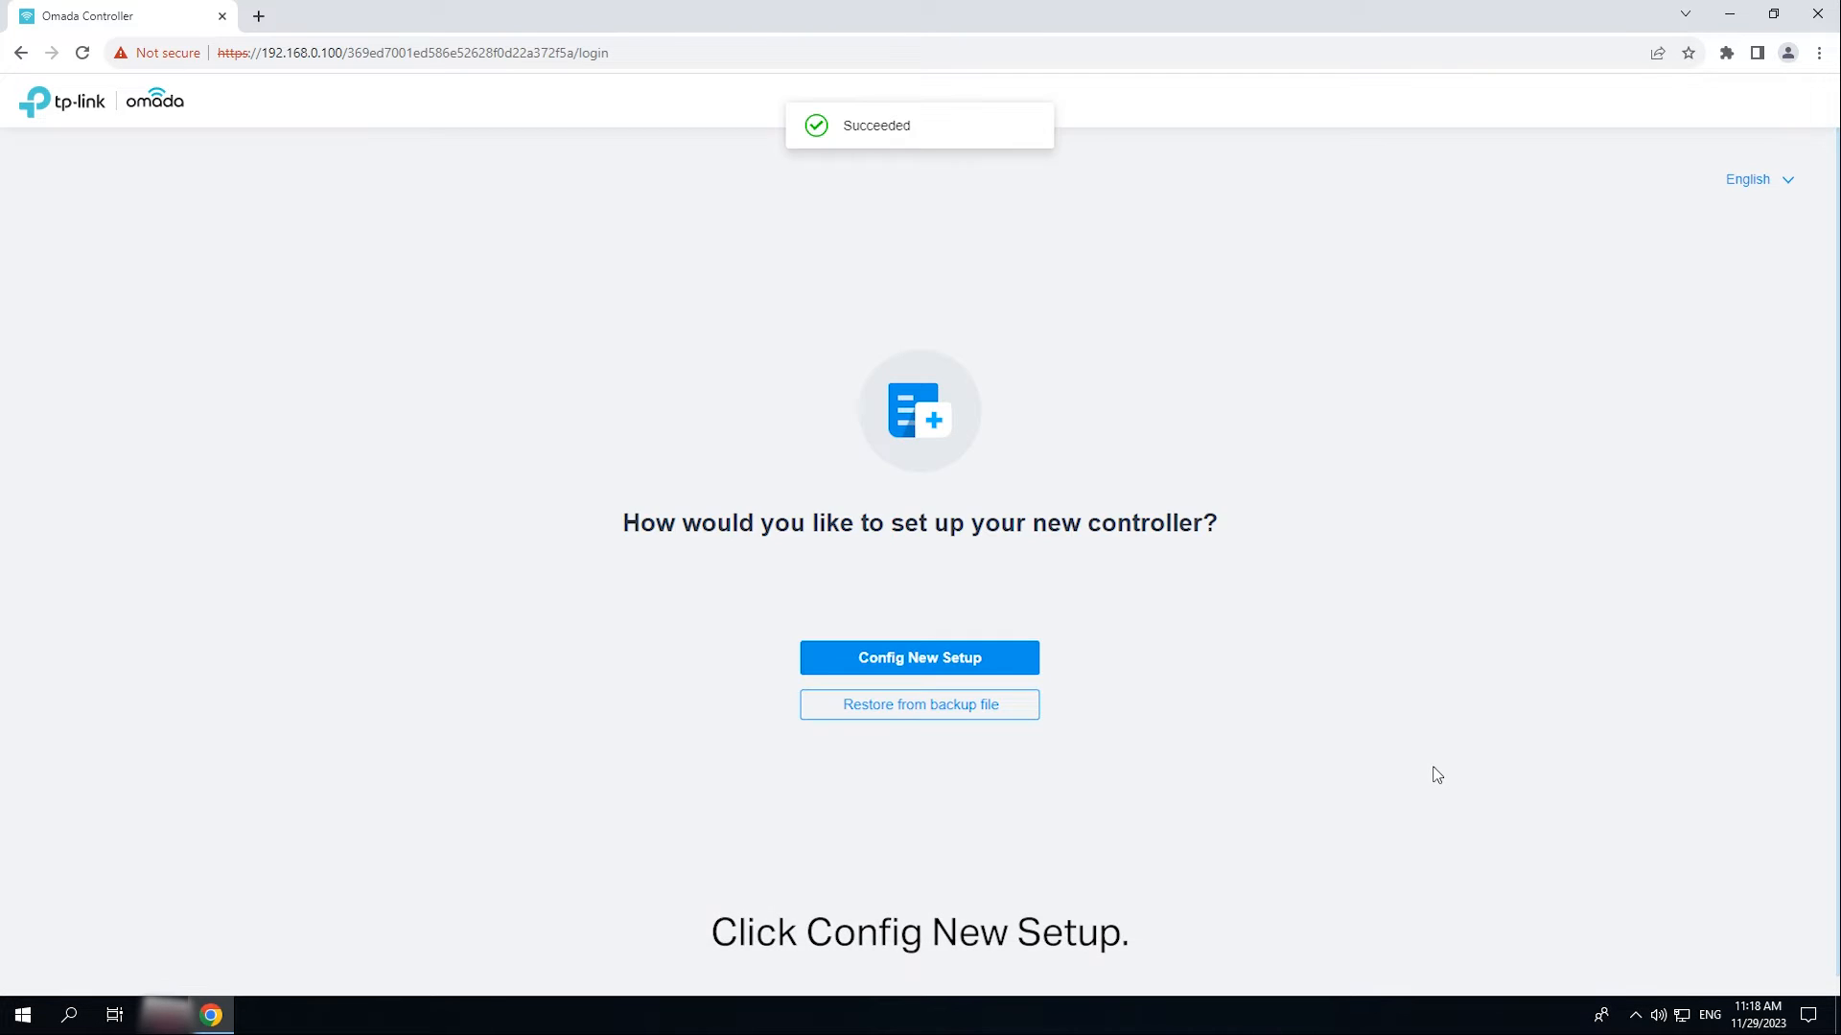
Step: Choose a new setup, rename the controller Omada Controller_Test and join the experience improvement program
click(919, 657)
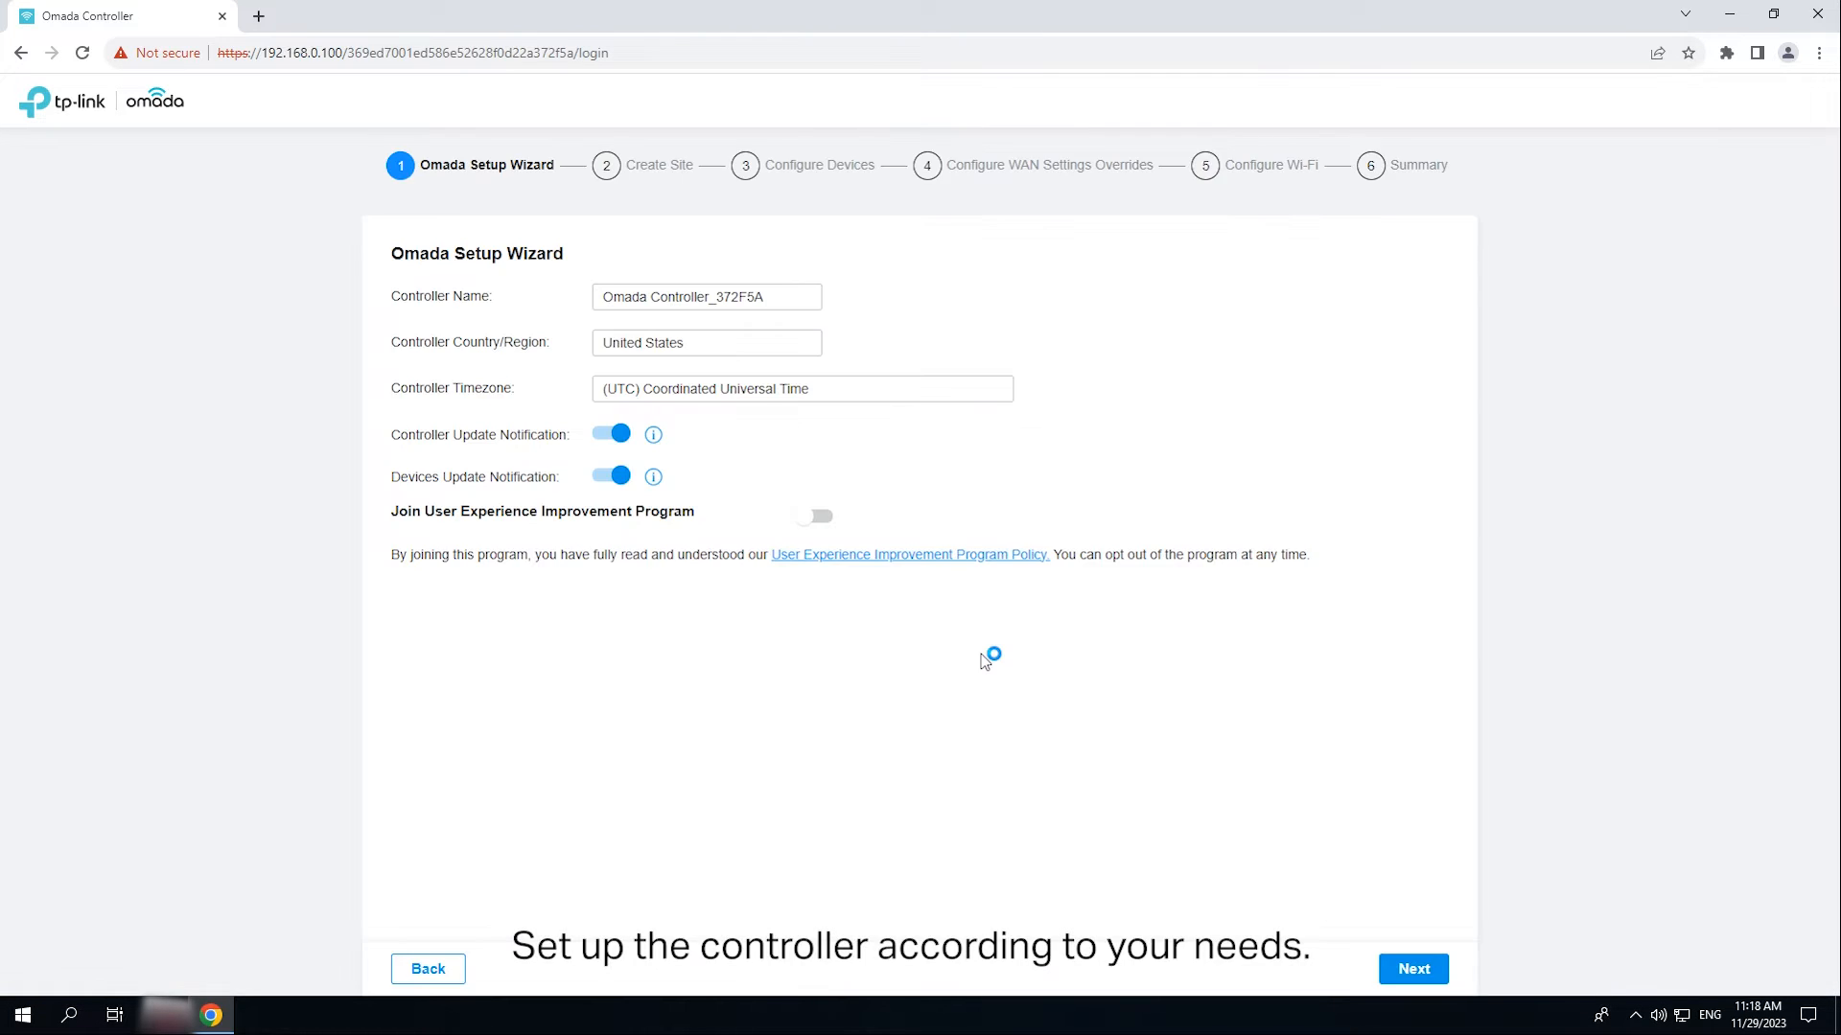
click(705, 296)
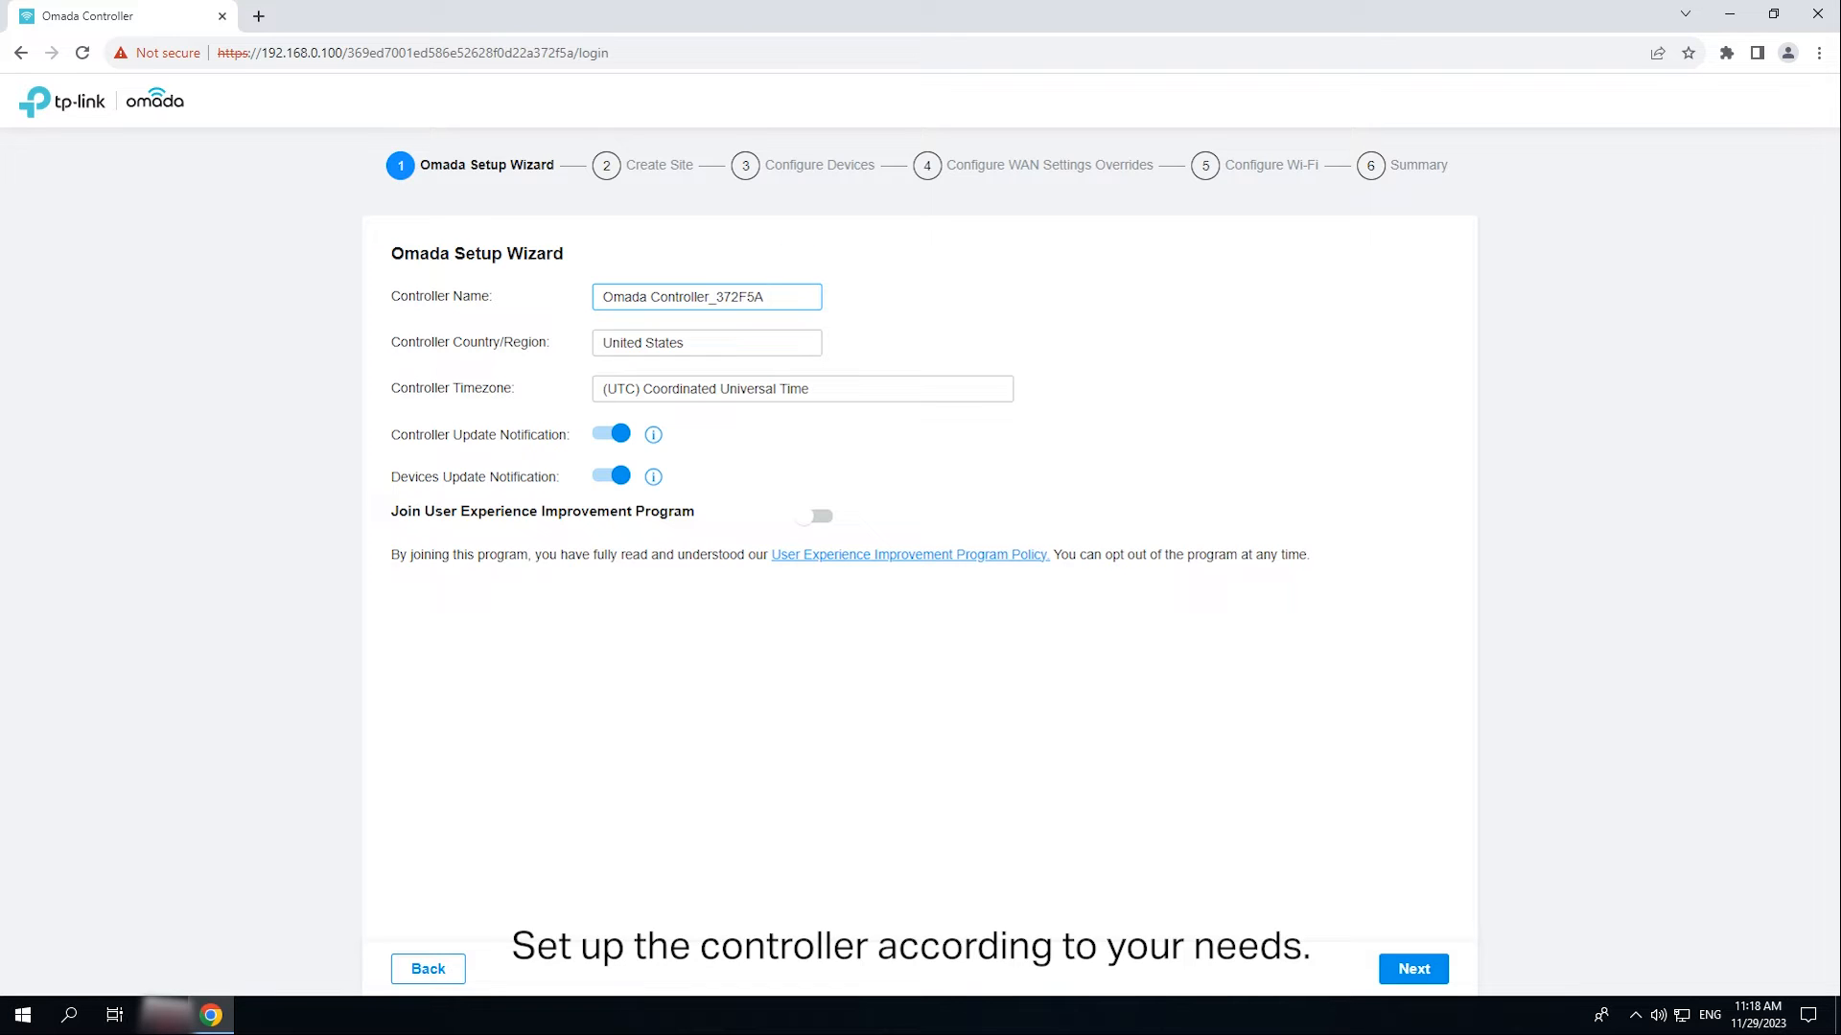
double_click(738, 296)
text(o)
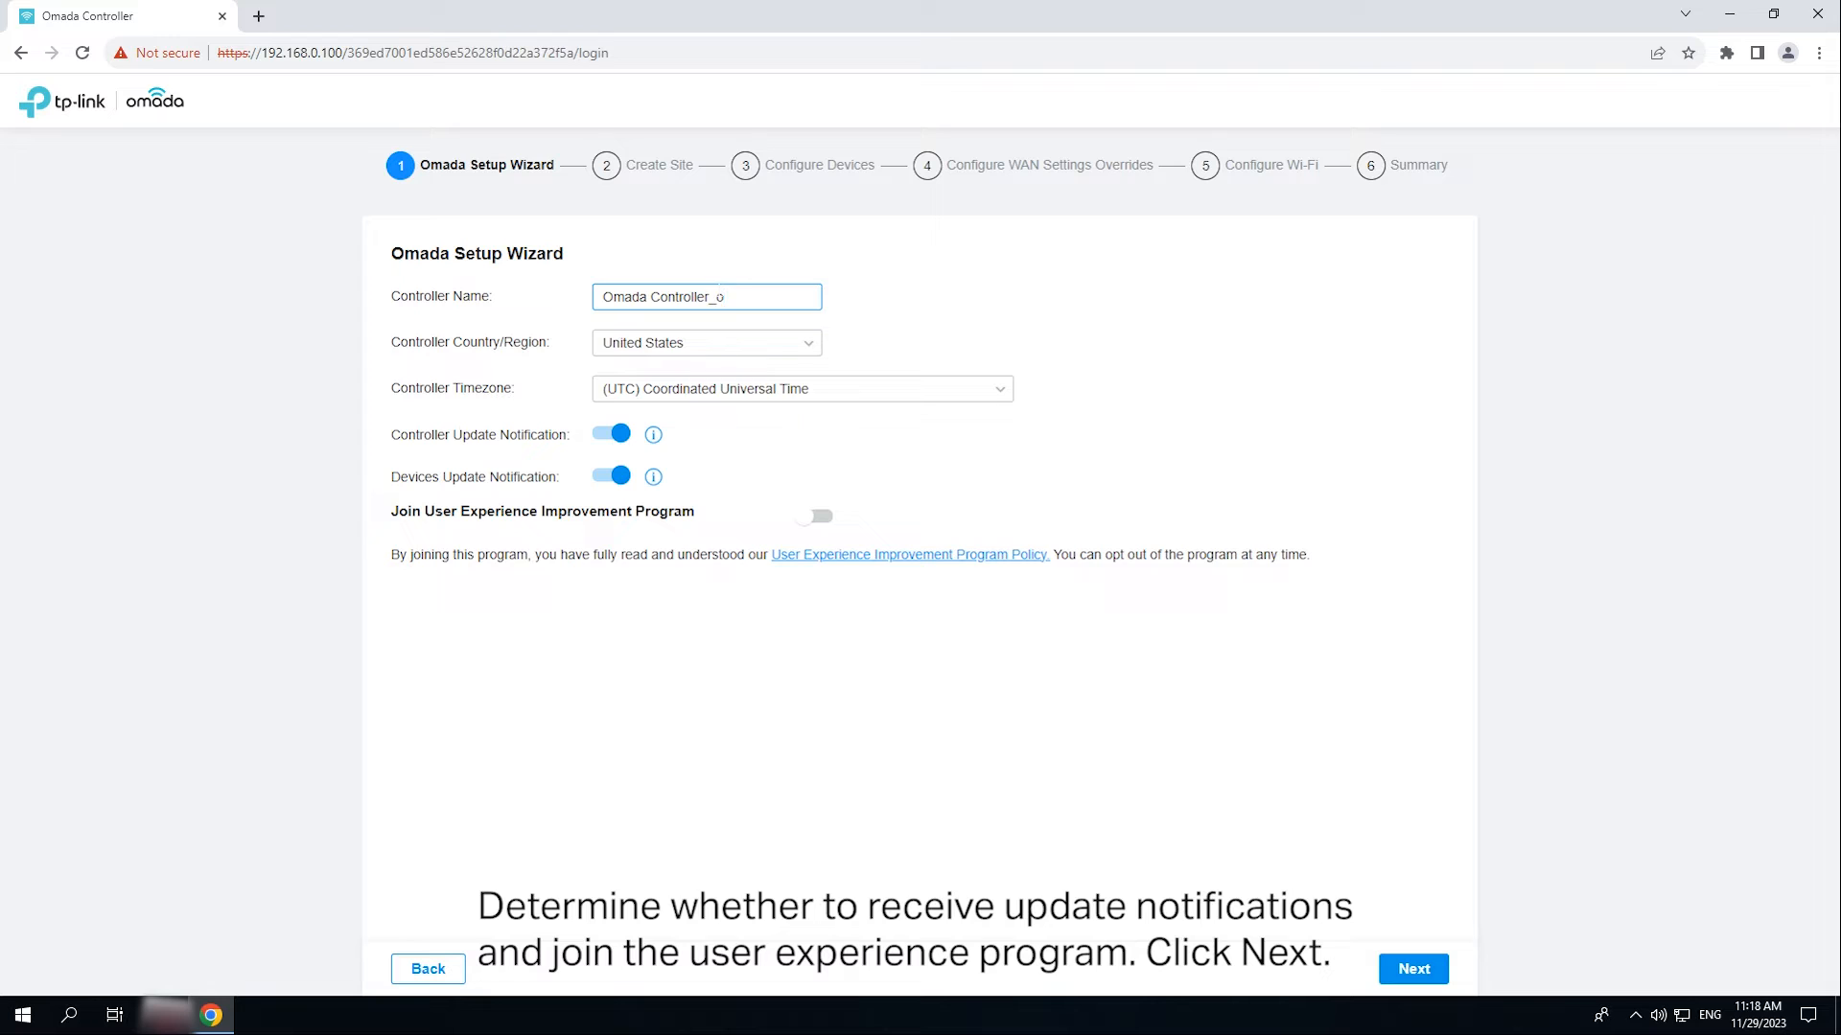
text(Test)
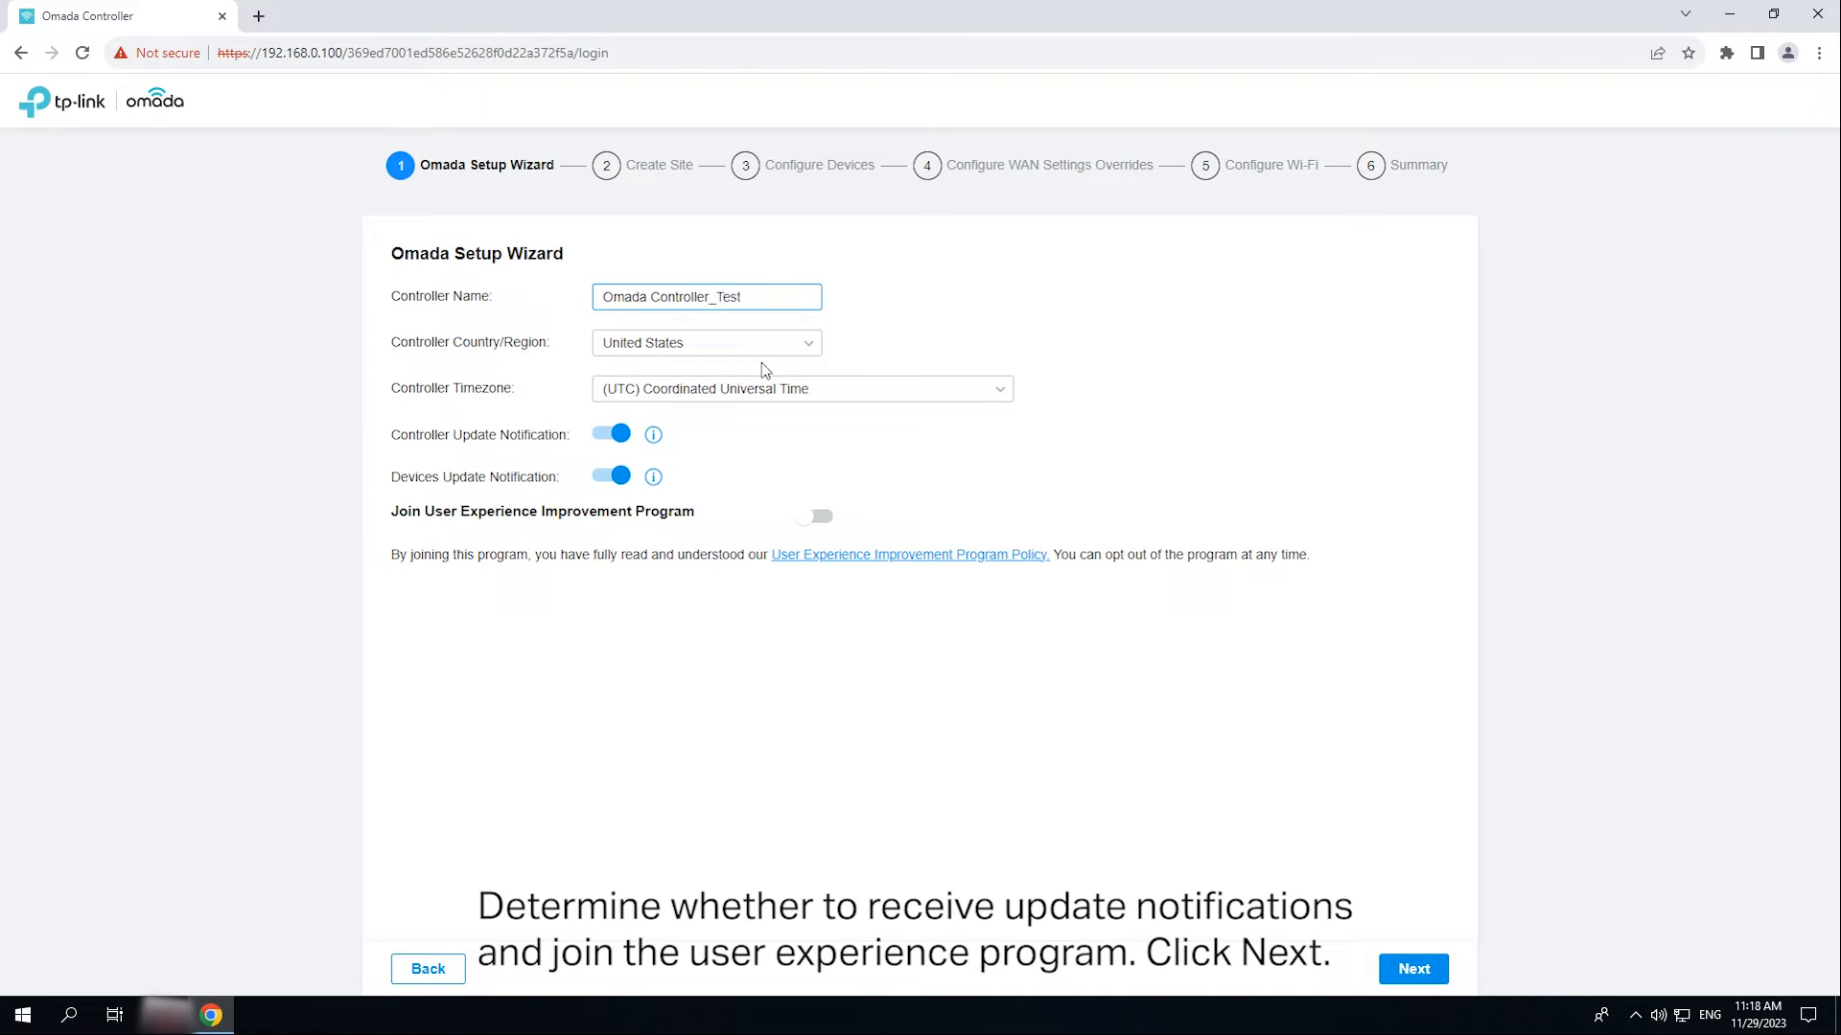
click(815, 517)
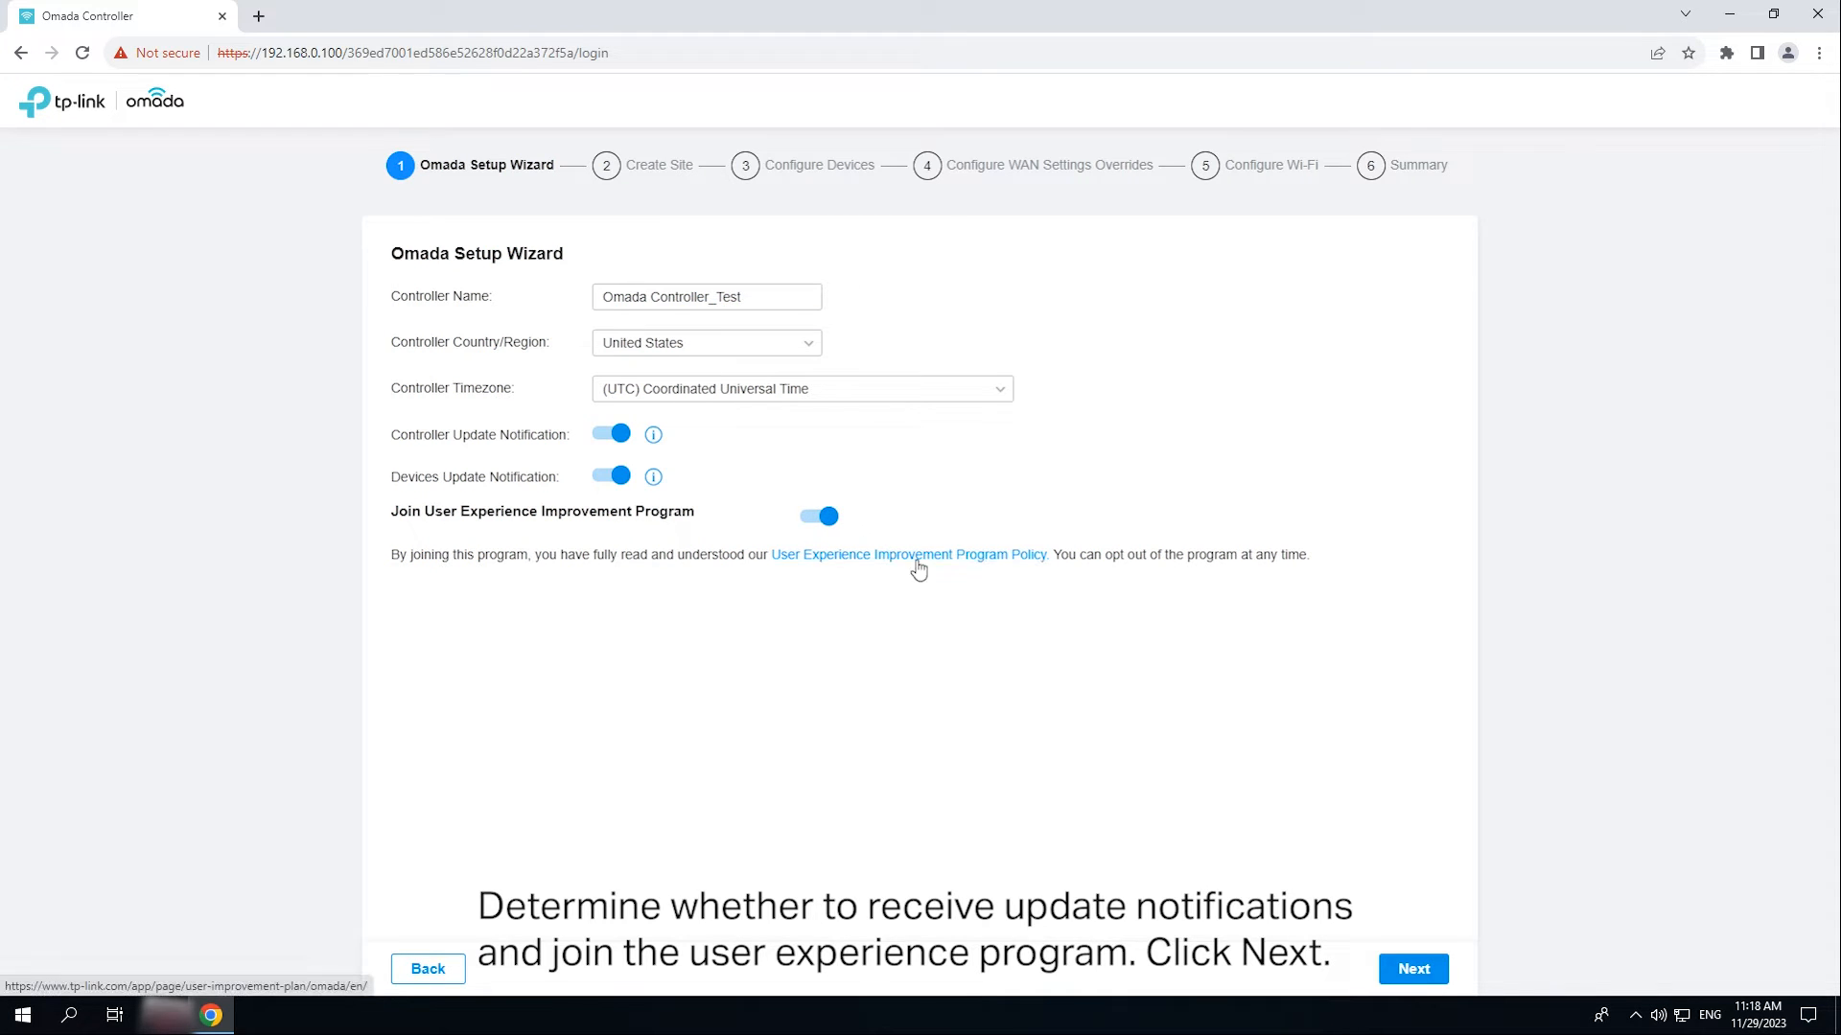
click(1412, 969)
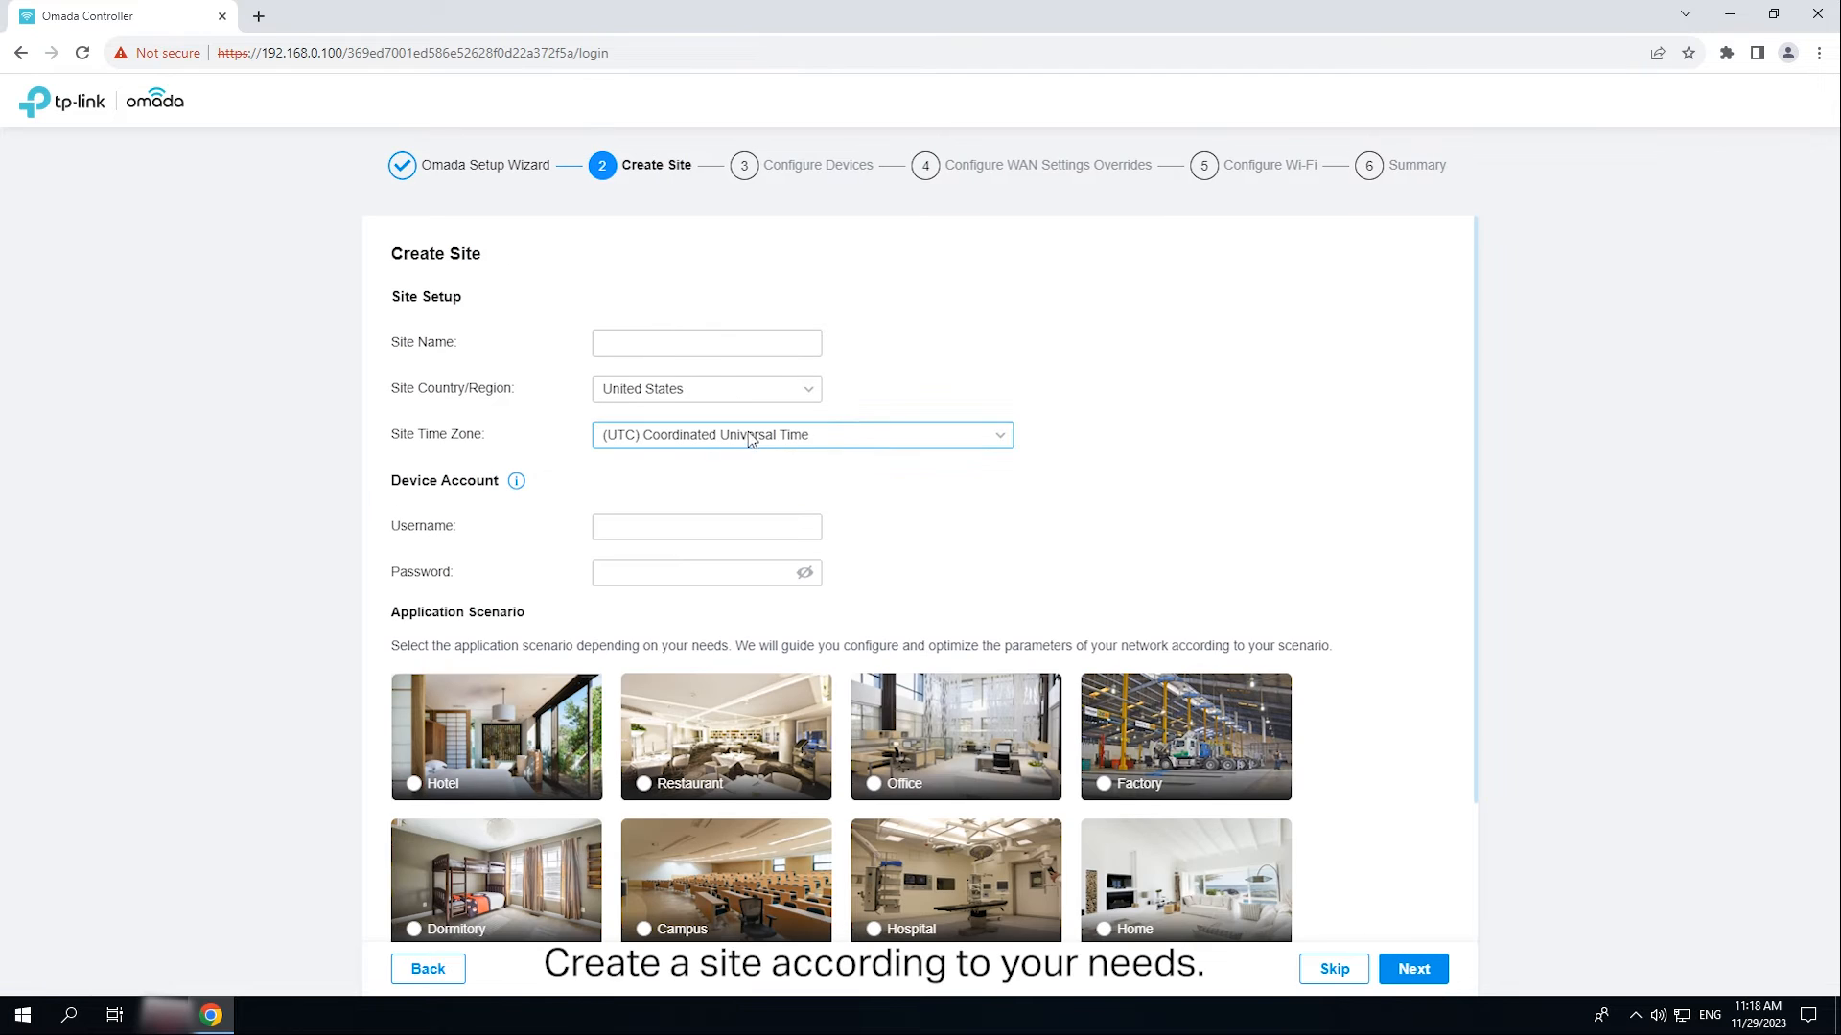
Step: Create site 'Office' with an admin device account and Office scenario, skipping devices and WAN overrides
text(Office)
click(706, 526)
text(a)
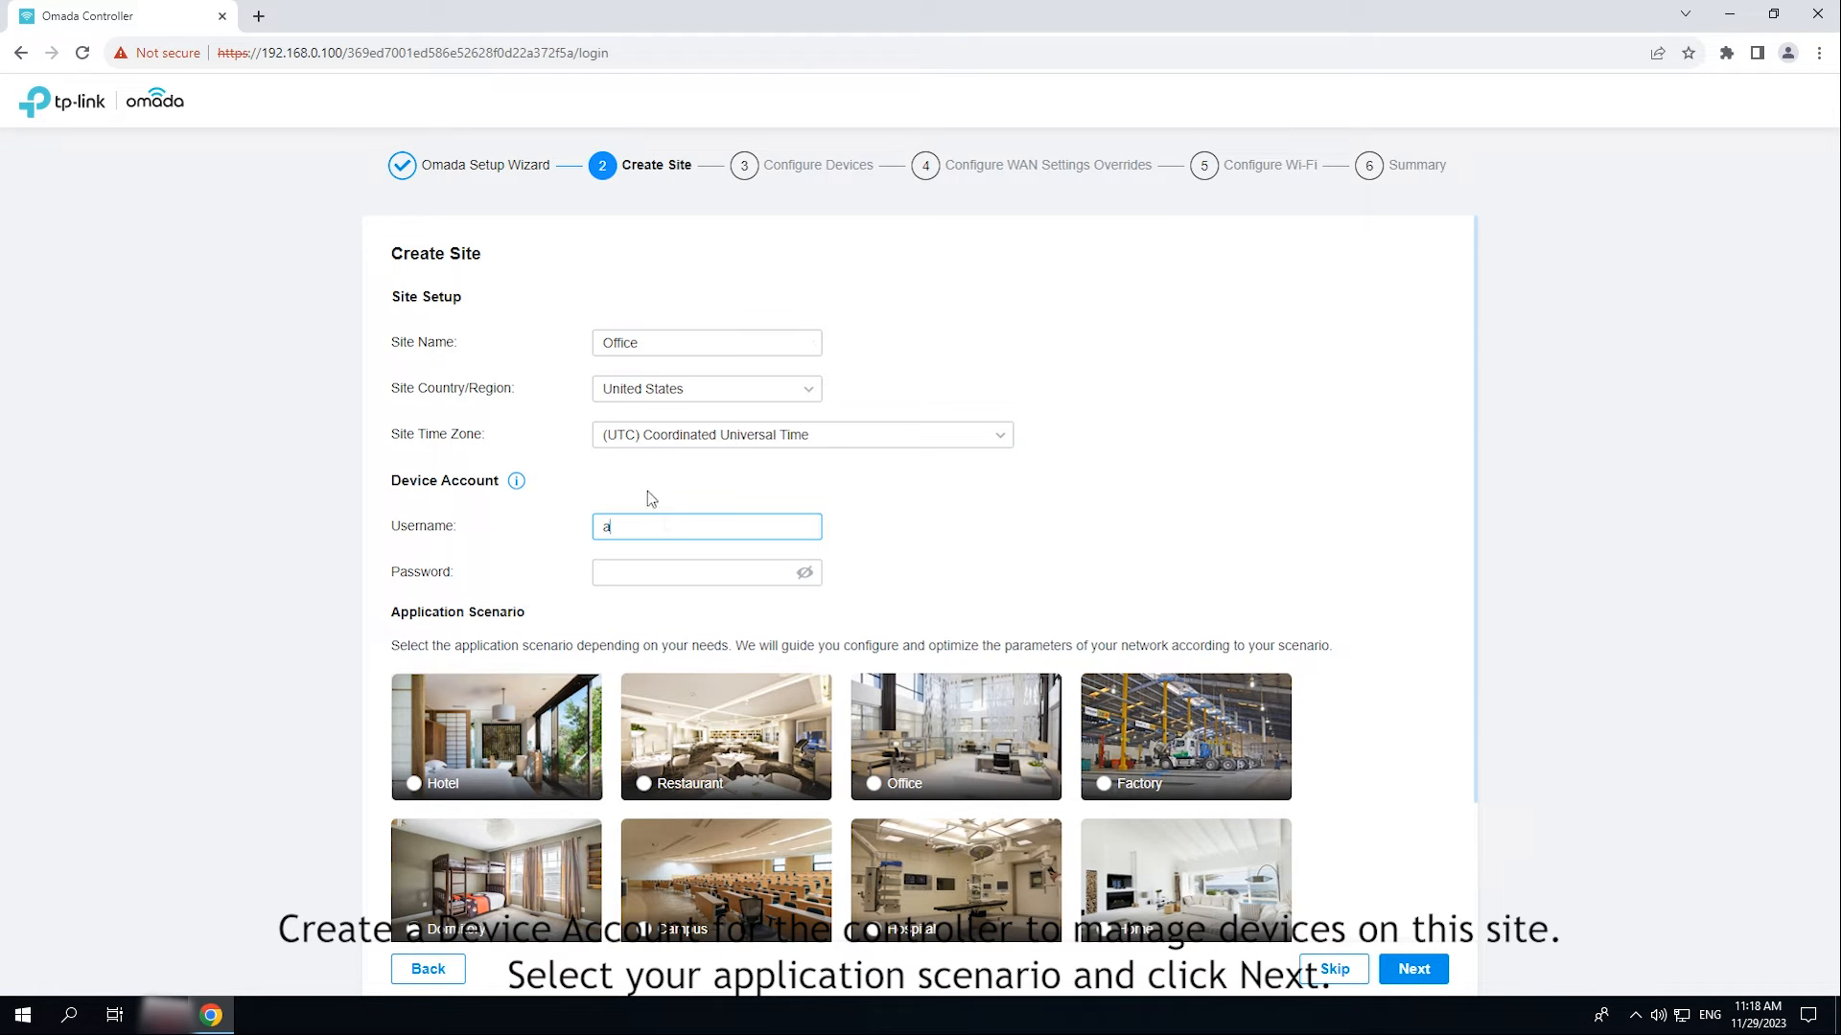
text(dmin)
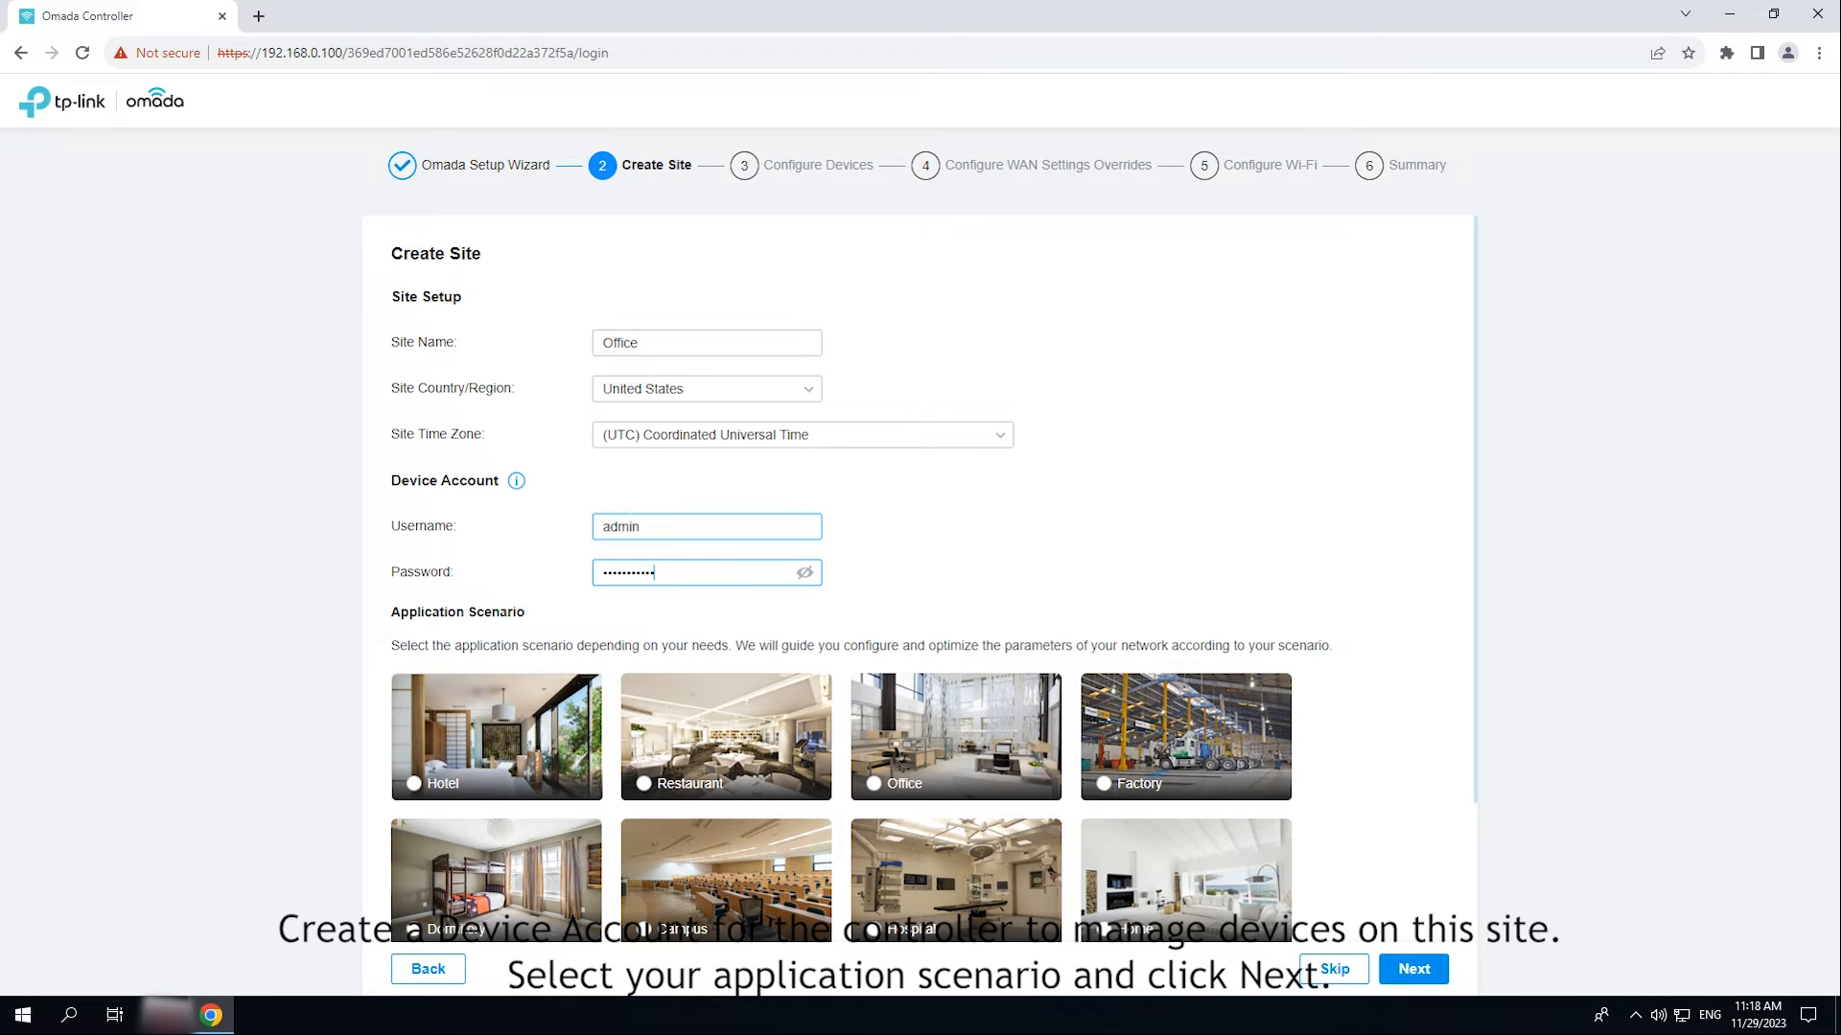
click(874, 783)
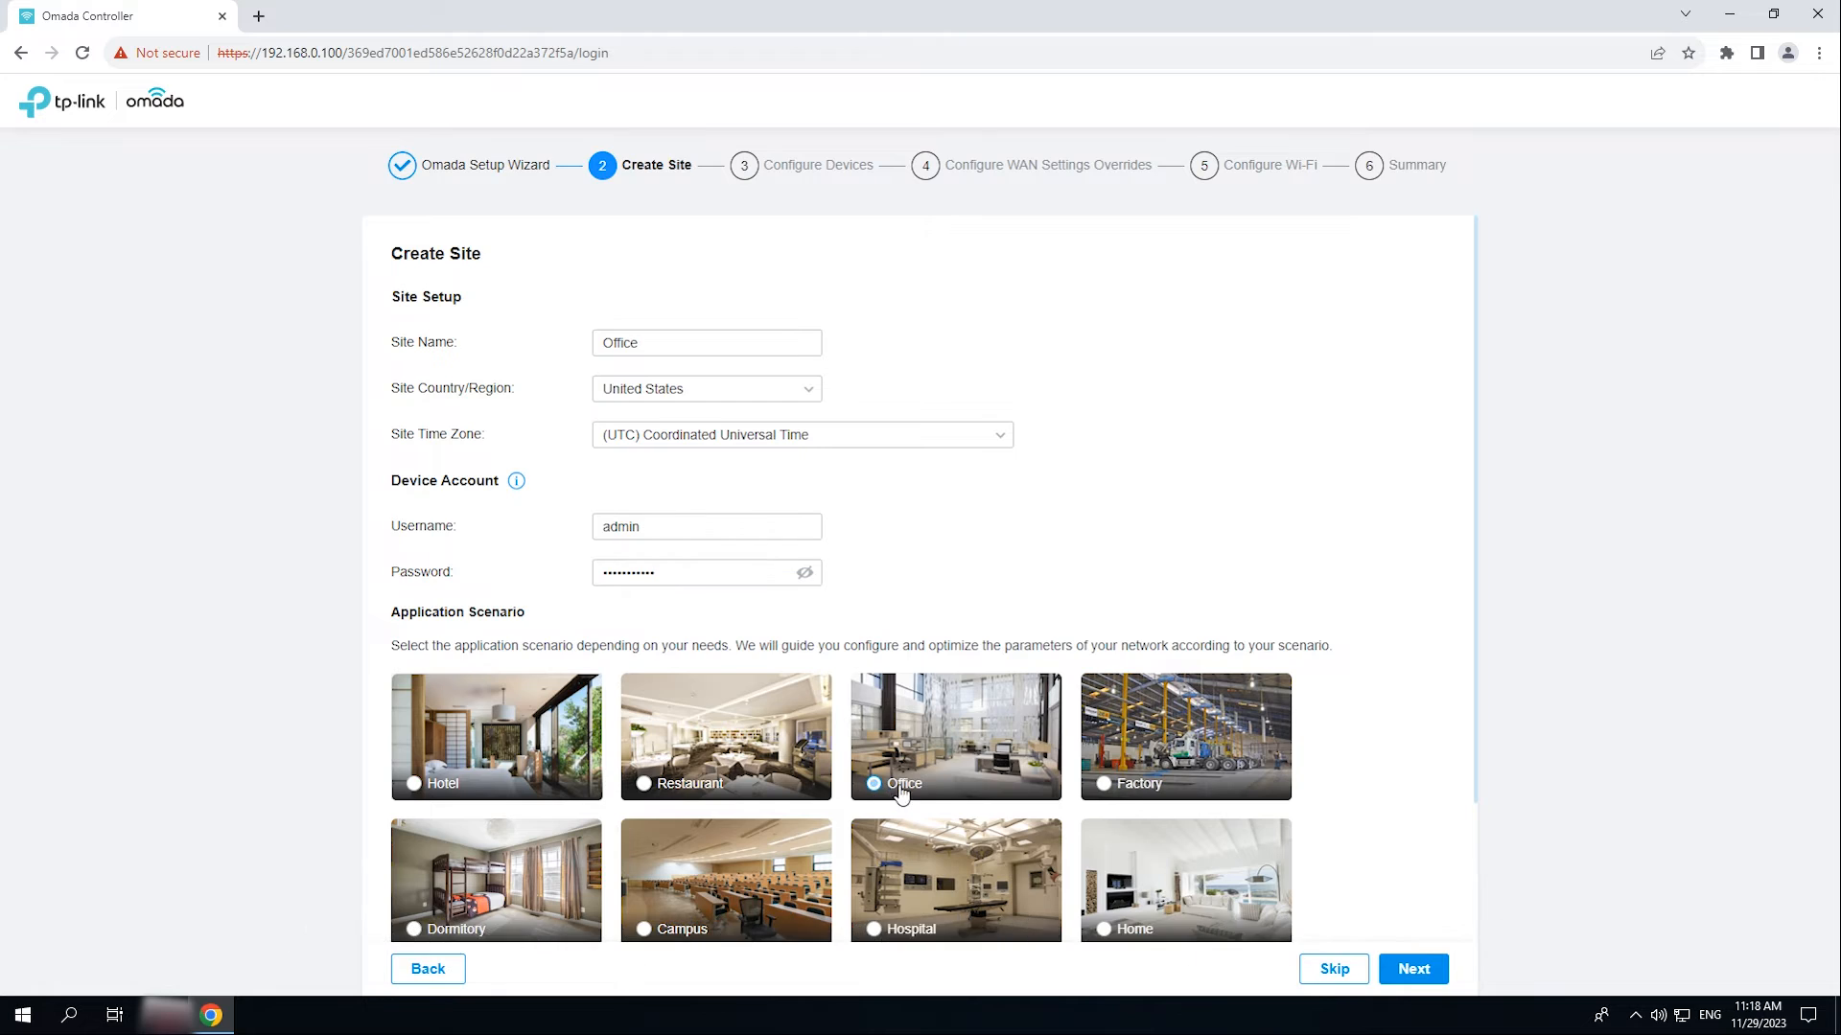
click(1412, 968)
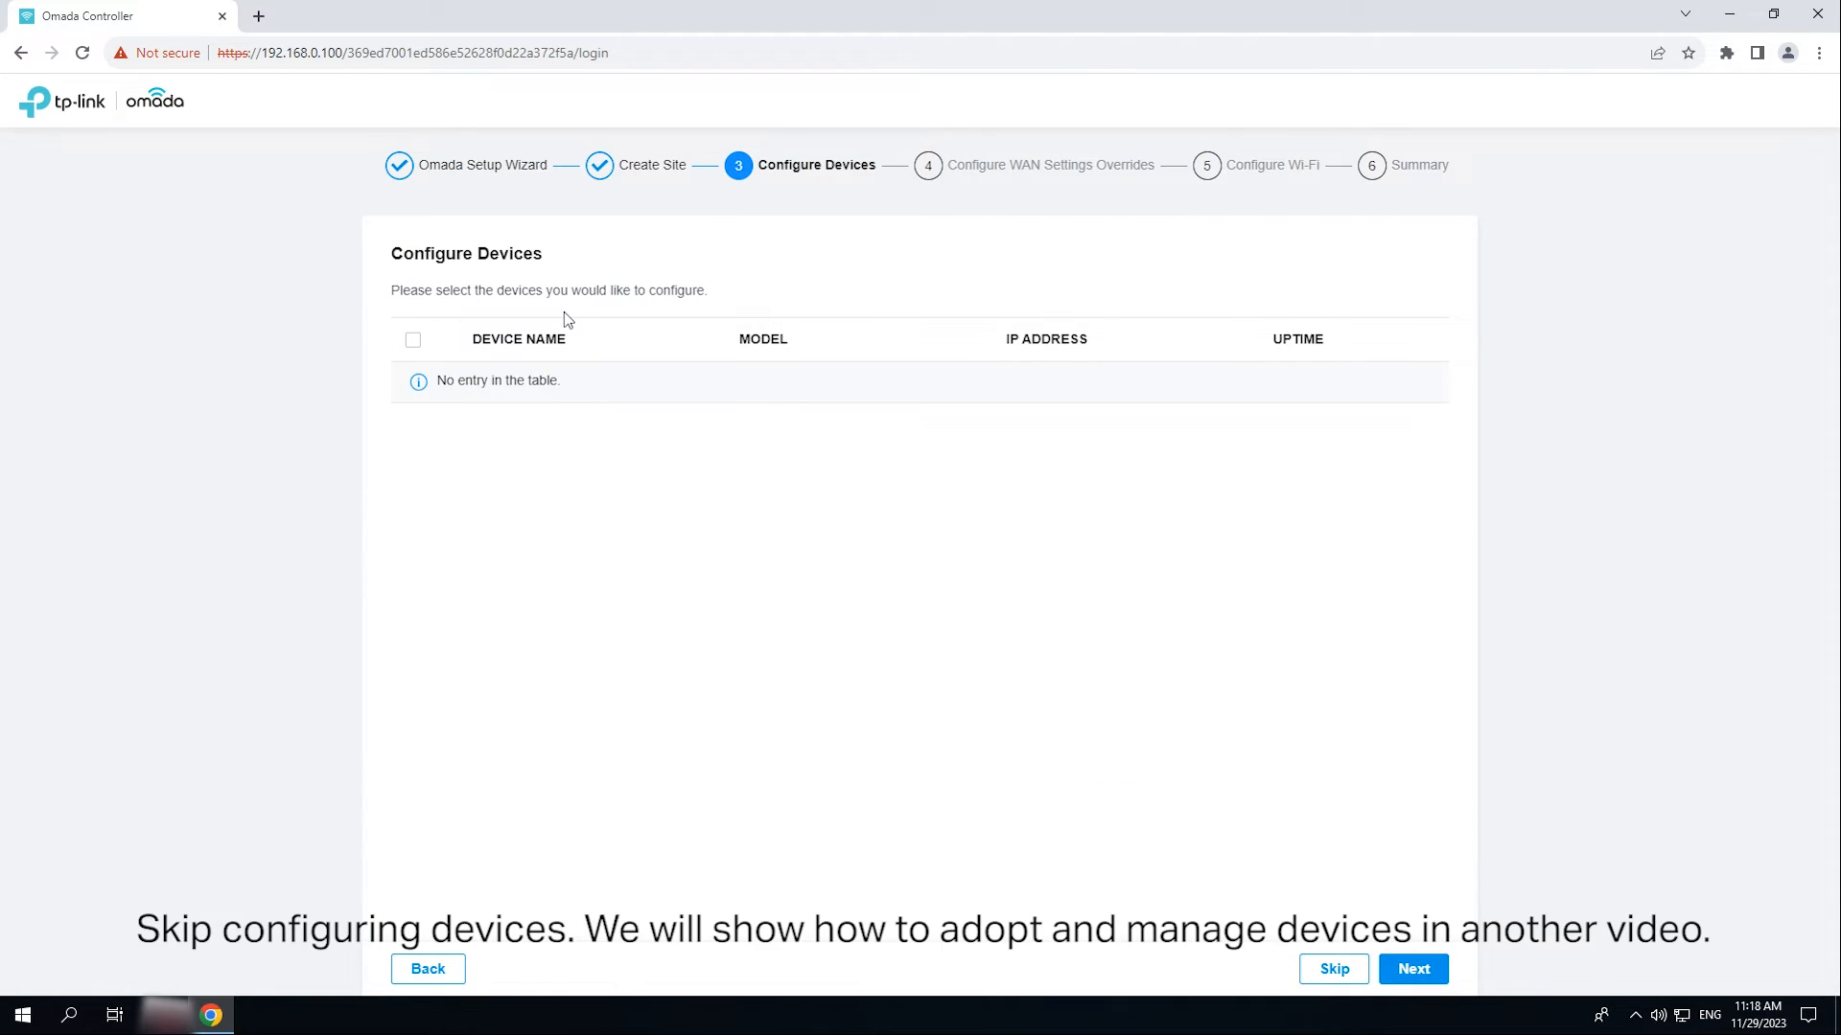
mouse_move(620, 164)
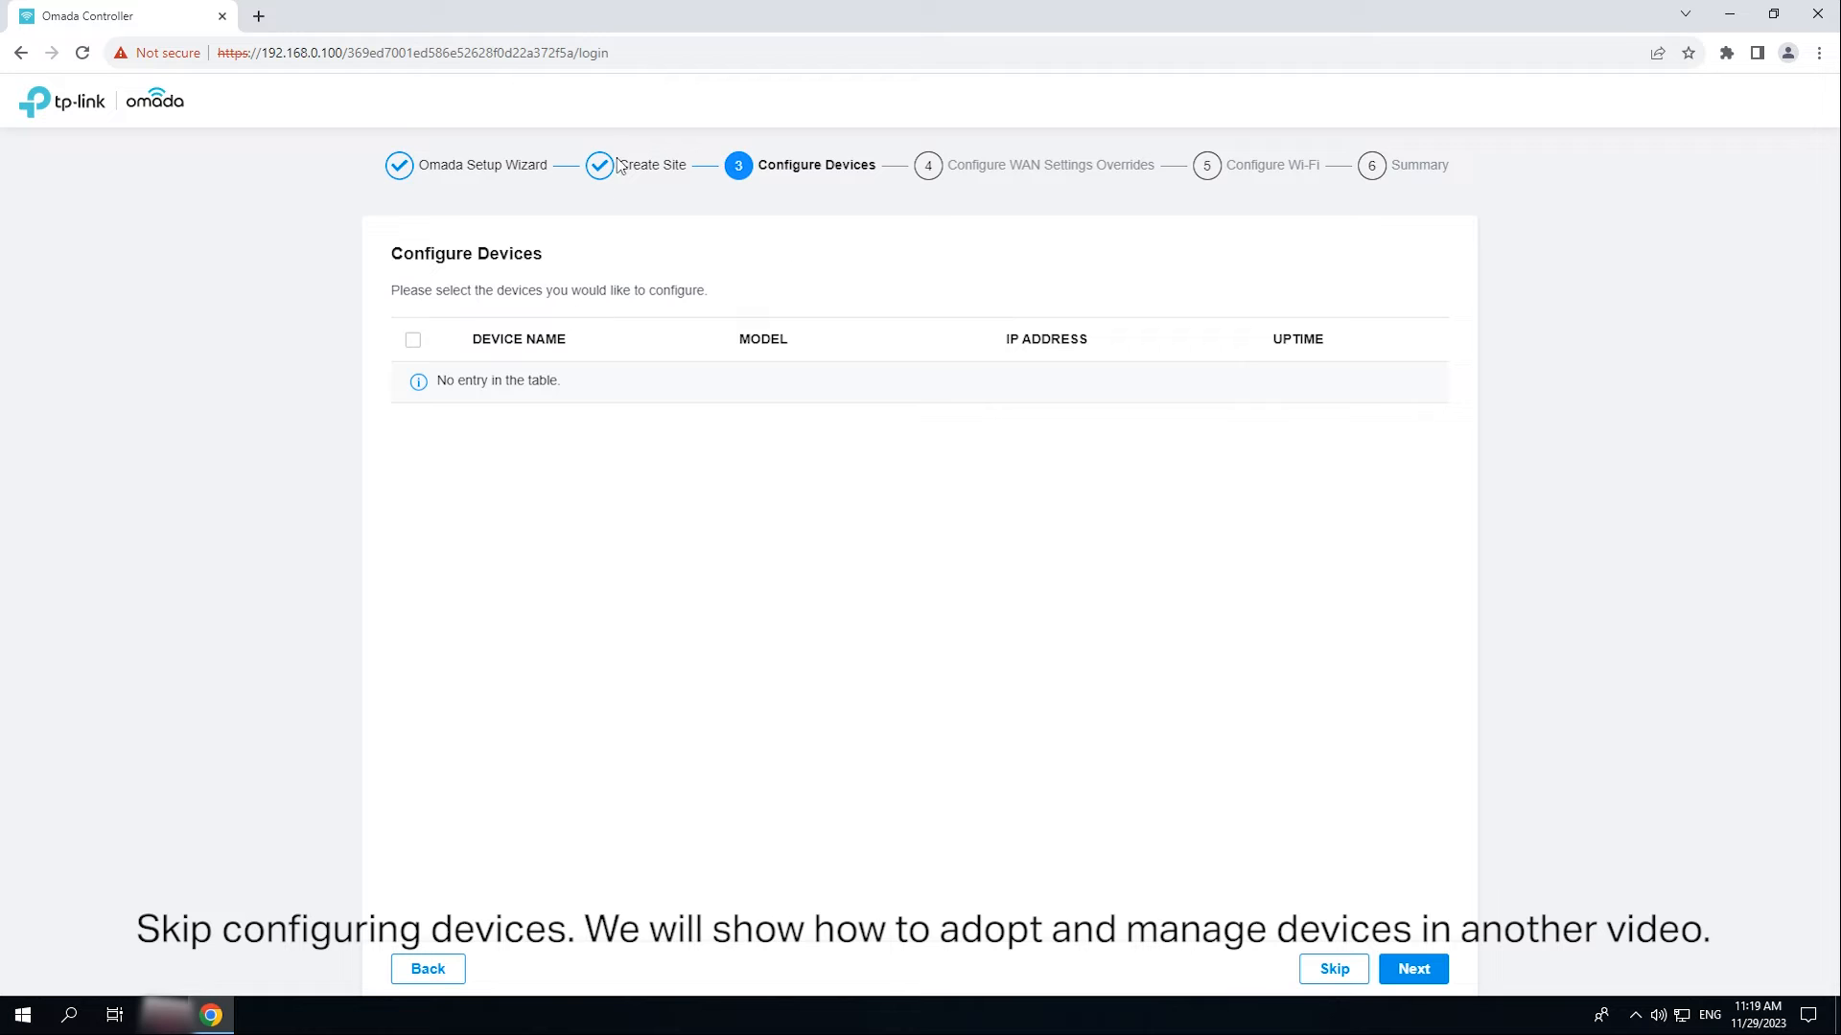
click(1412, 969)
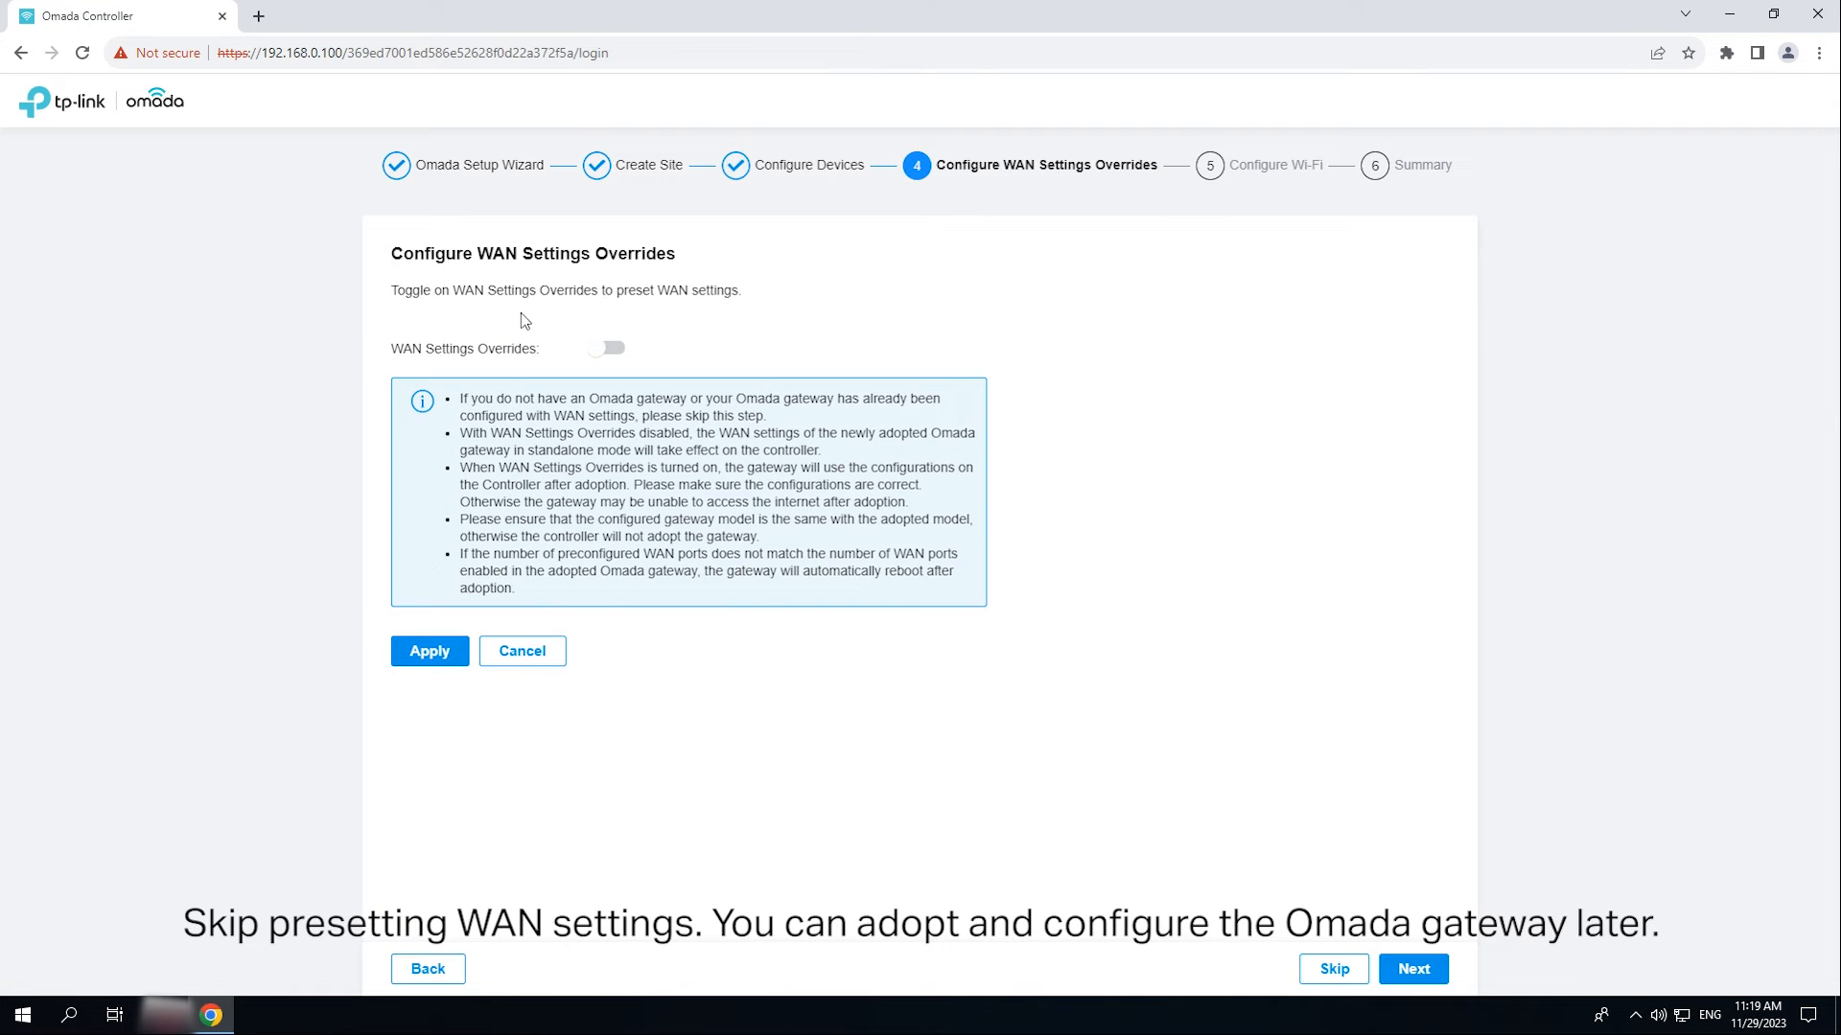
mouse_move(1211, 976)
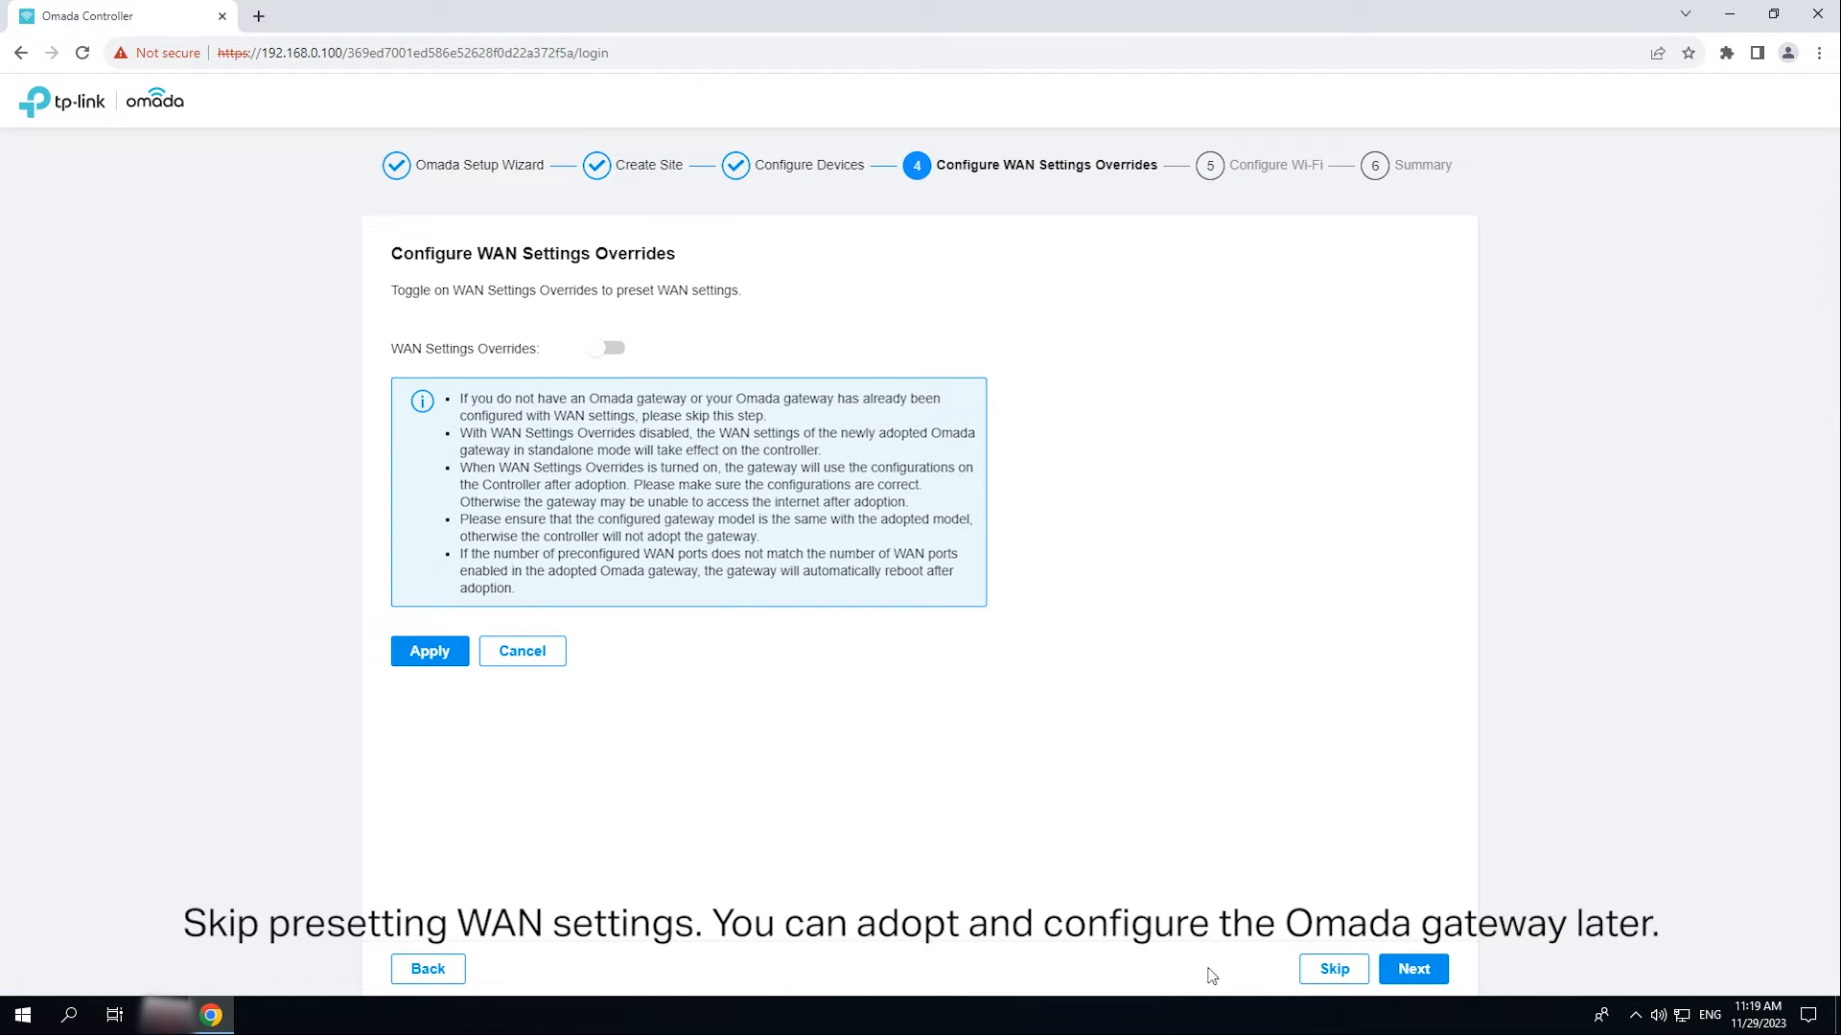
click(1412, 968)
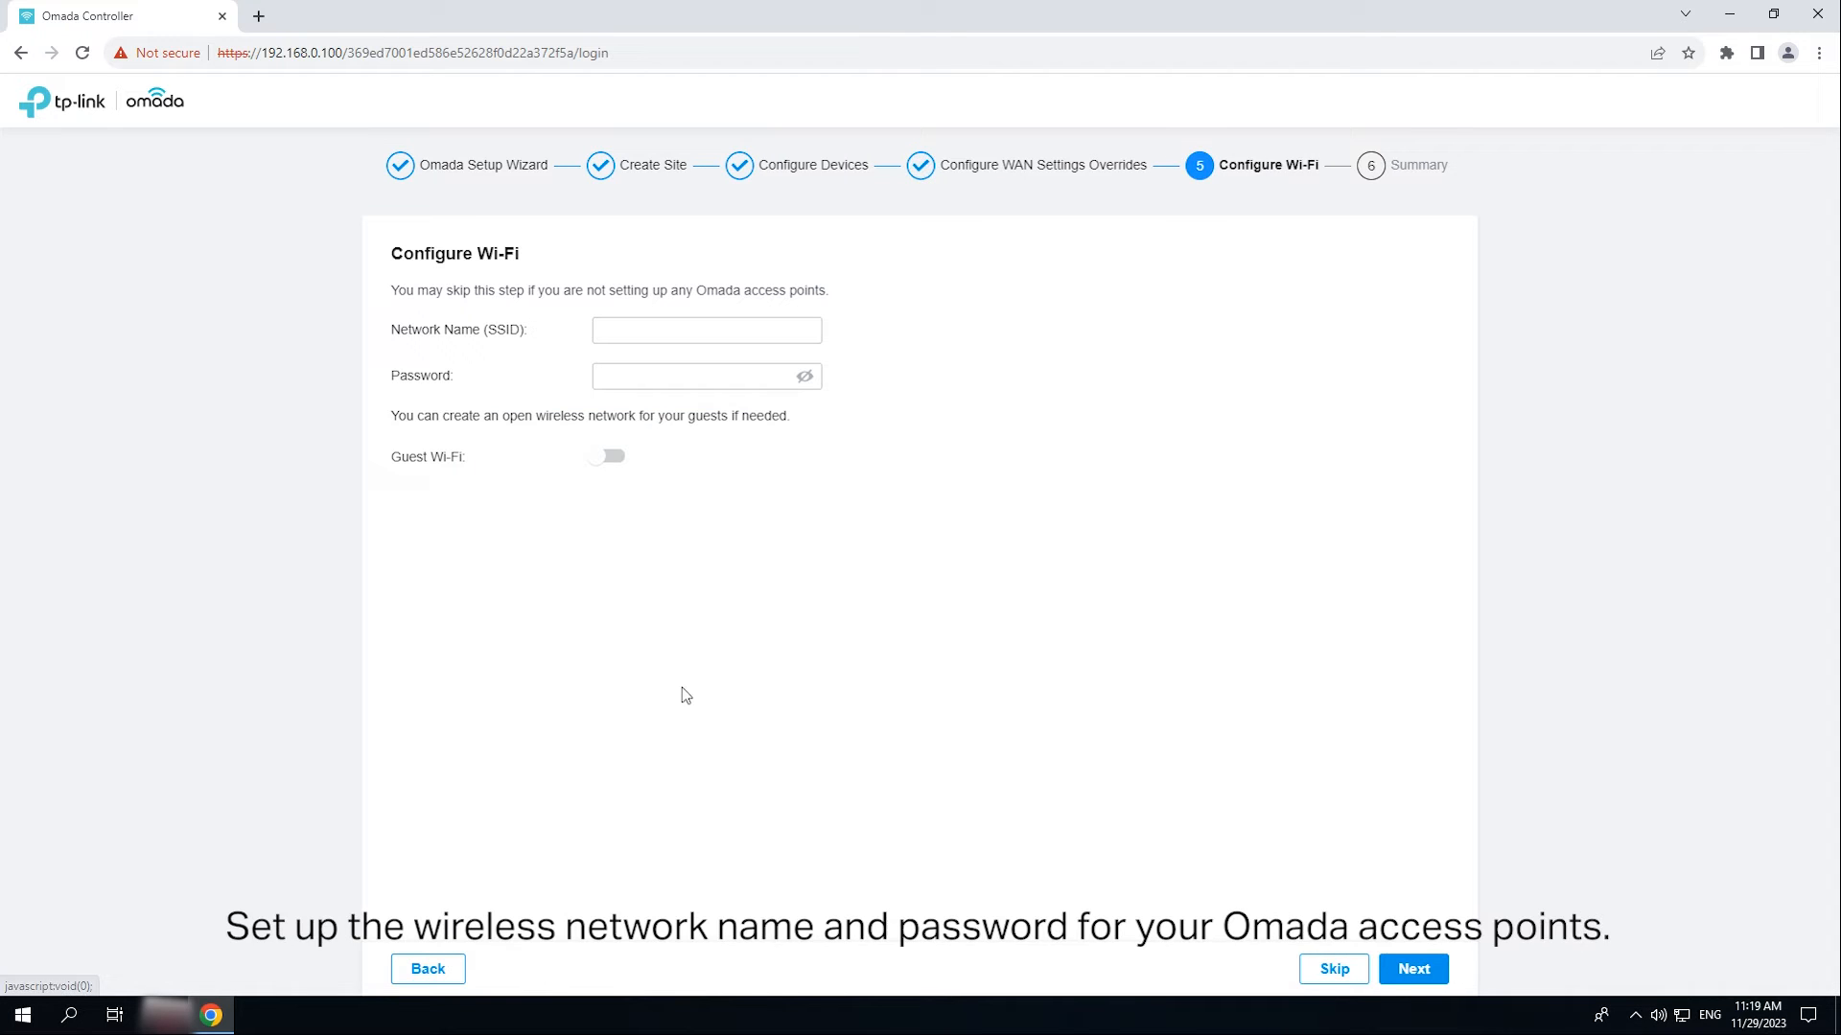
Step: Add Wi-Fi SSID 'test' with a password, finish the wizard, and log in as admin
text(te)
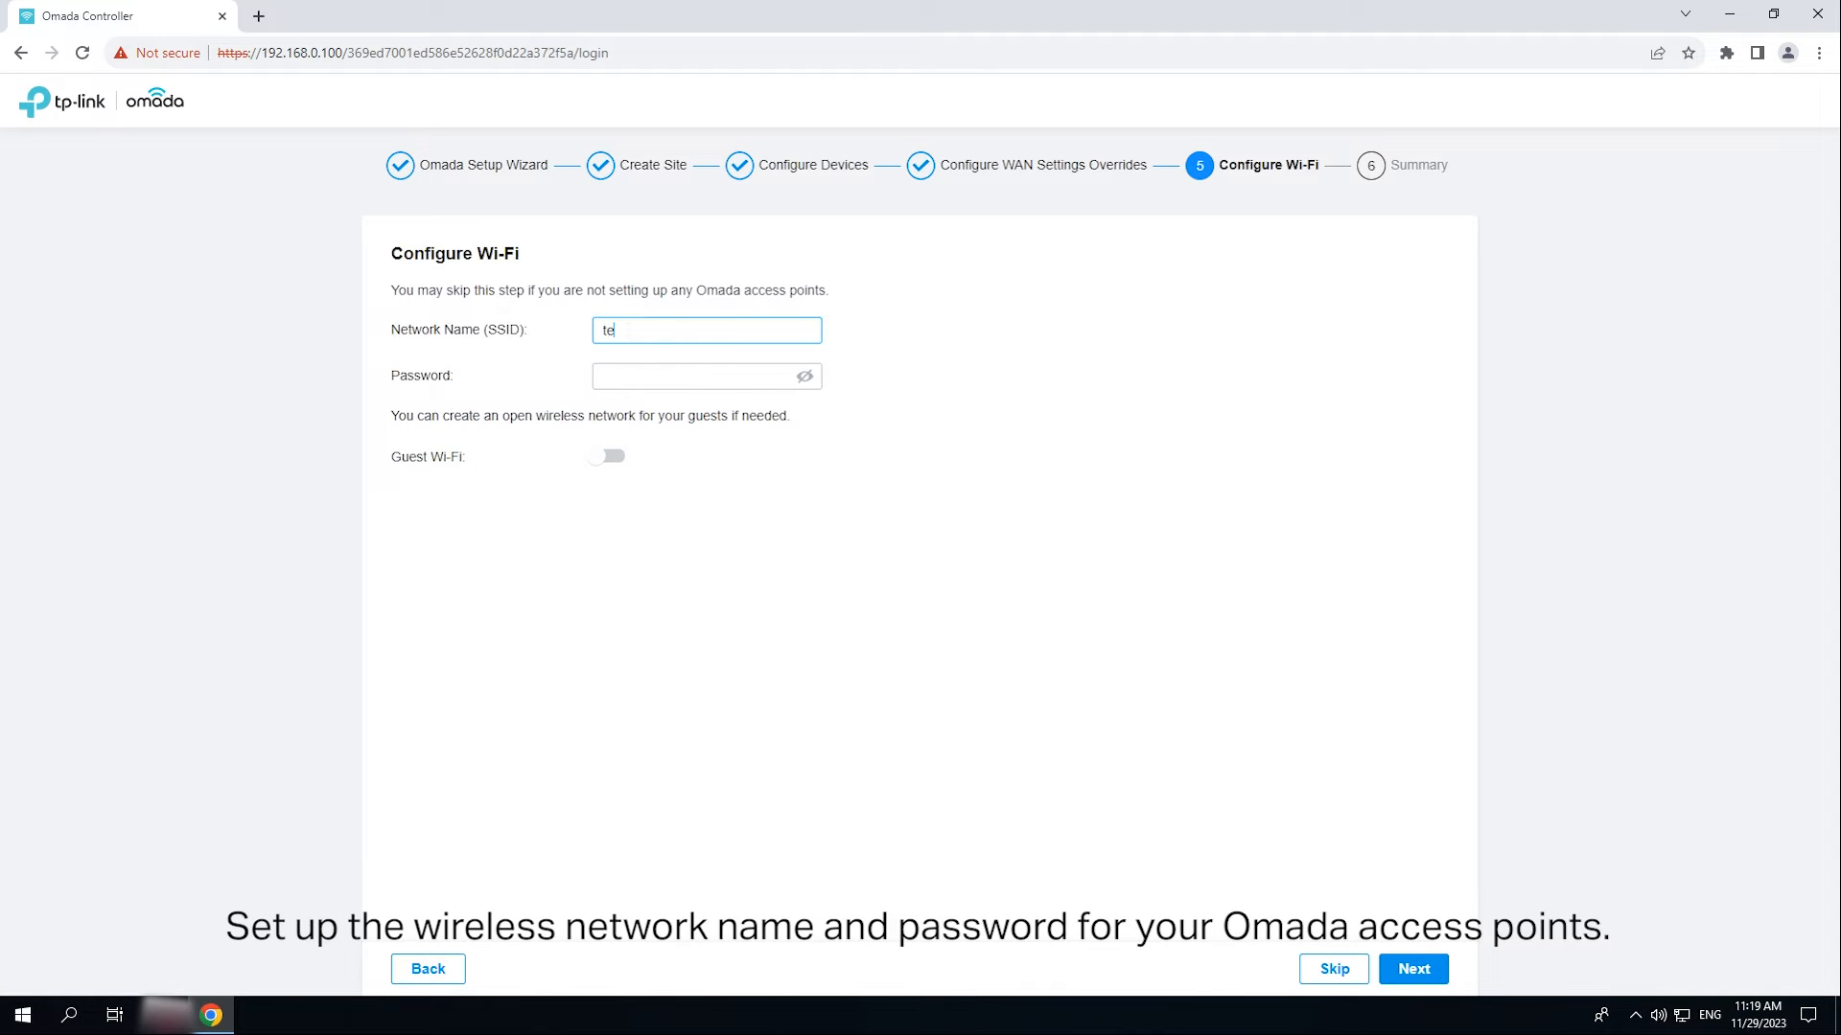
text(st)
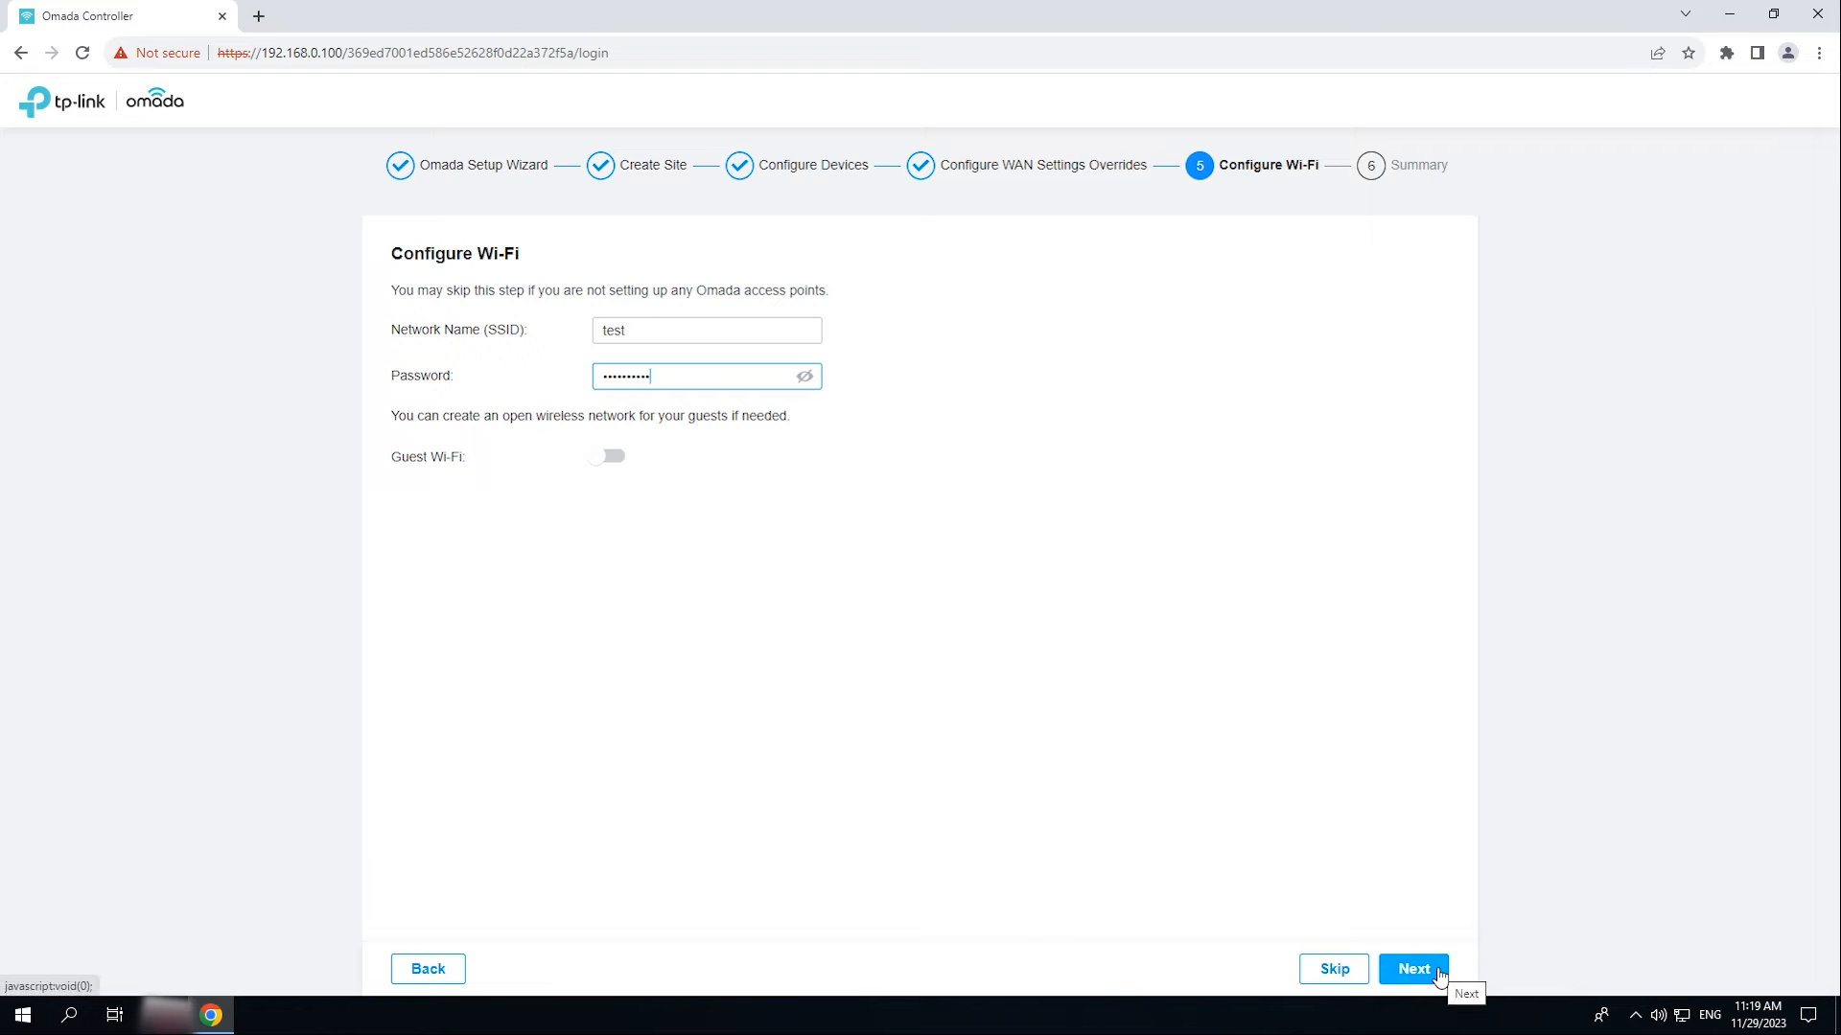
click(1412, 968)
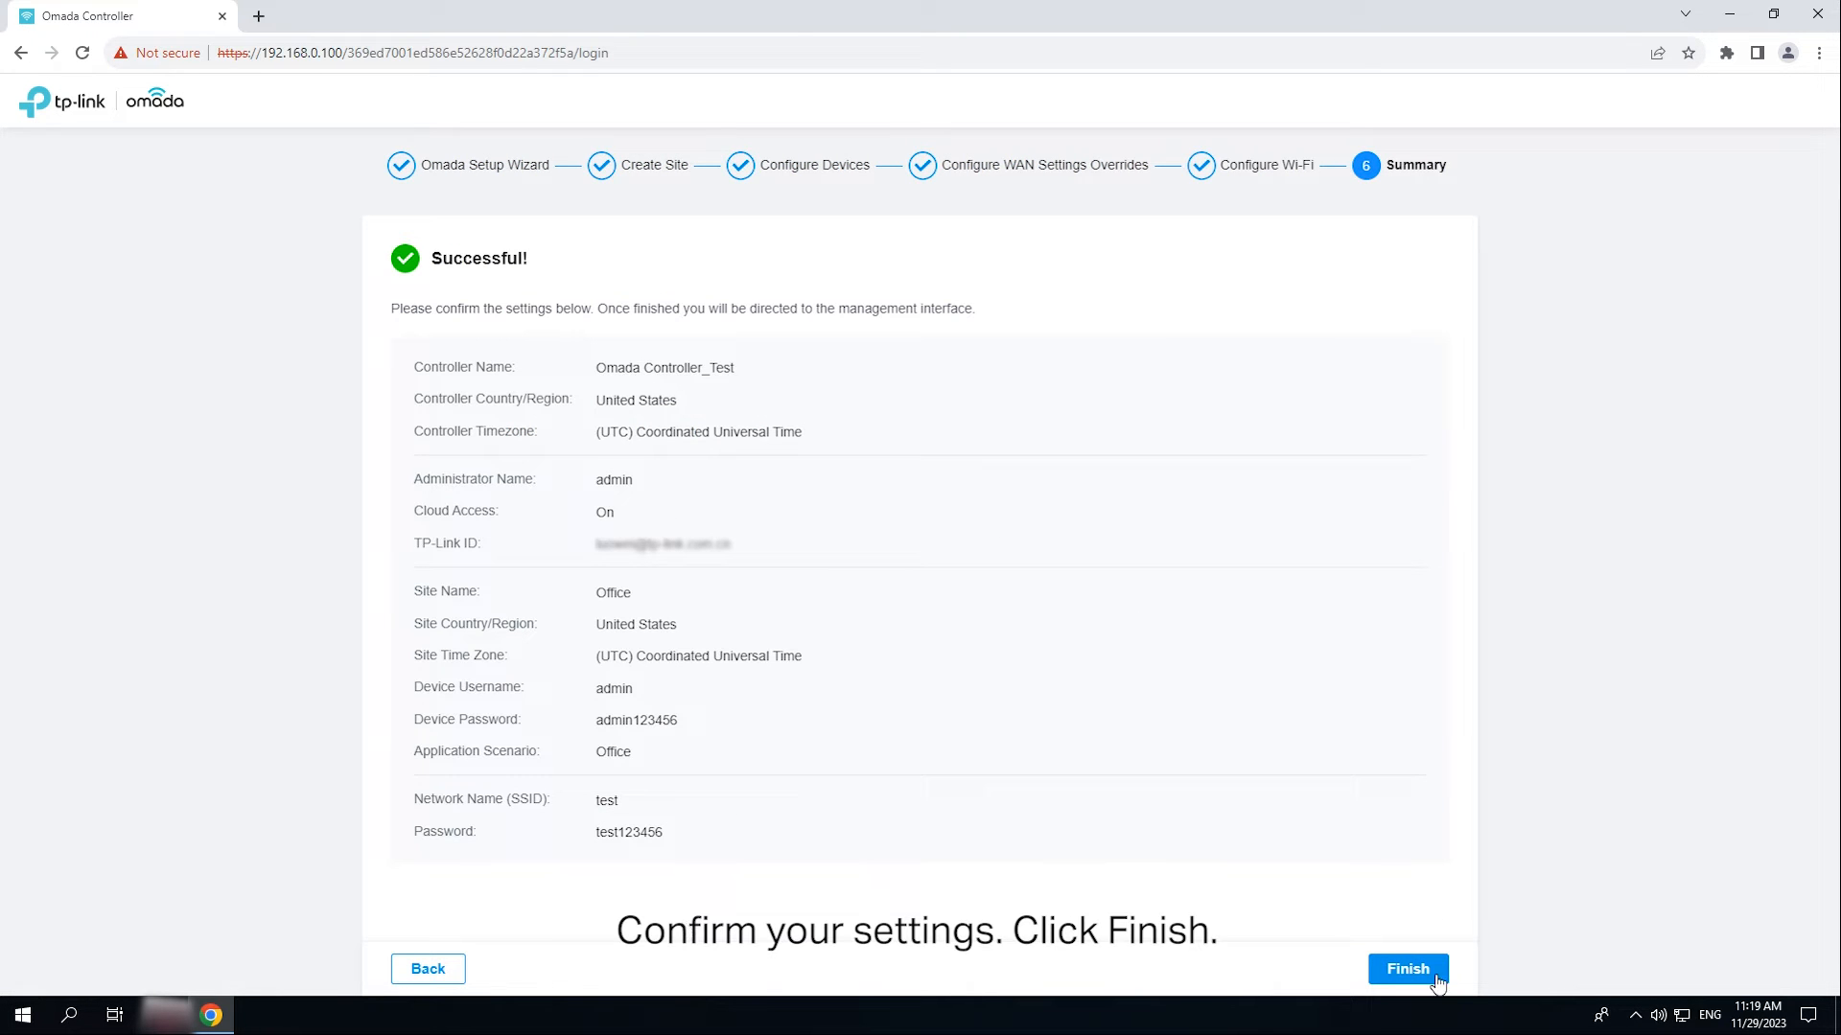
click(1407, 968)
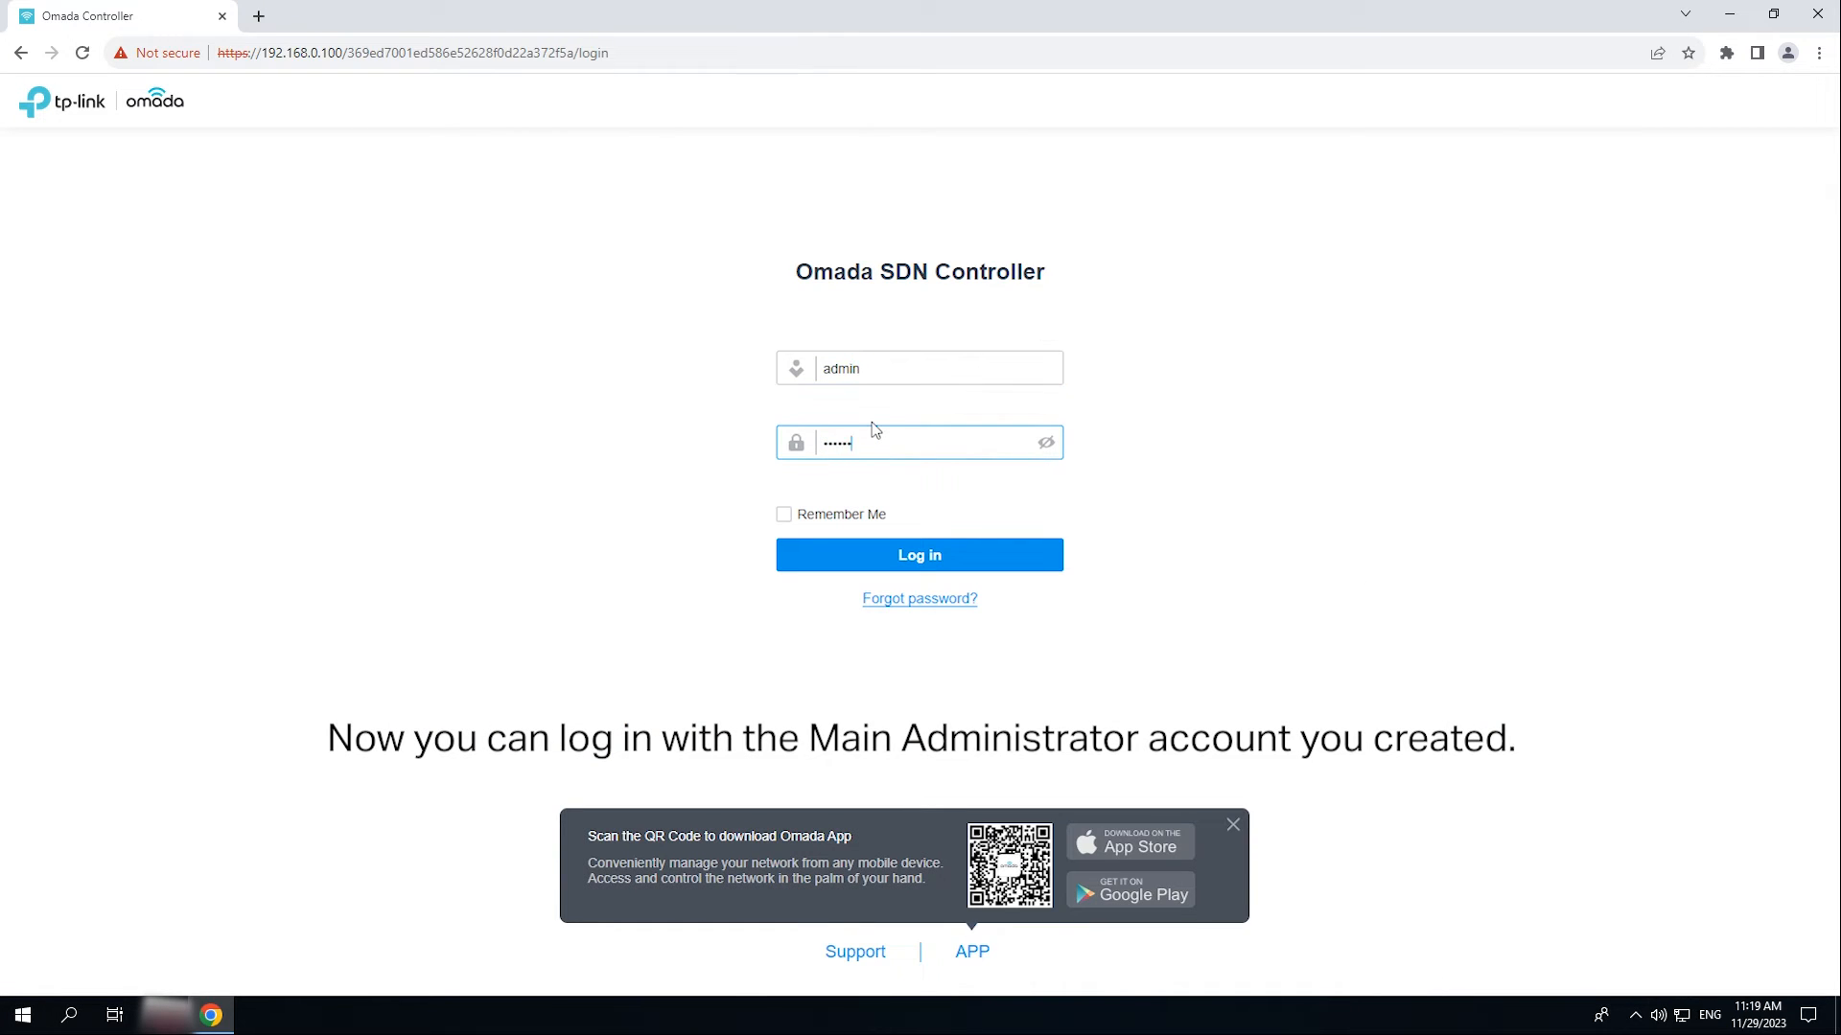
click(919, 554)
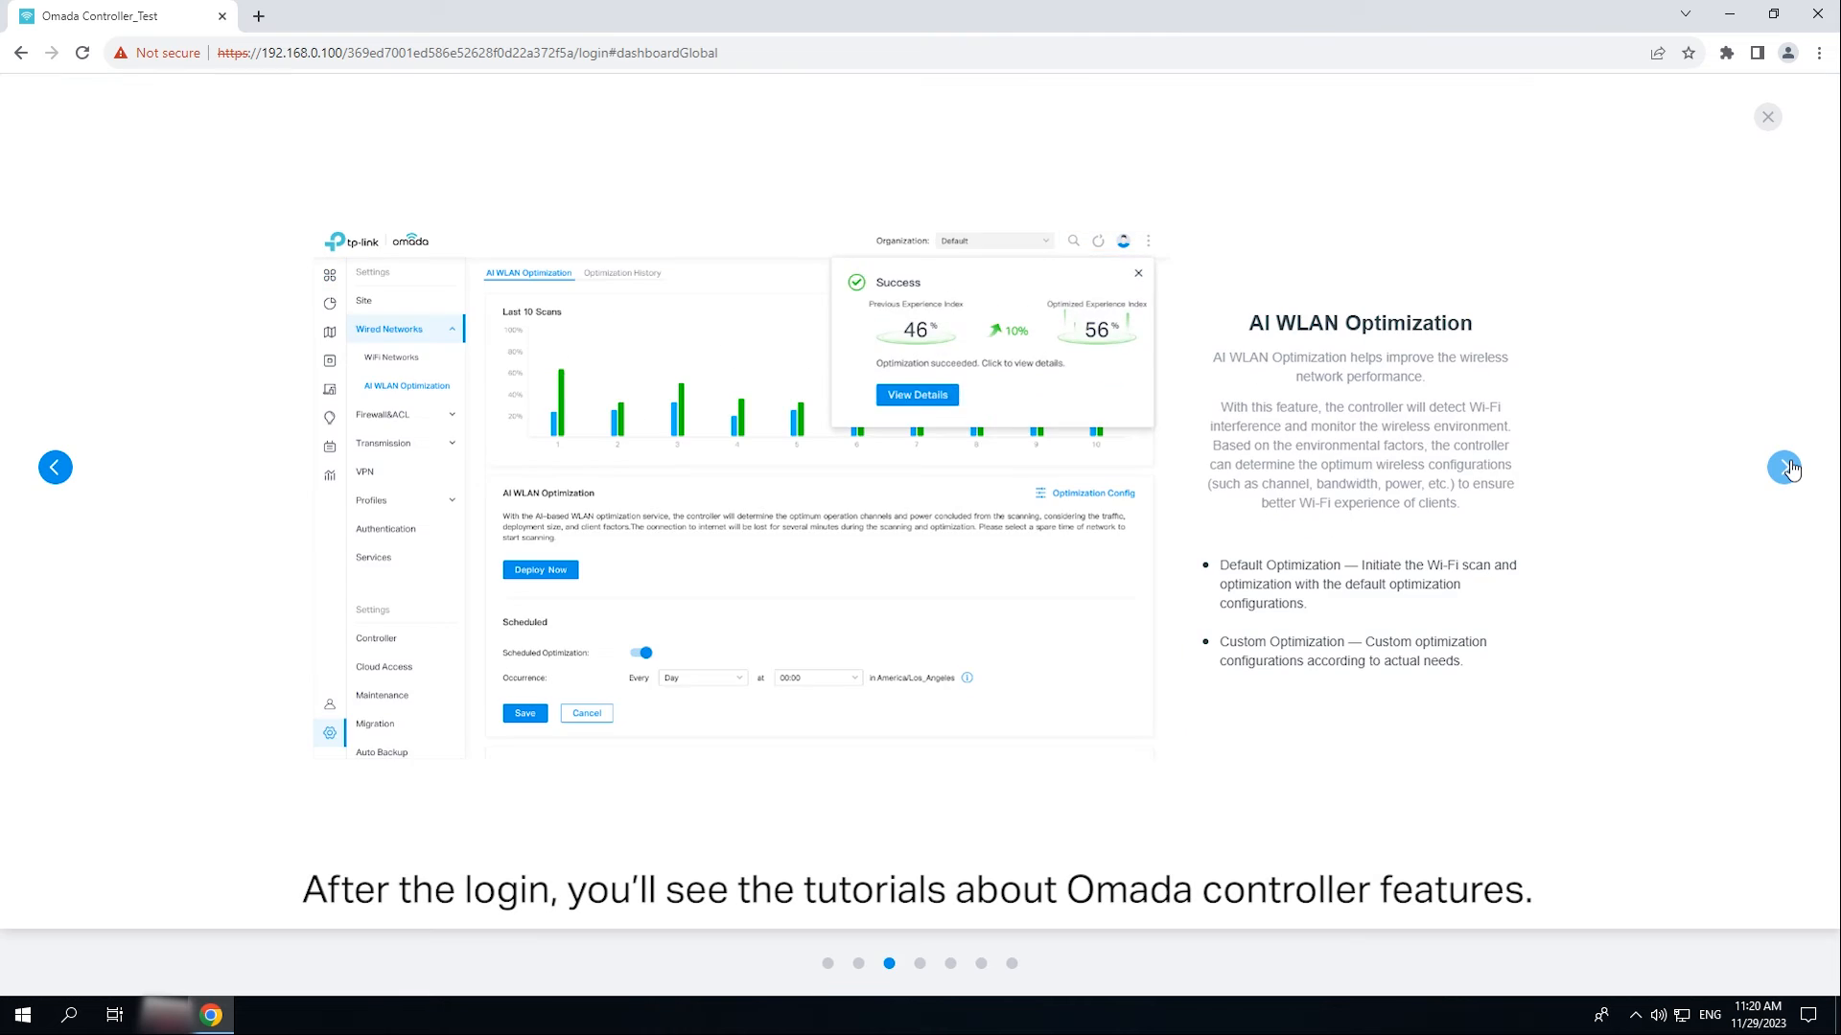
Step: Page past the feature tutorials and switch to the Omada Cloud login page
click(1783, 467)
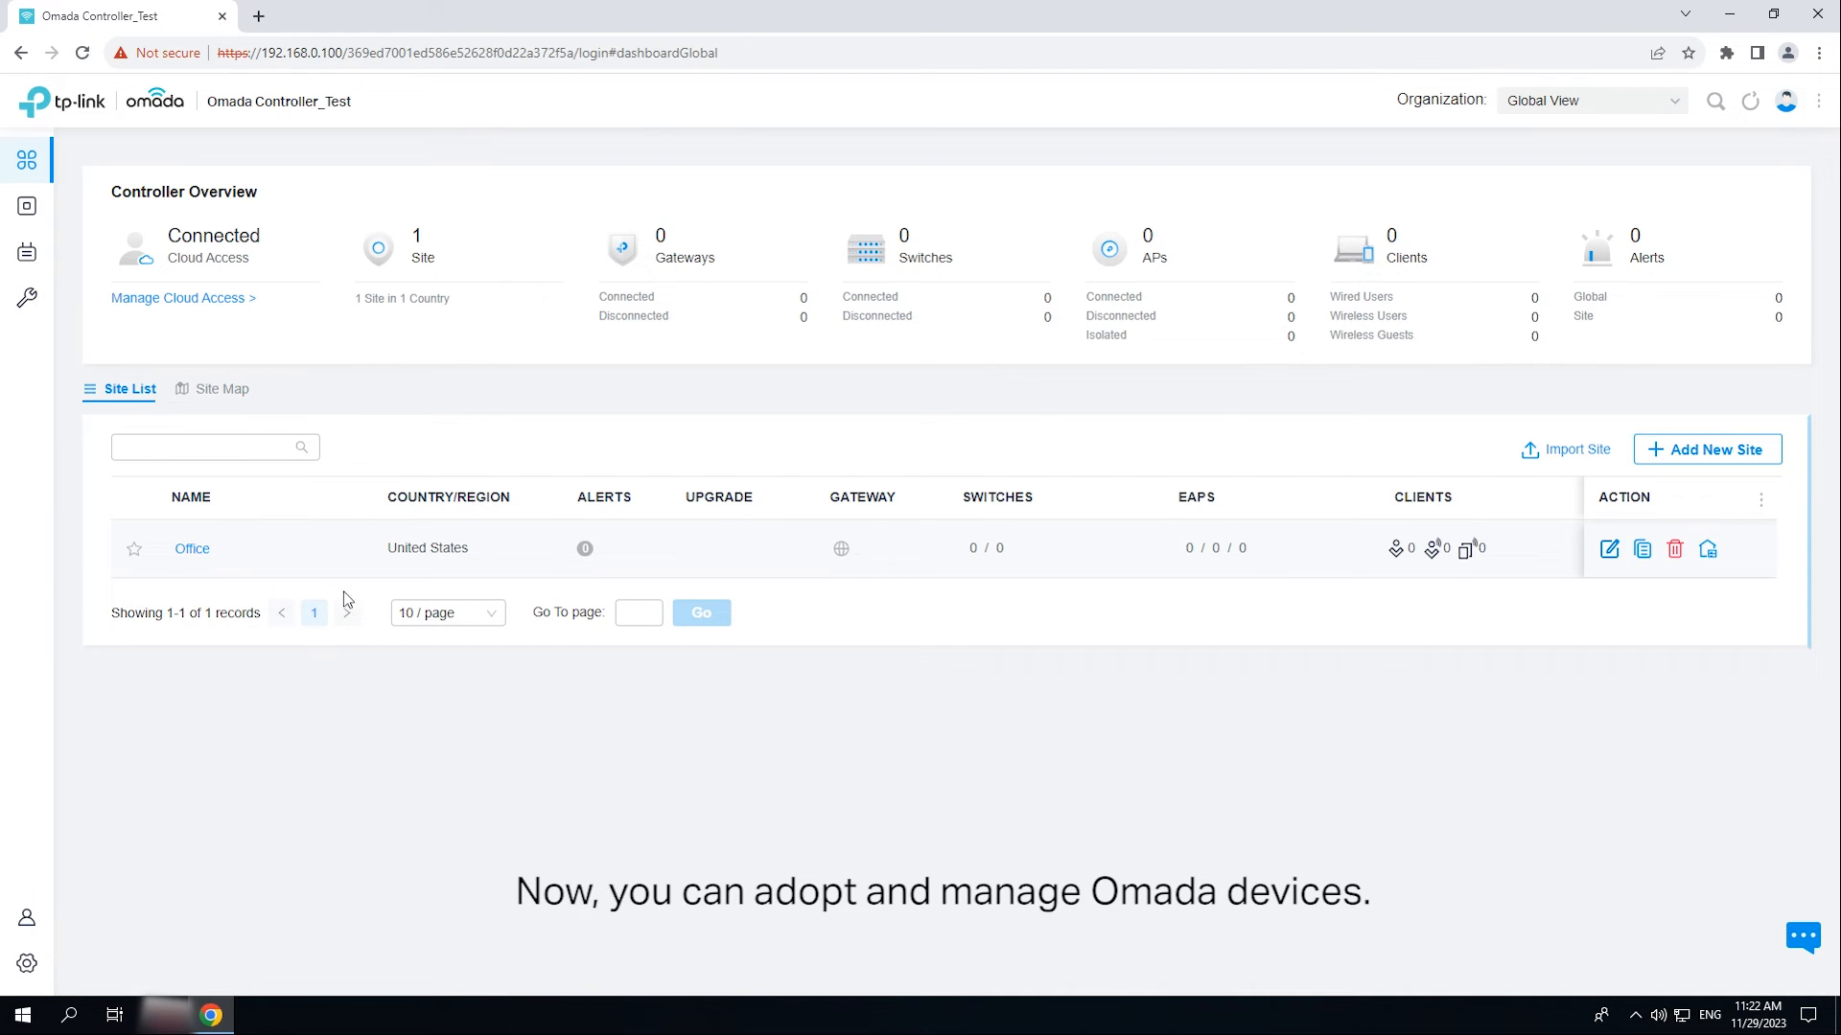
click(258, 16)
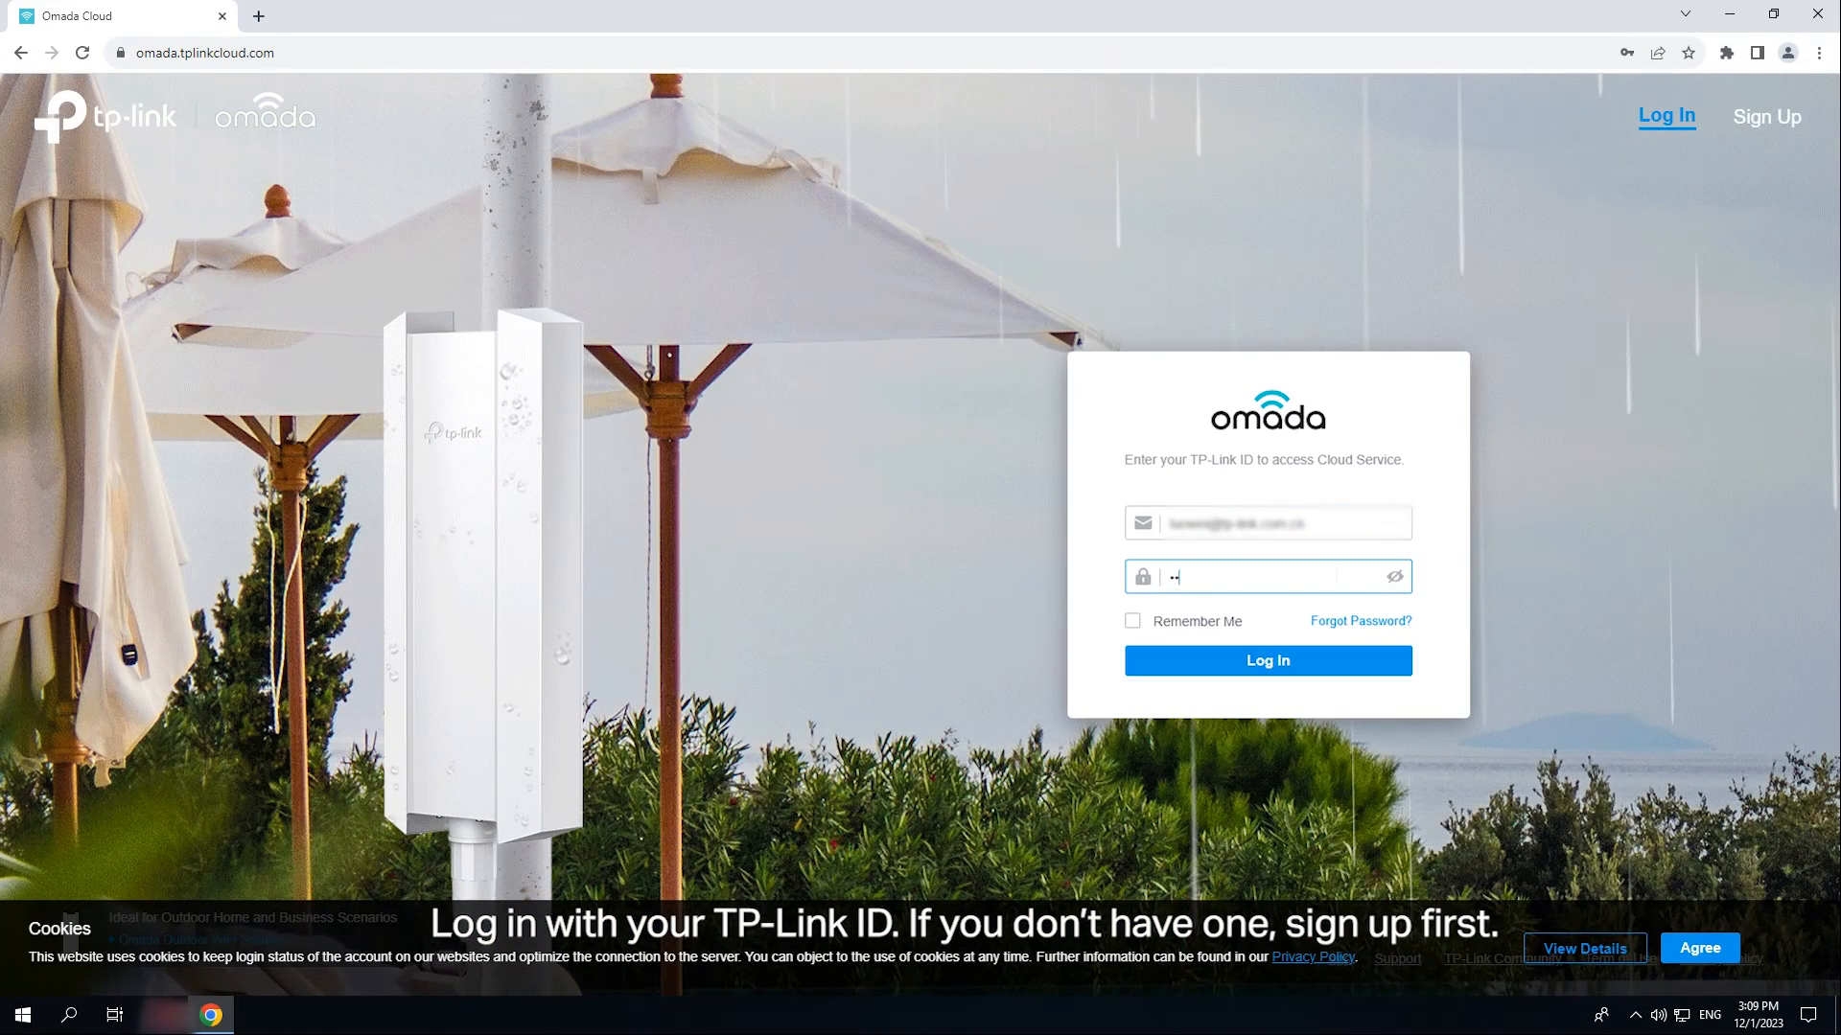
Step: Log in to Omada Cloud and add the OC200 hardware controller using its device key
click(1266, 659)
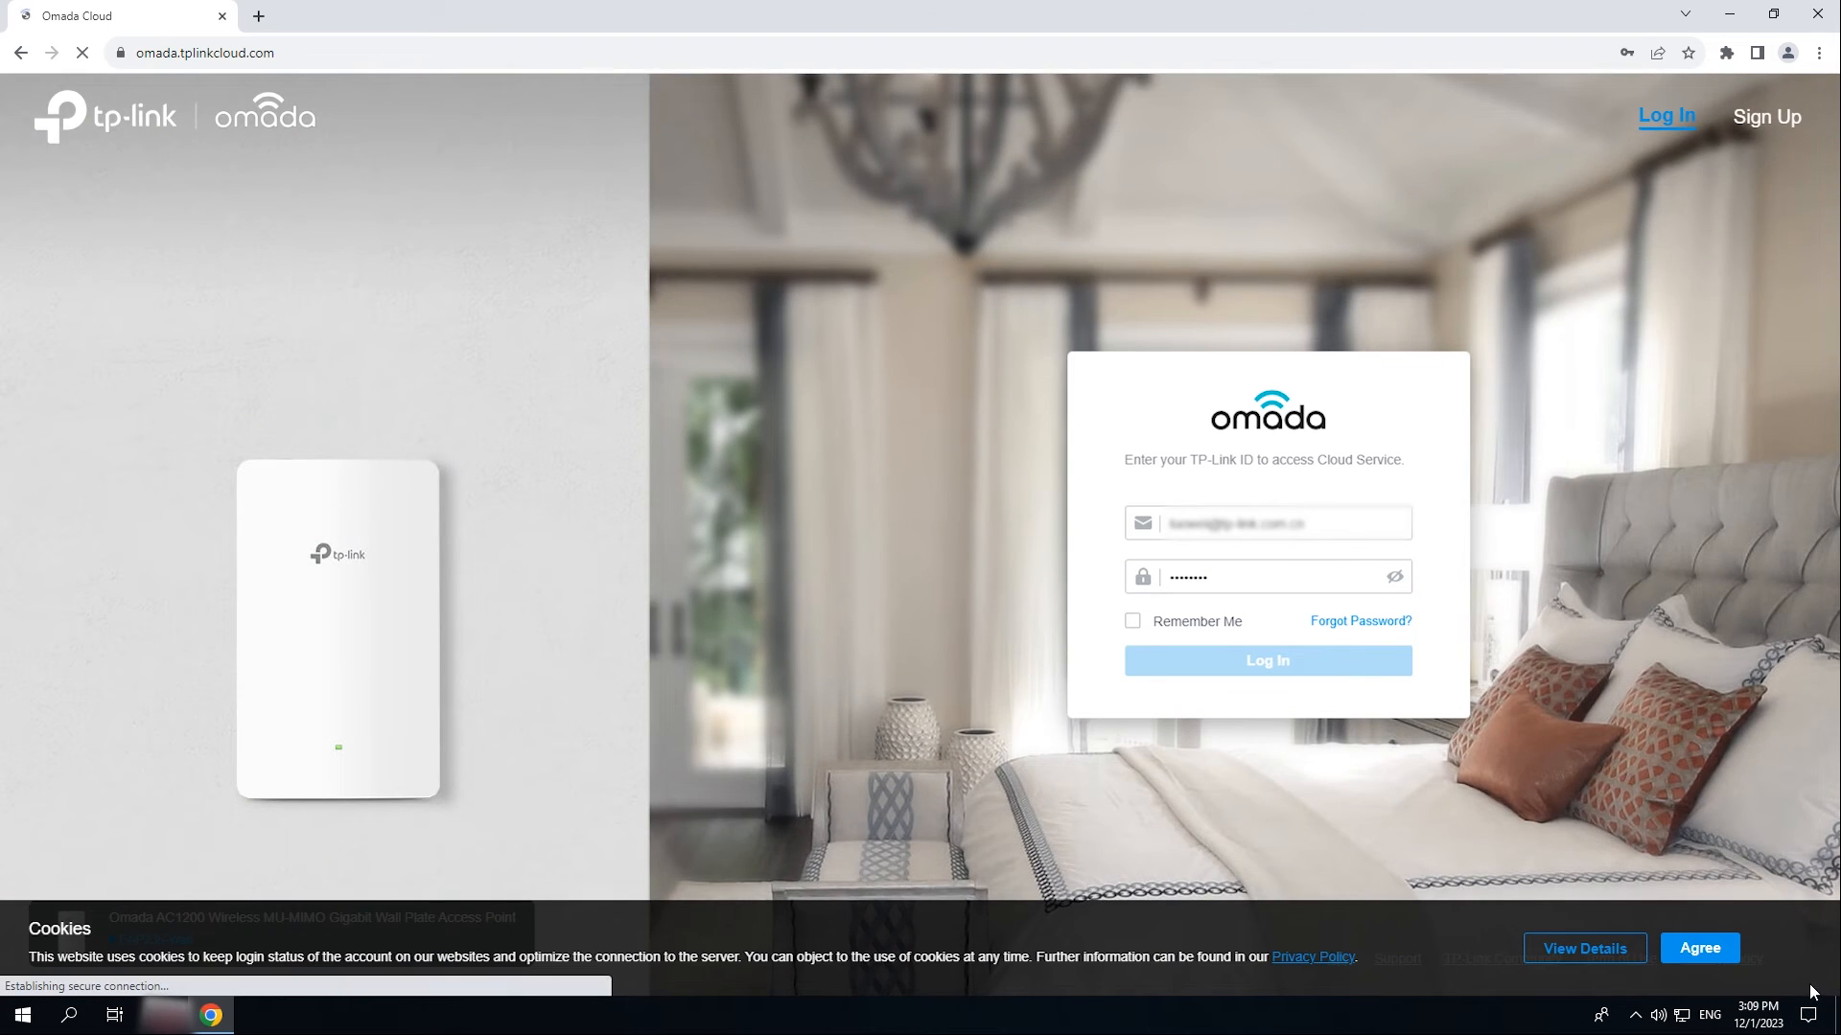
click(1265, 660)
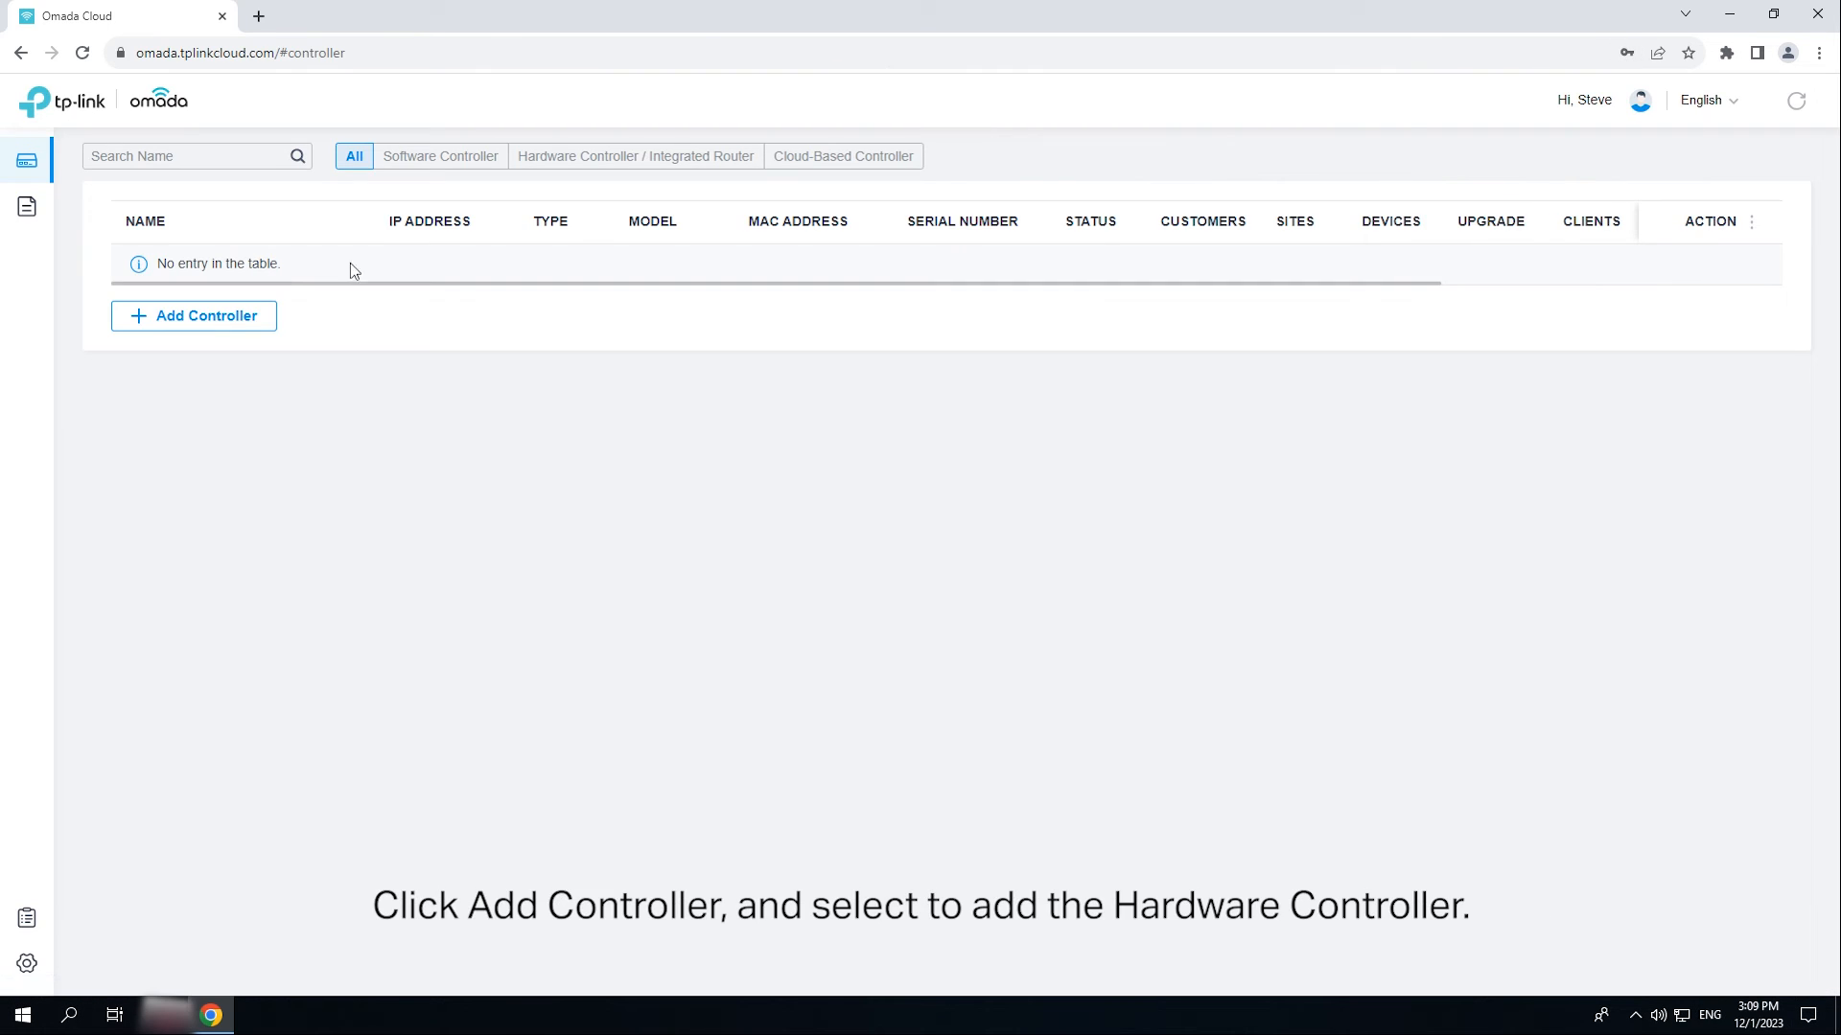
click(192, 314)
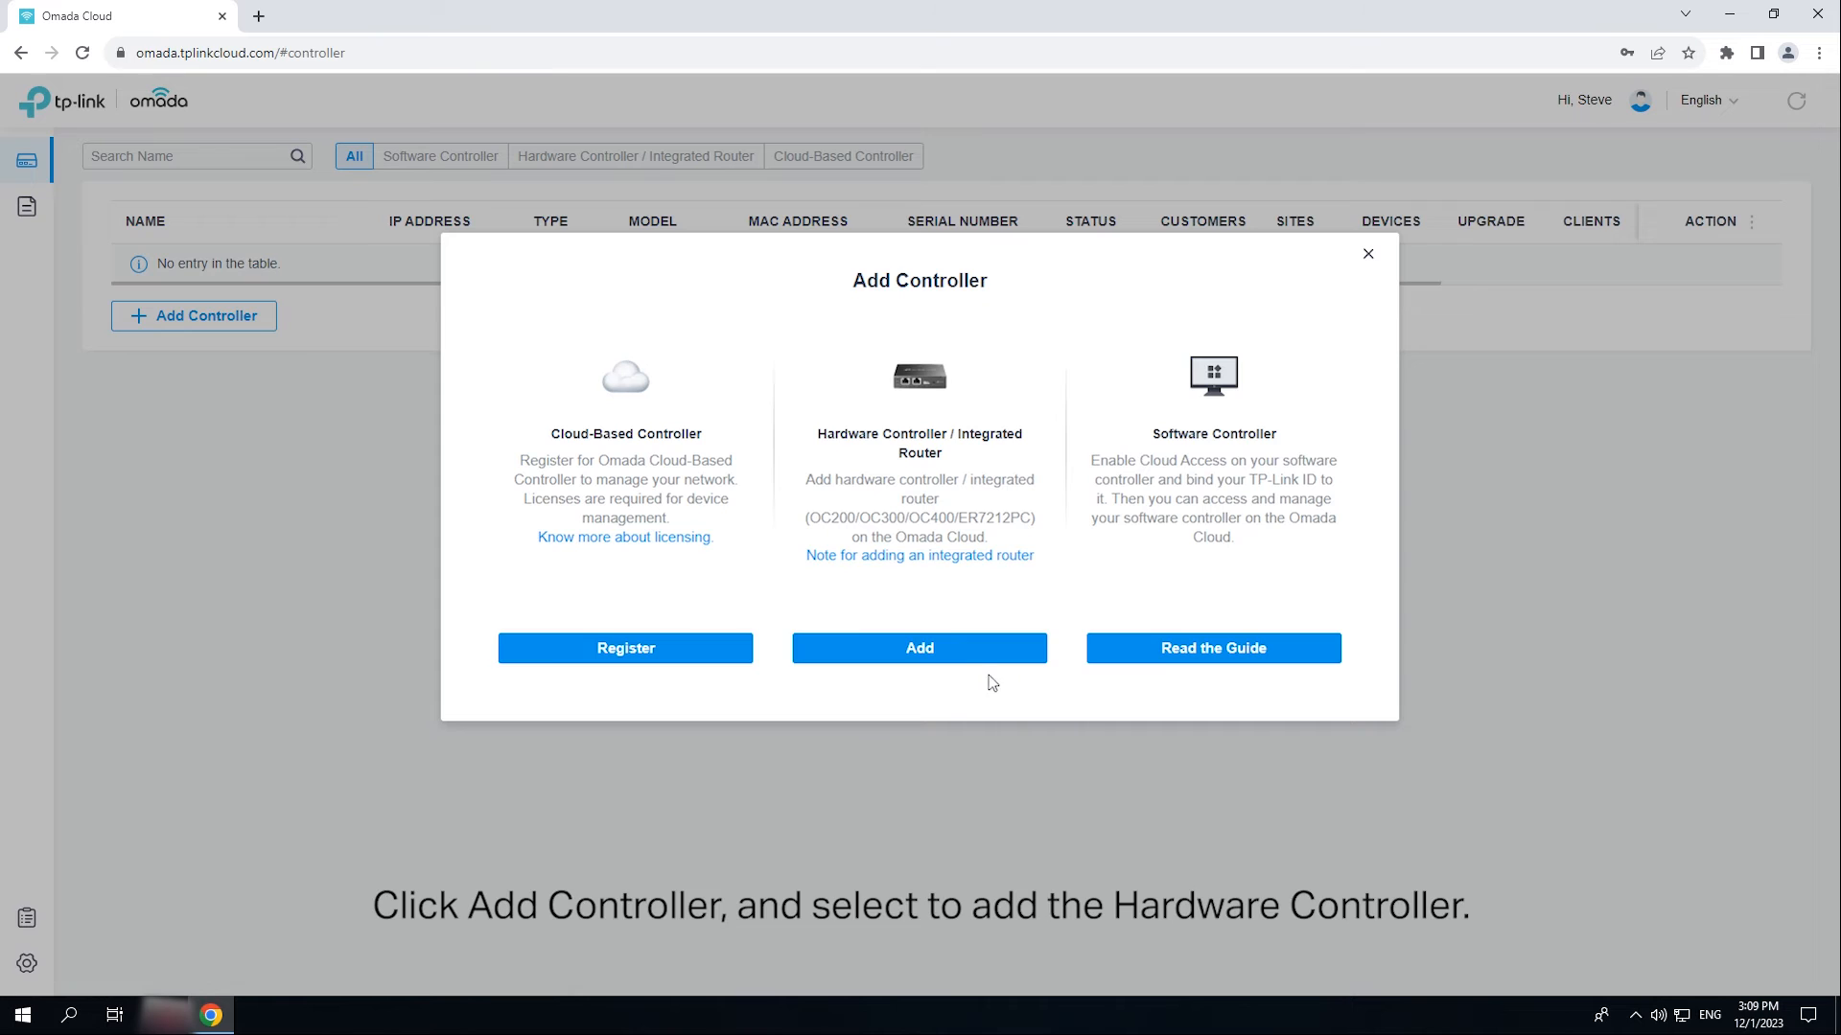
click(920, 648)
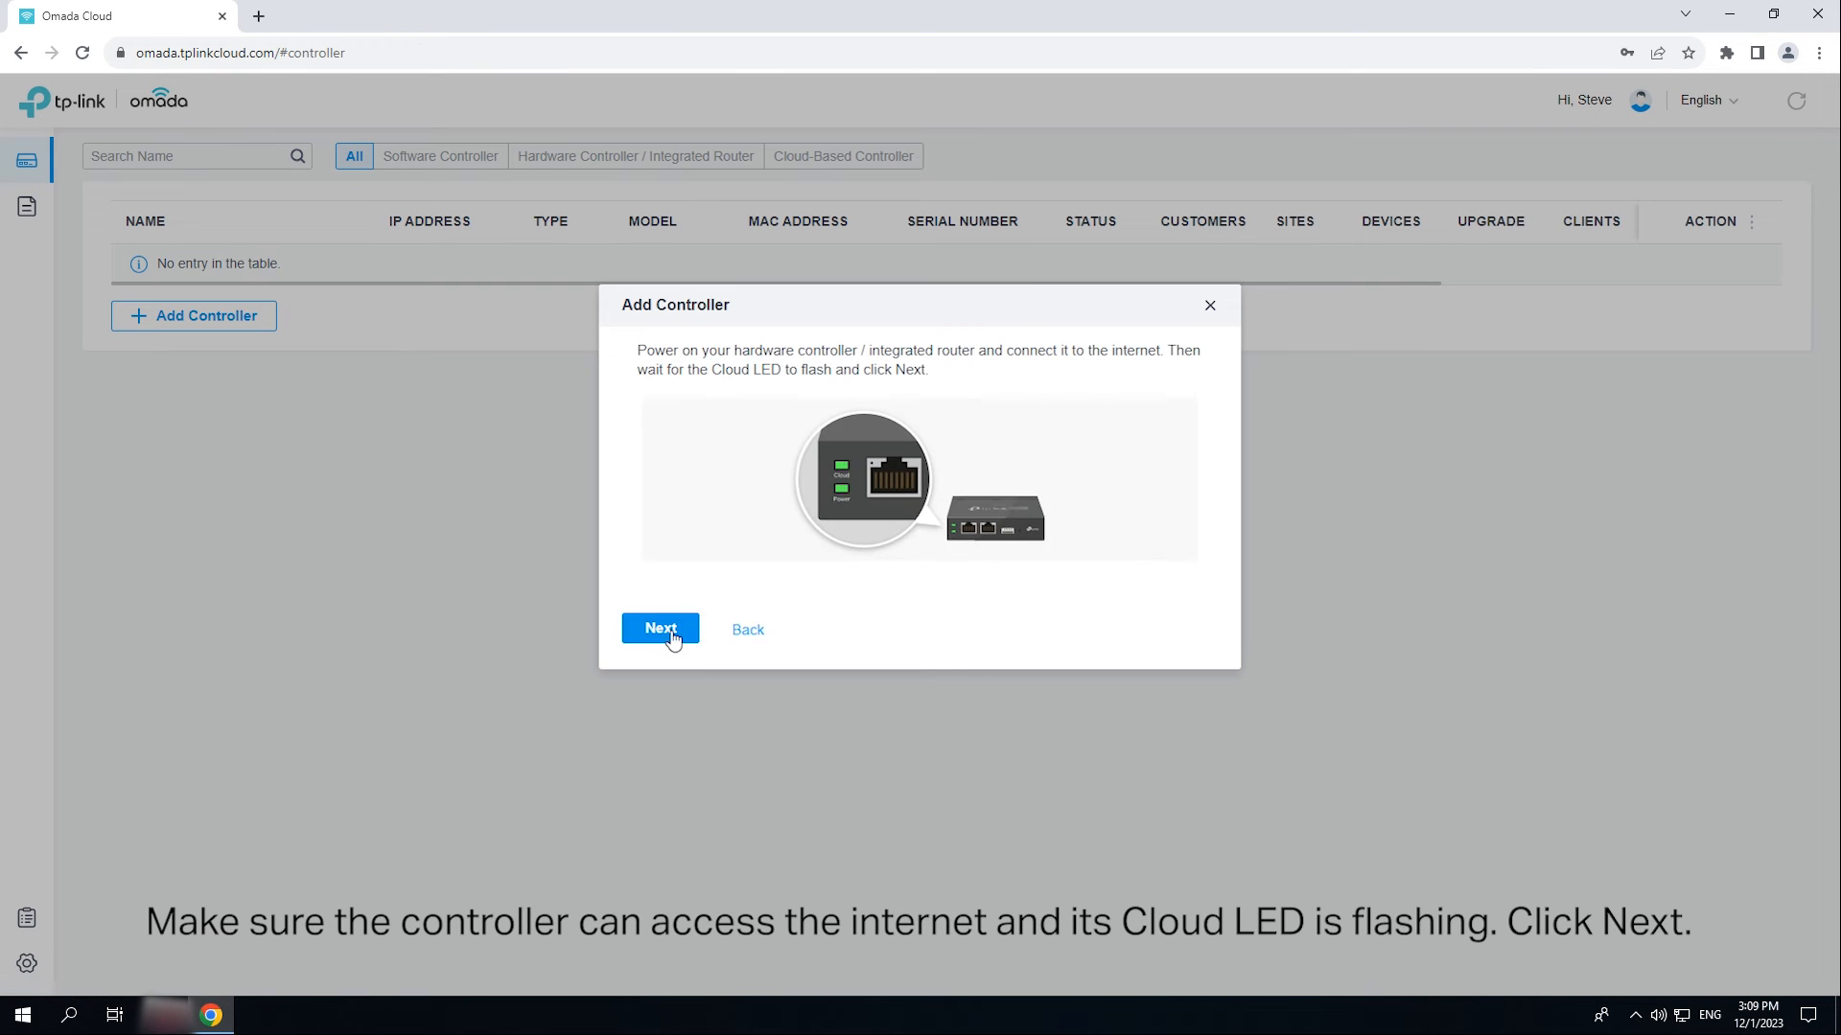
mouse_move(660, 628)
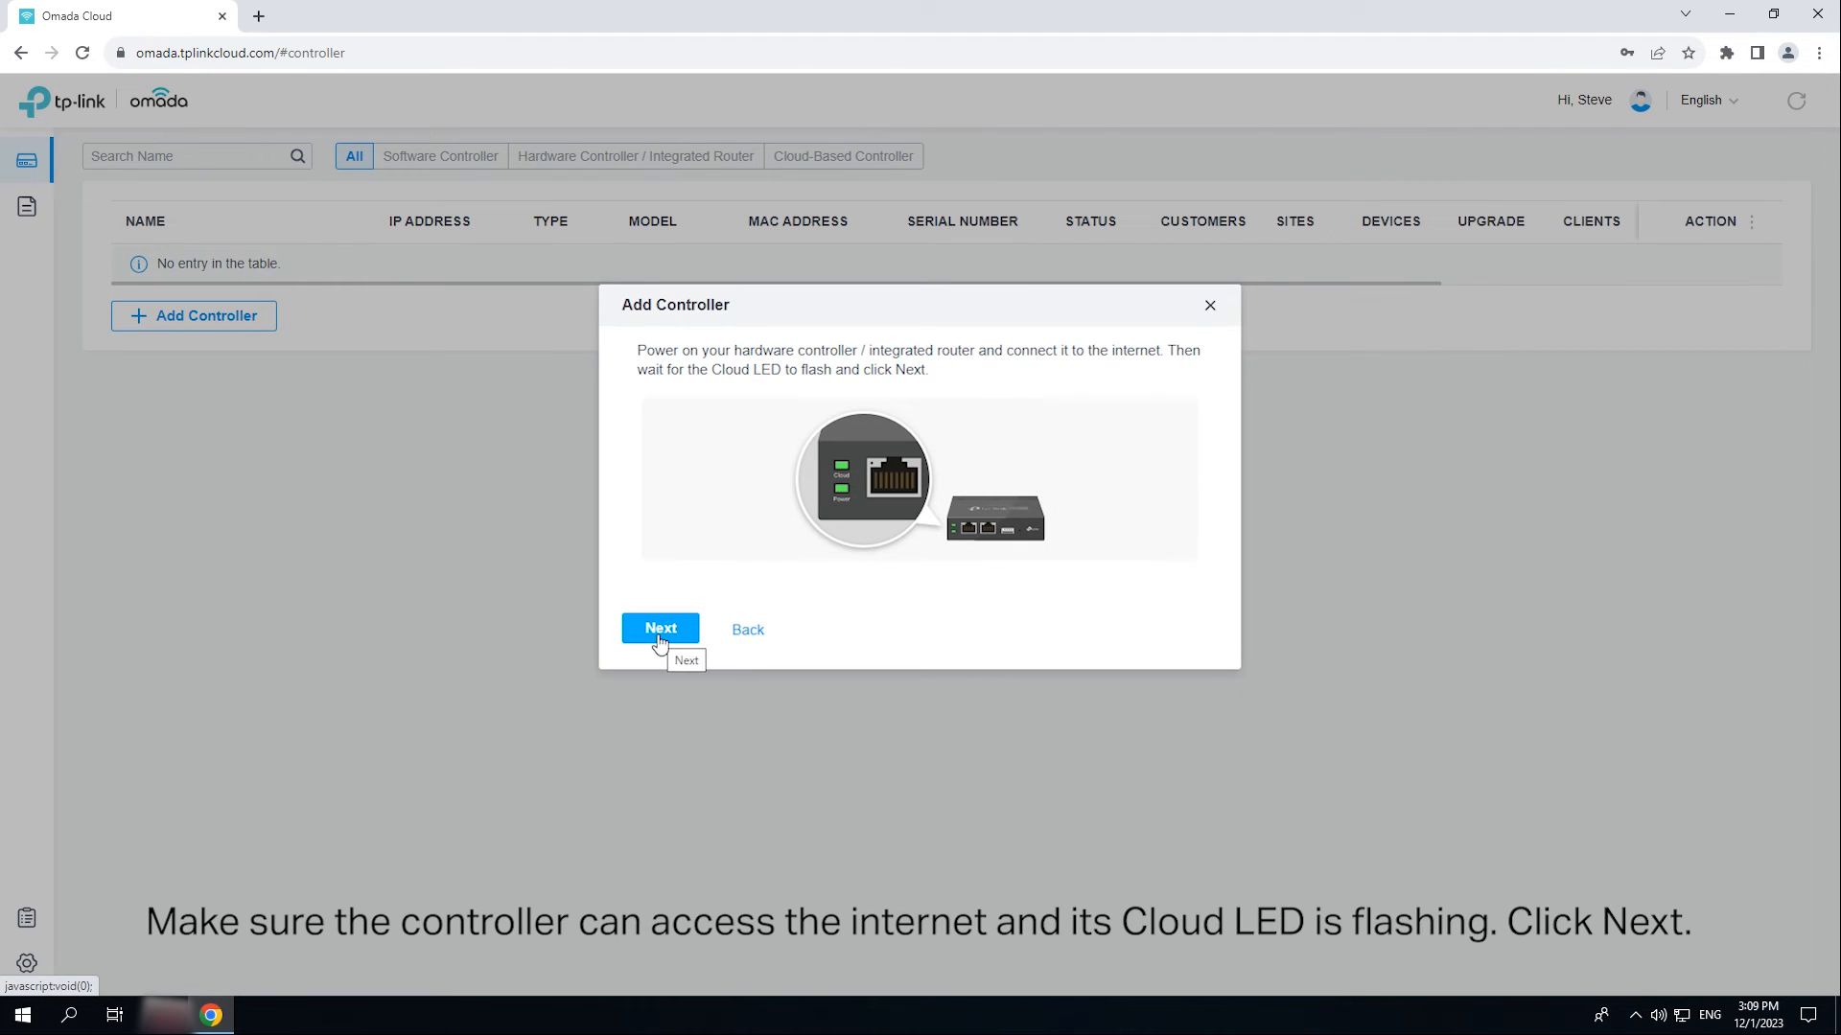
click(660, 627)
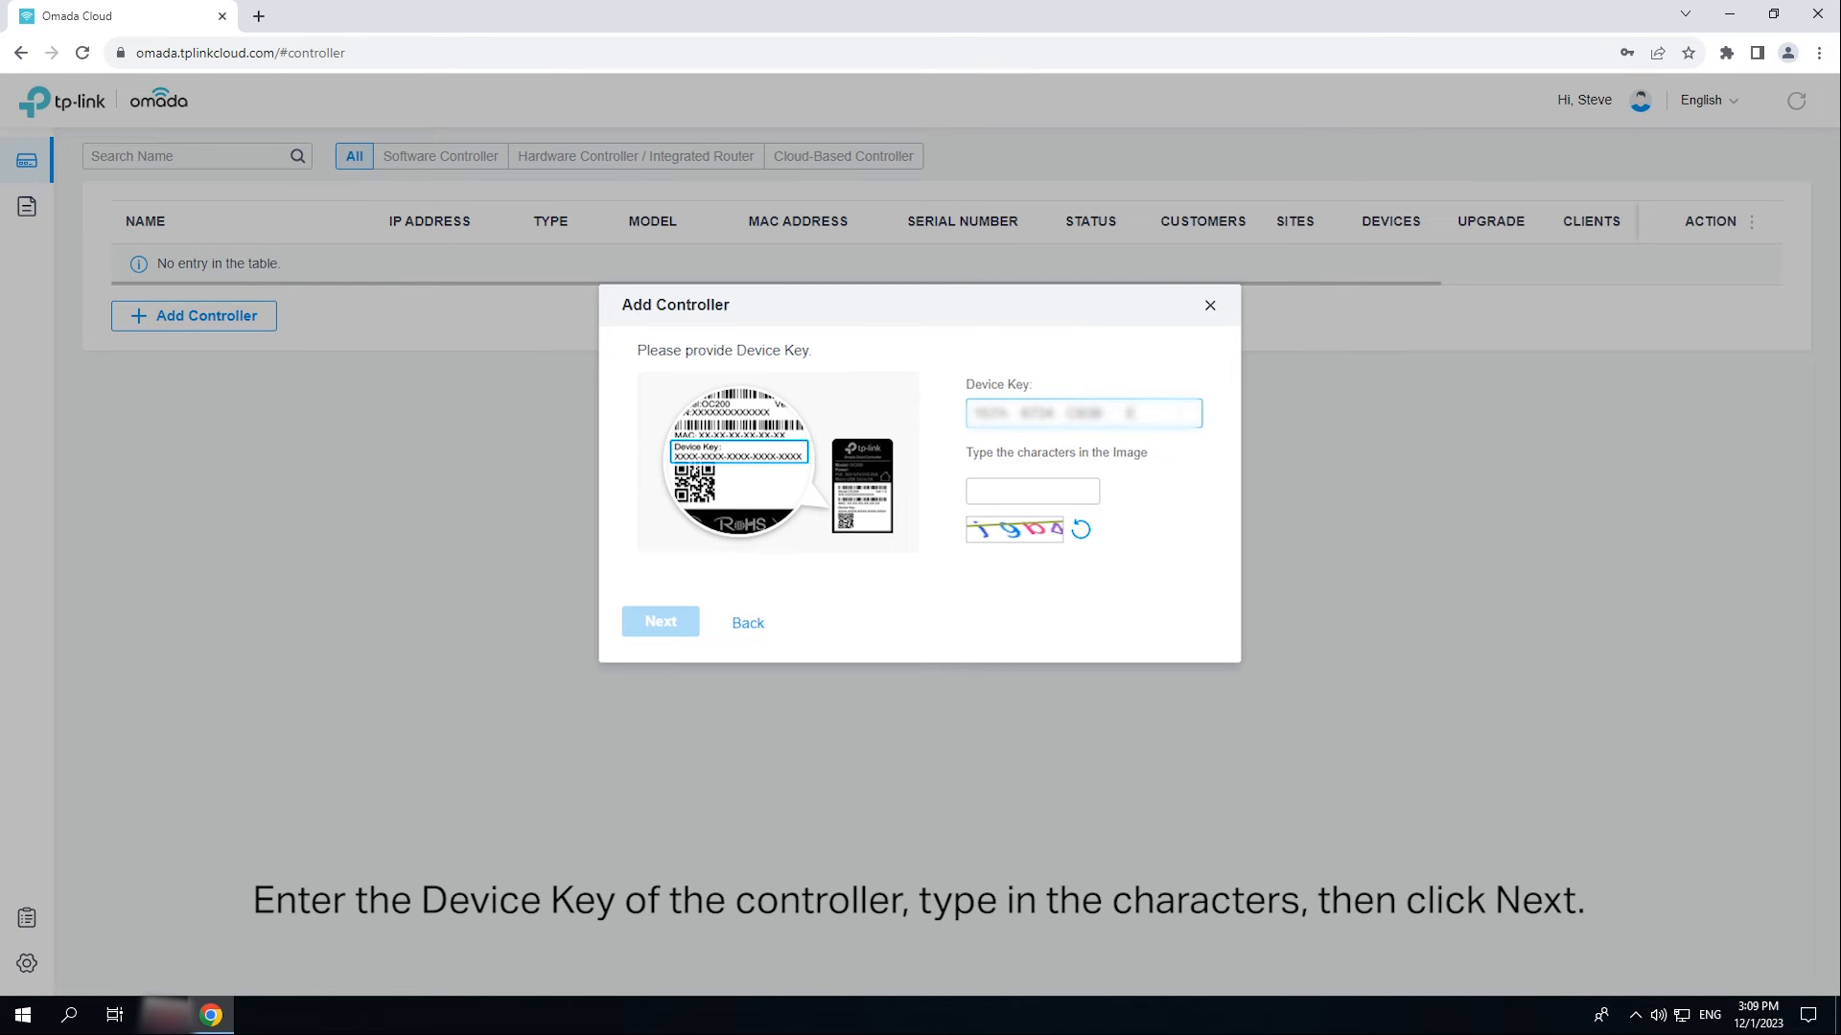
click(659, 622)
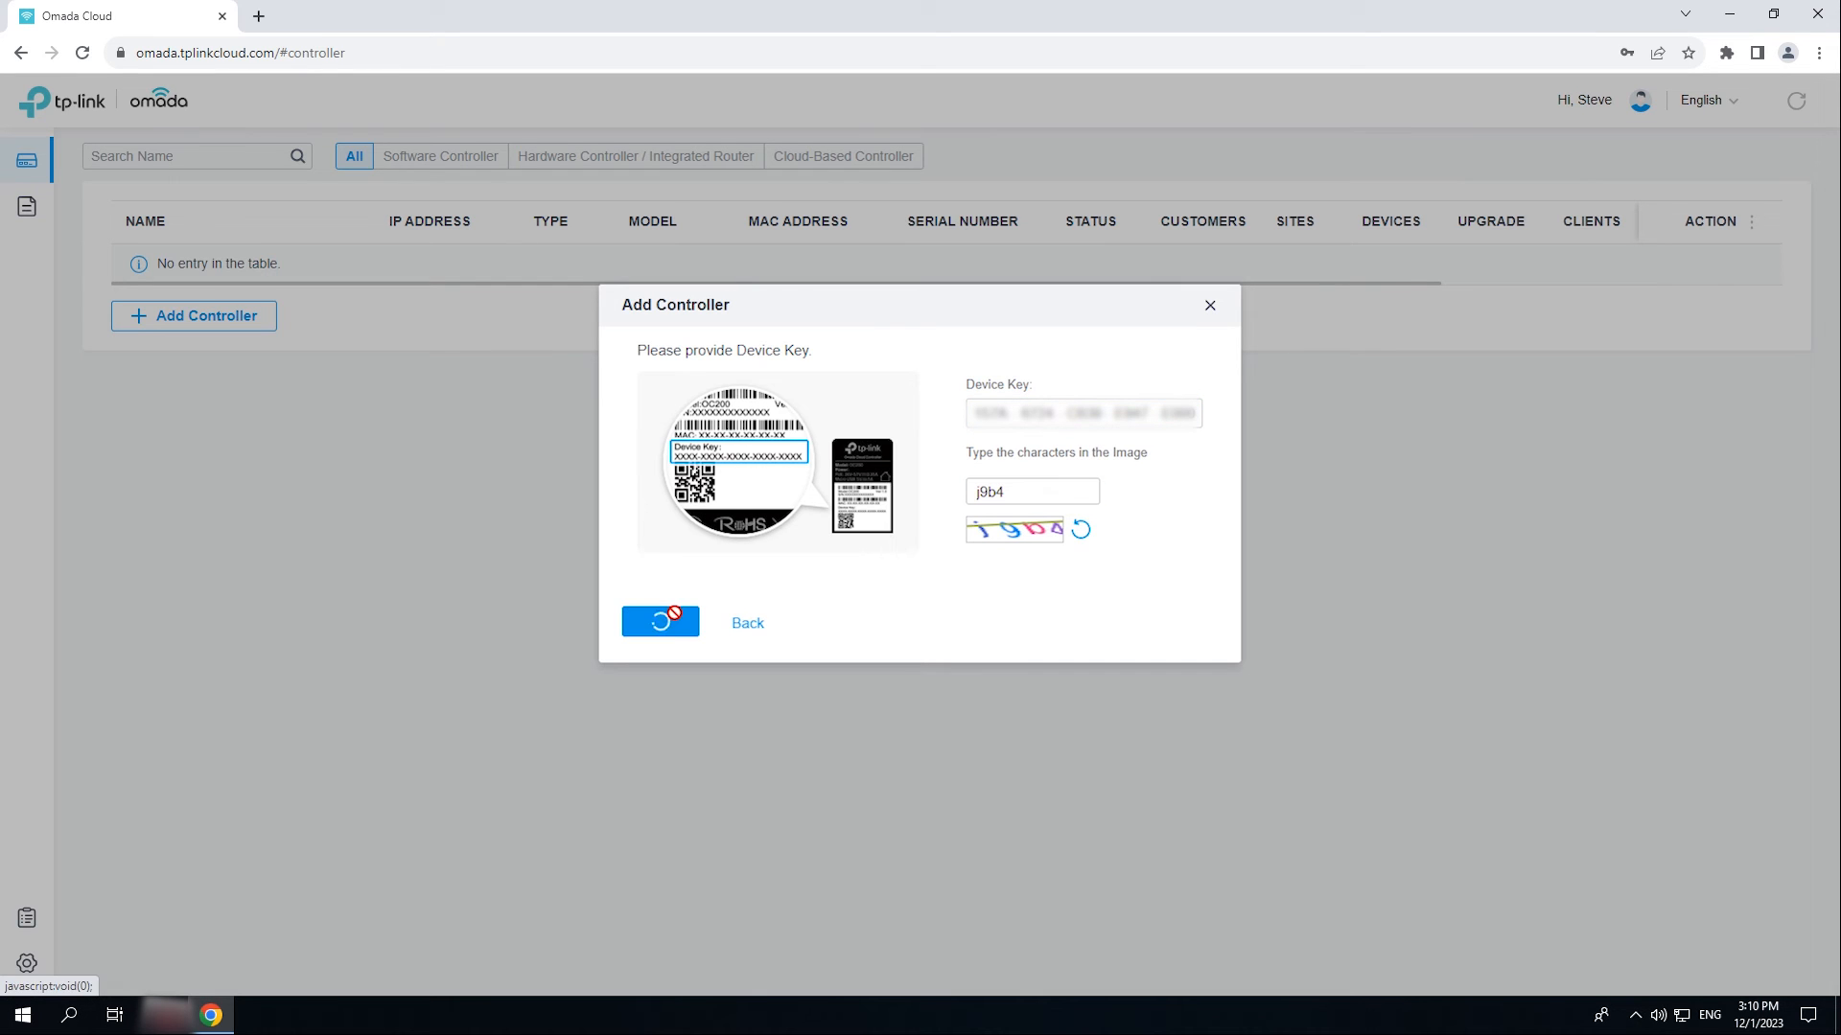
click(659, 621)
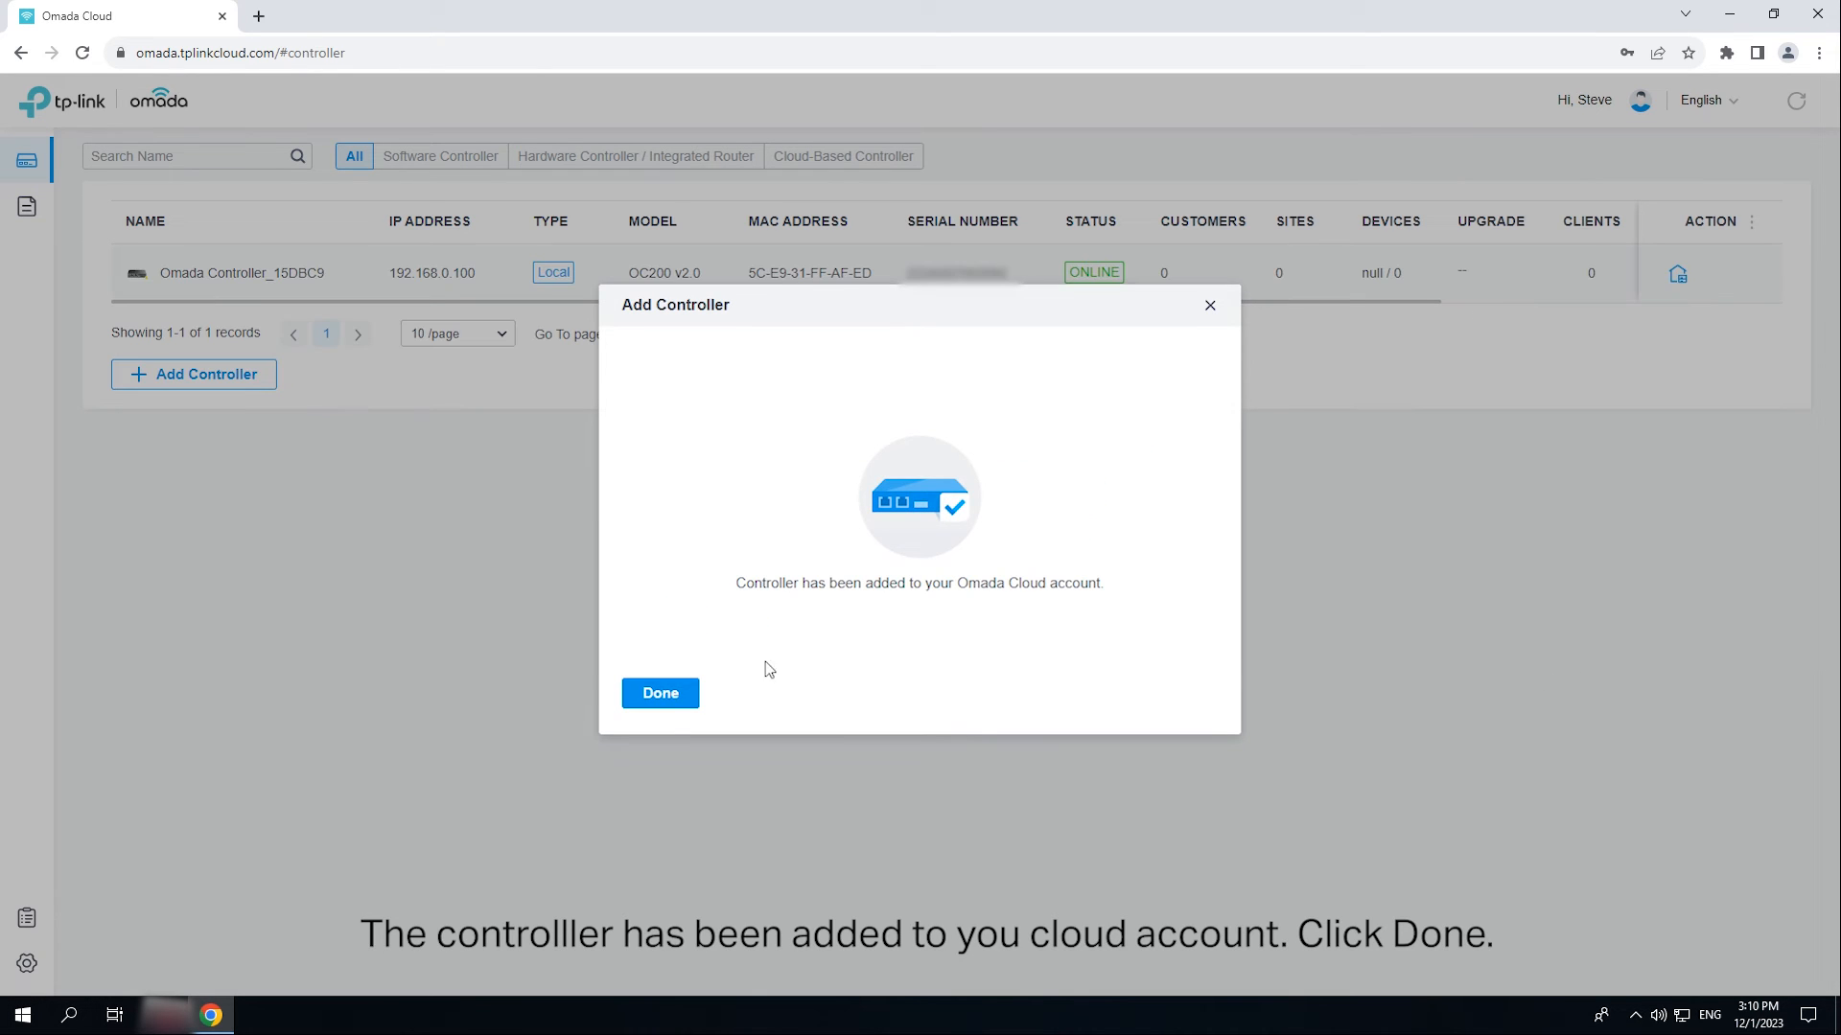
click(659, 692)
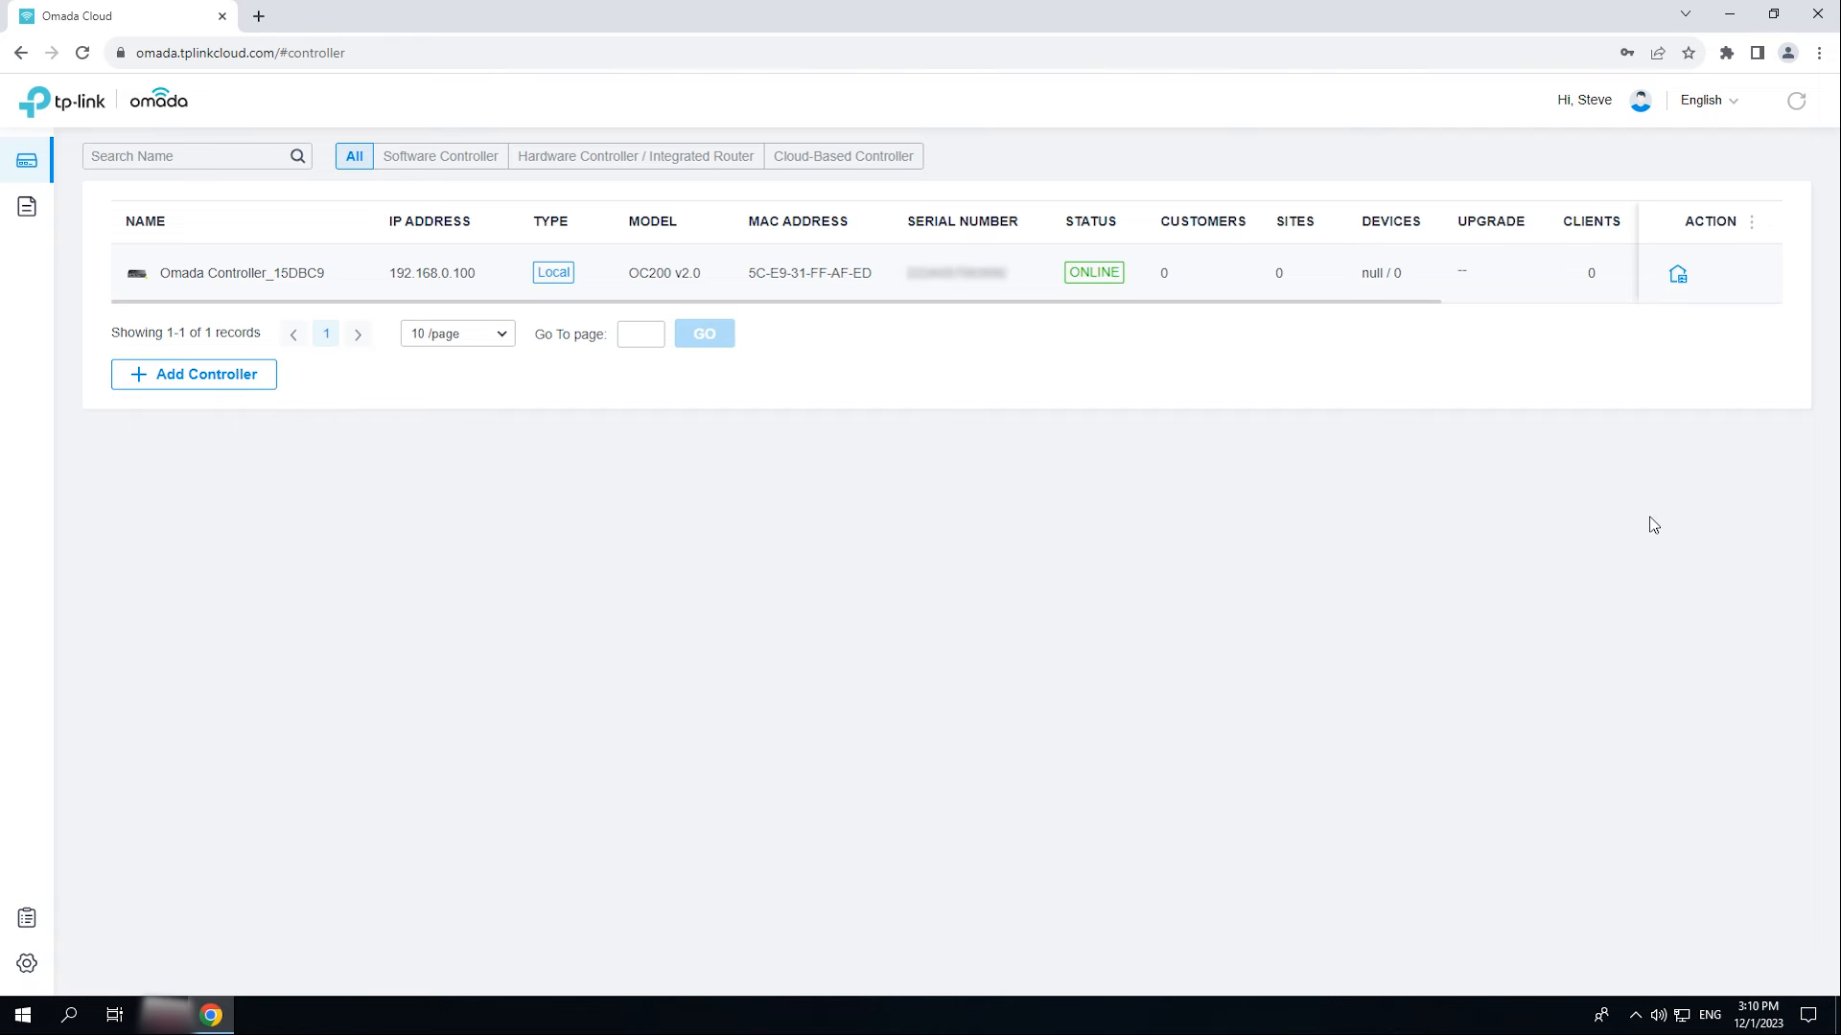
mouse_move(1678, 278)
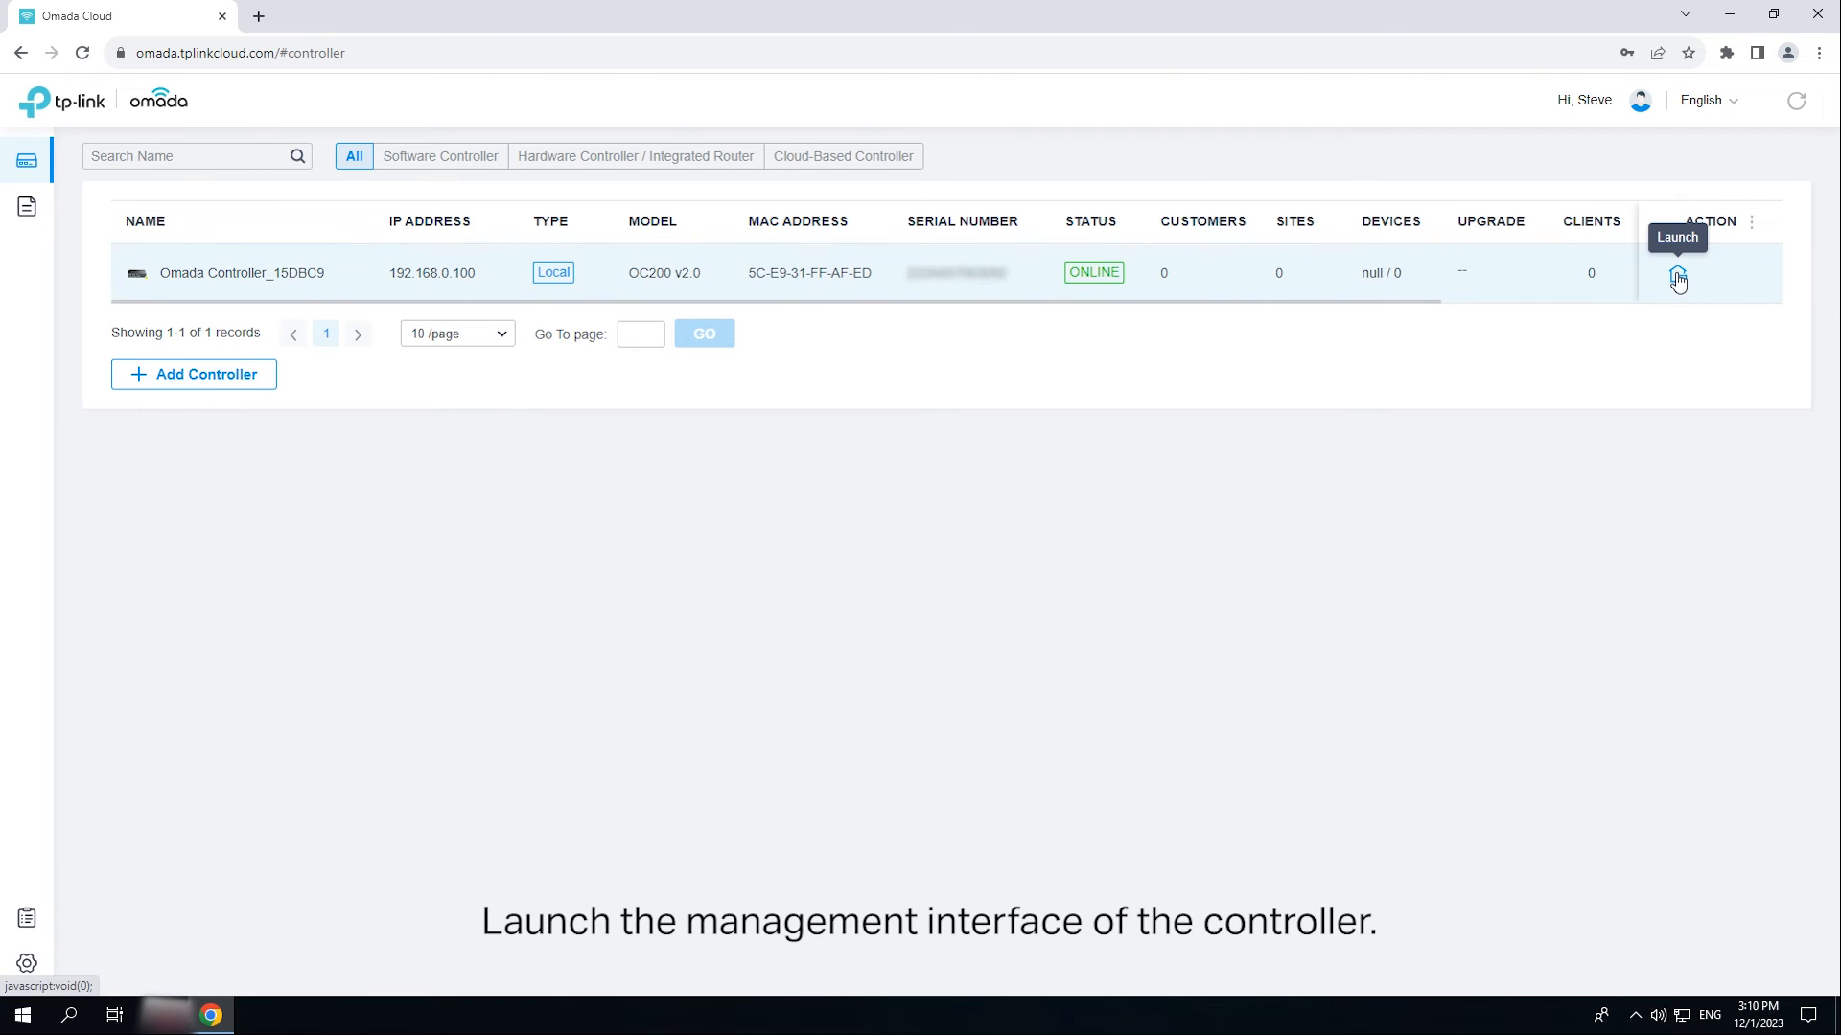
Step: Launch the controller from Omada Cloud and create the admin account, accepting the Terms of Use
click(1676, 272)
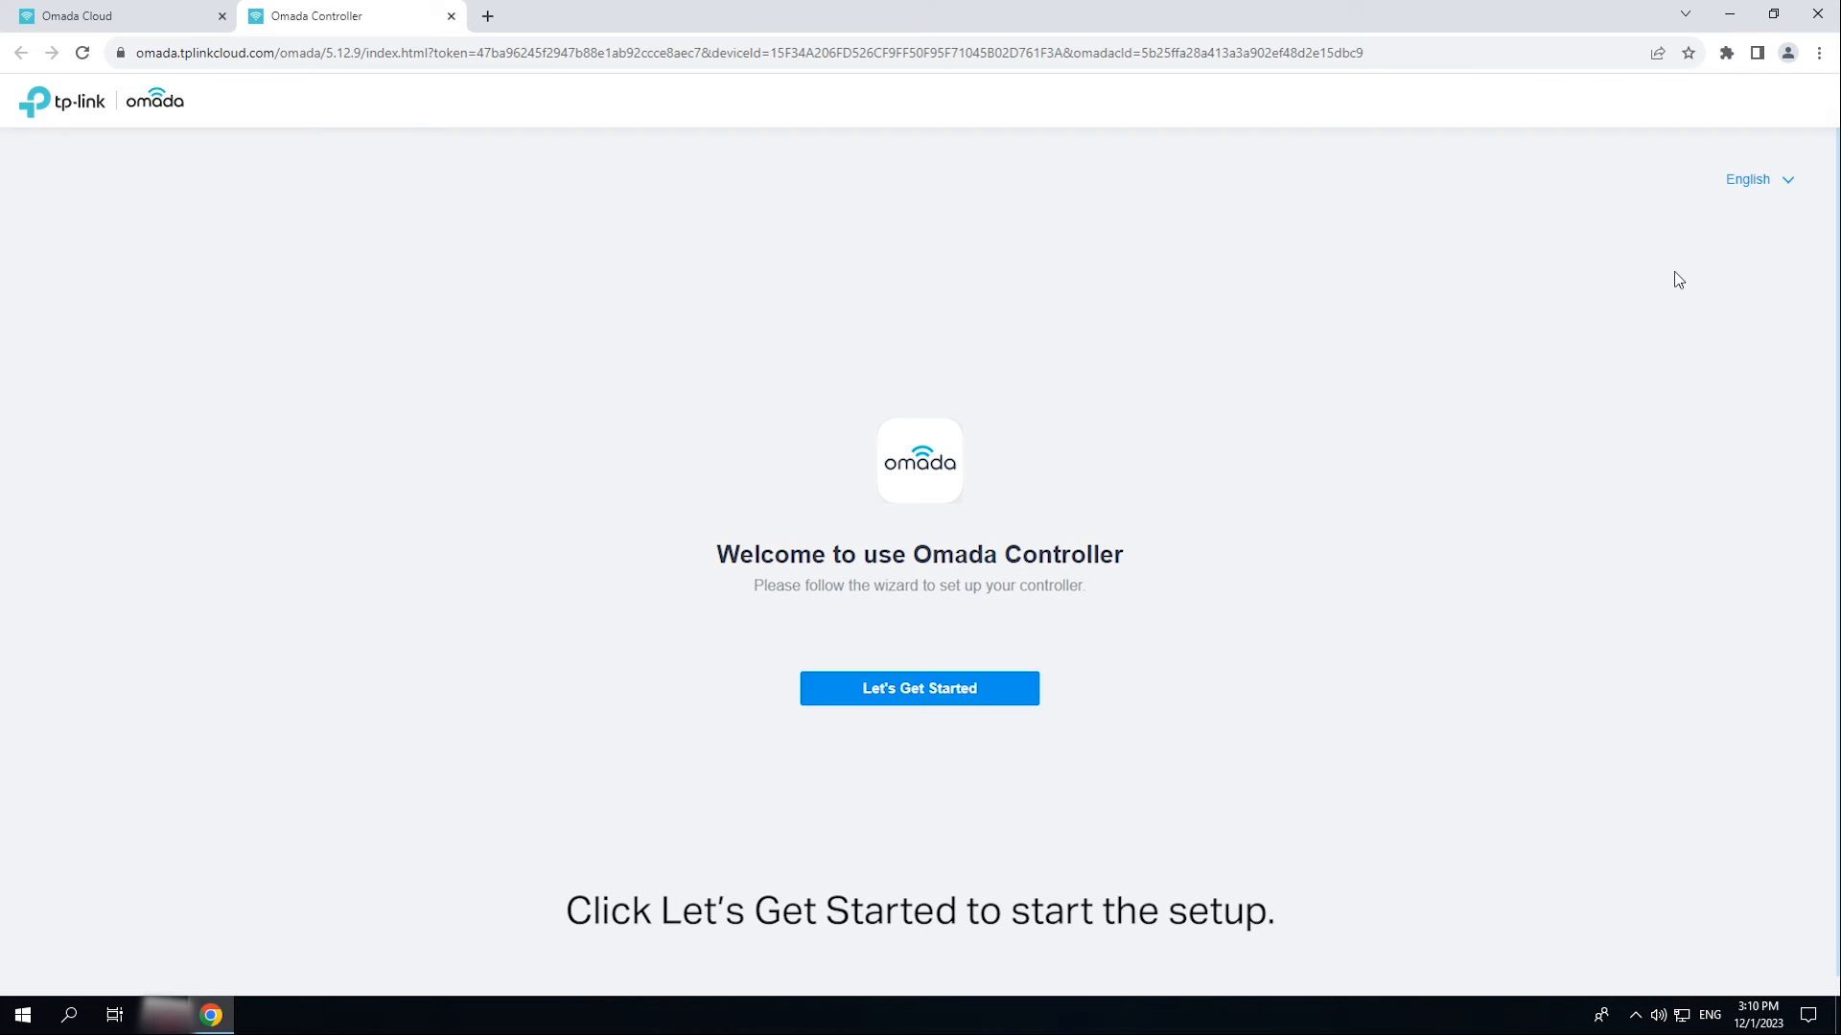
click(919, 688)
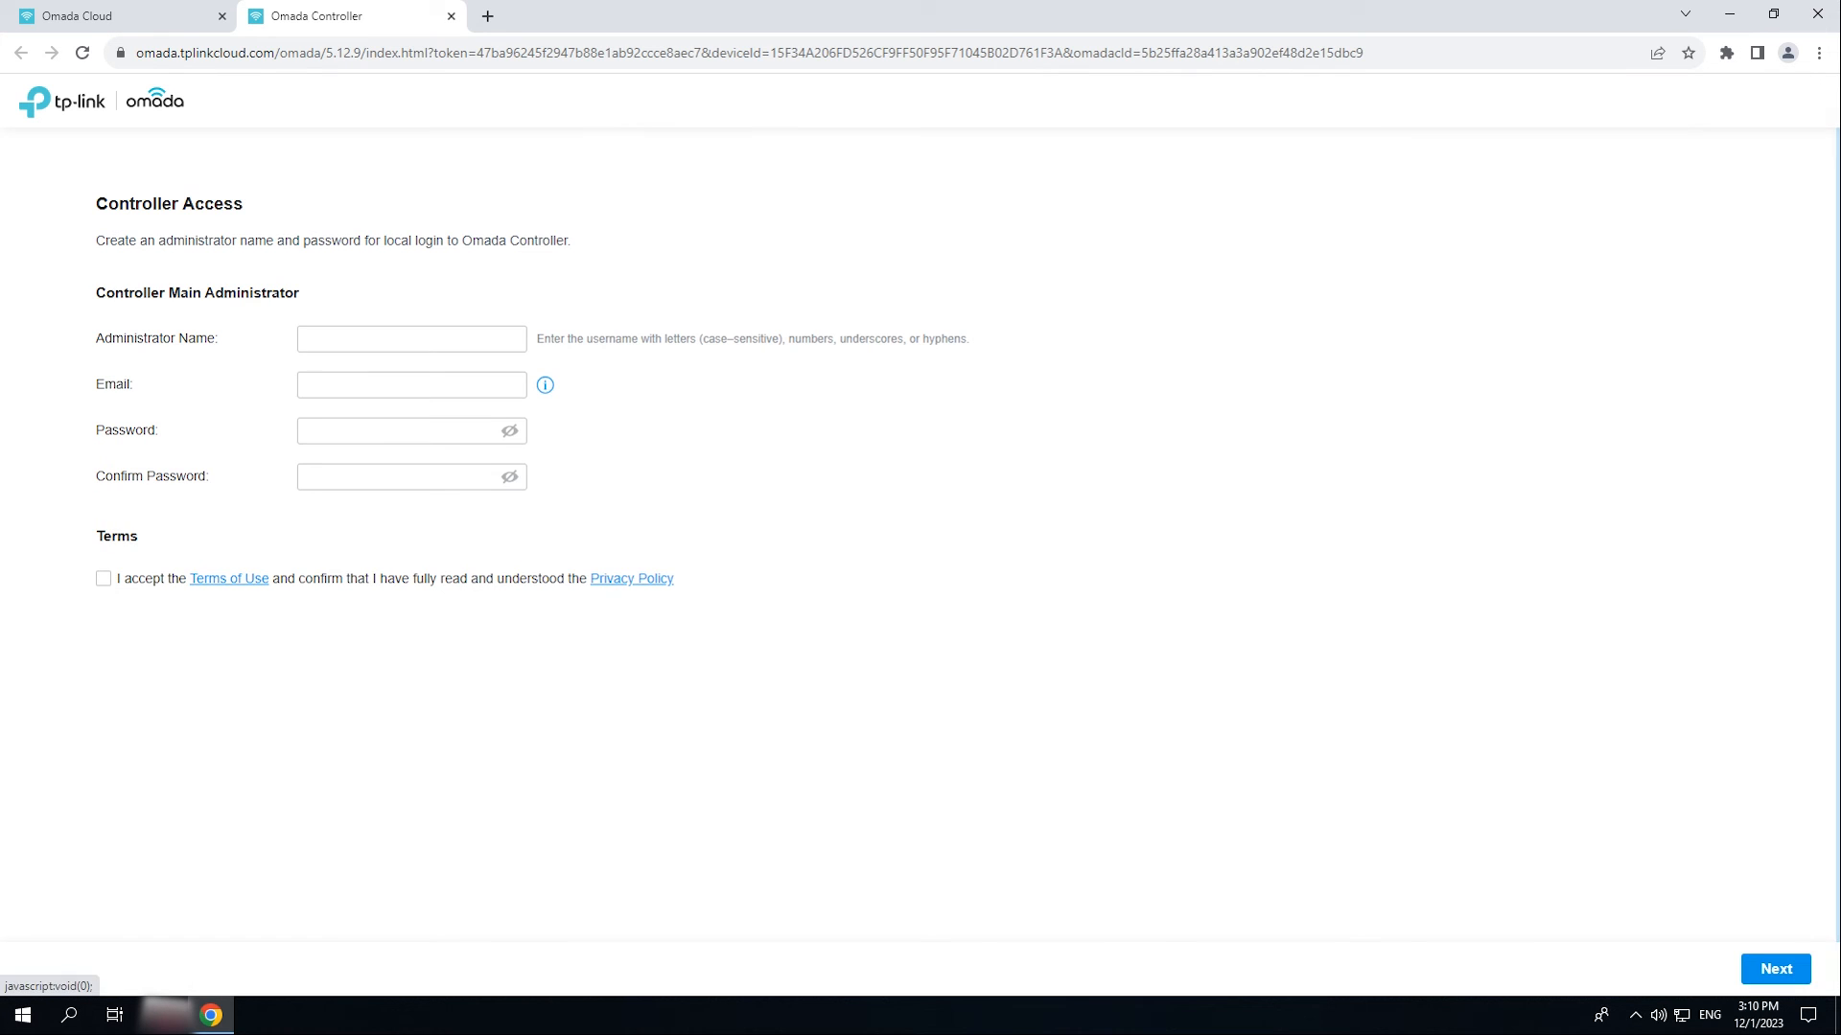
text(admiin)
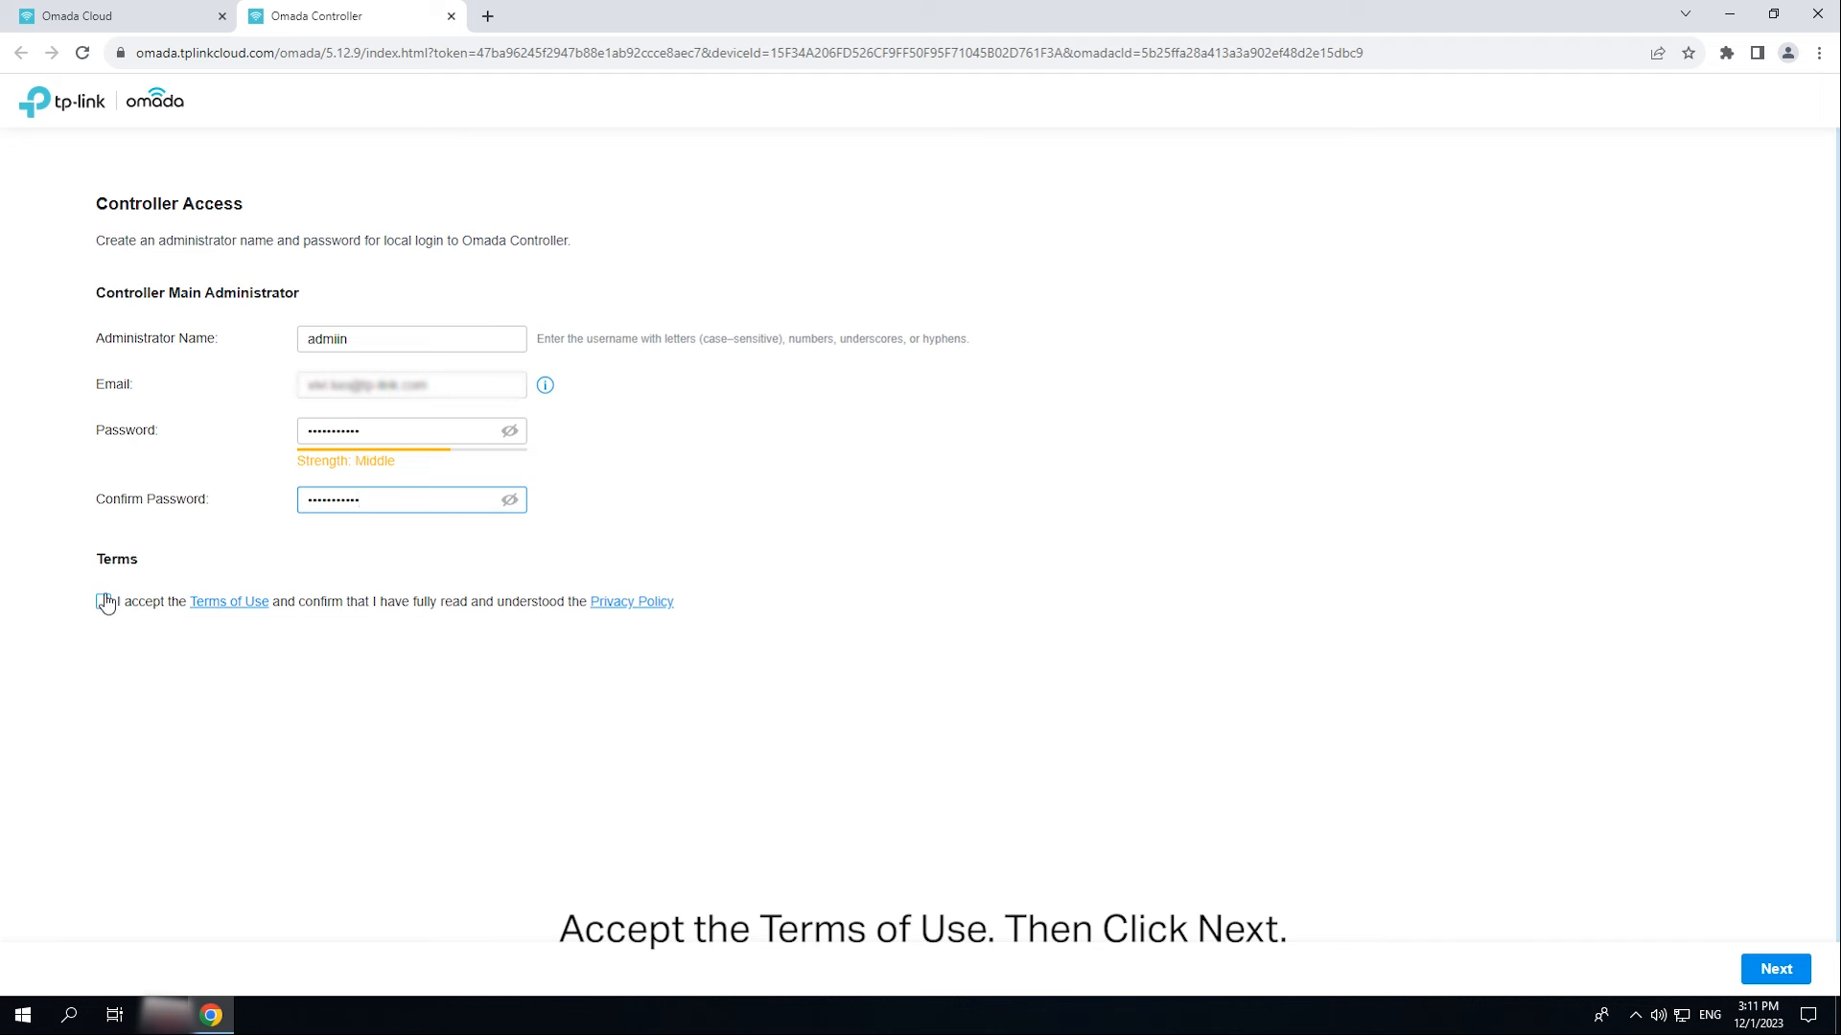
click(1773, 968)
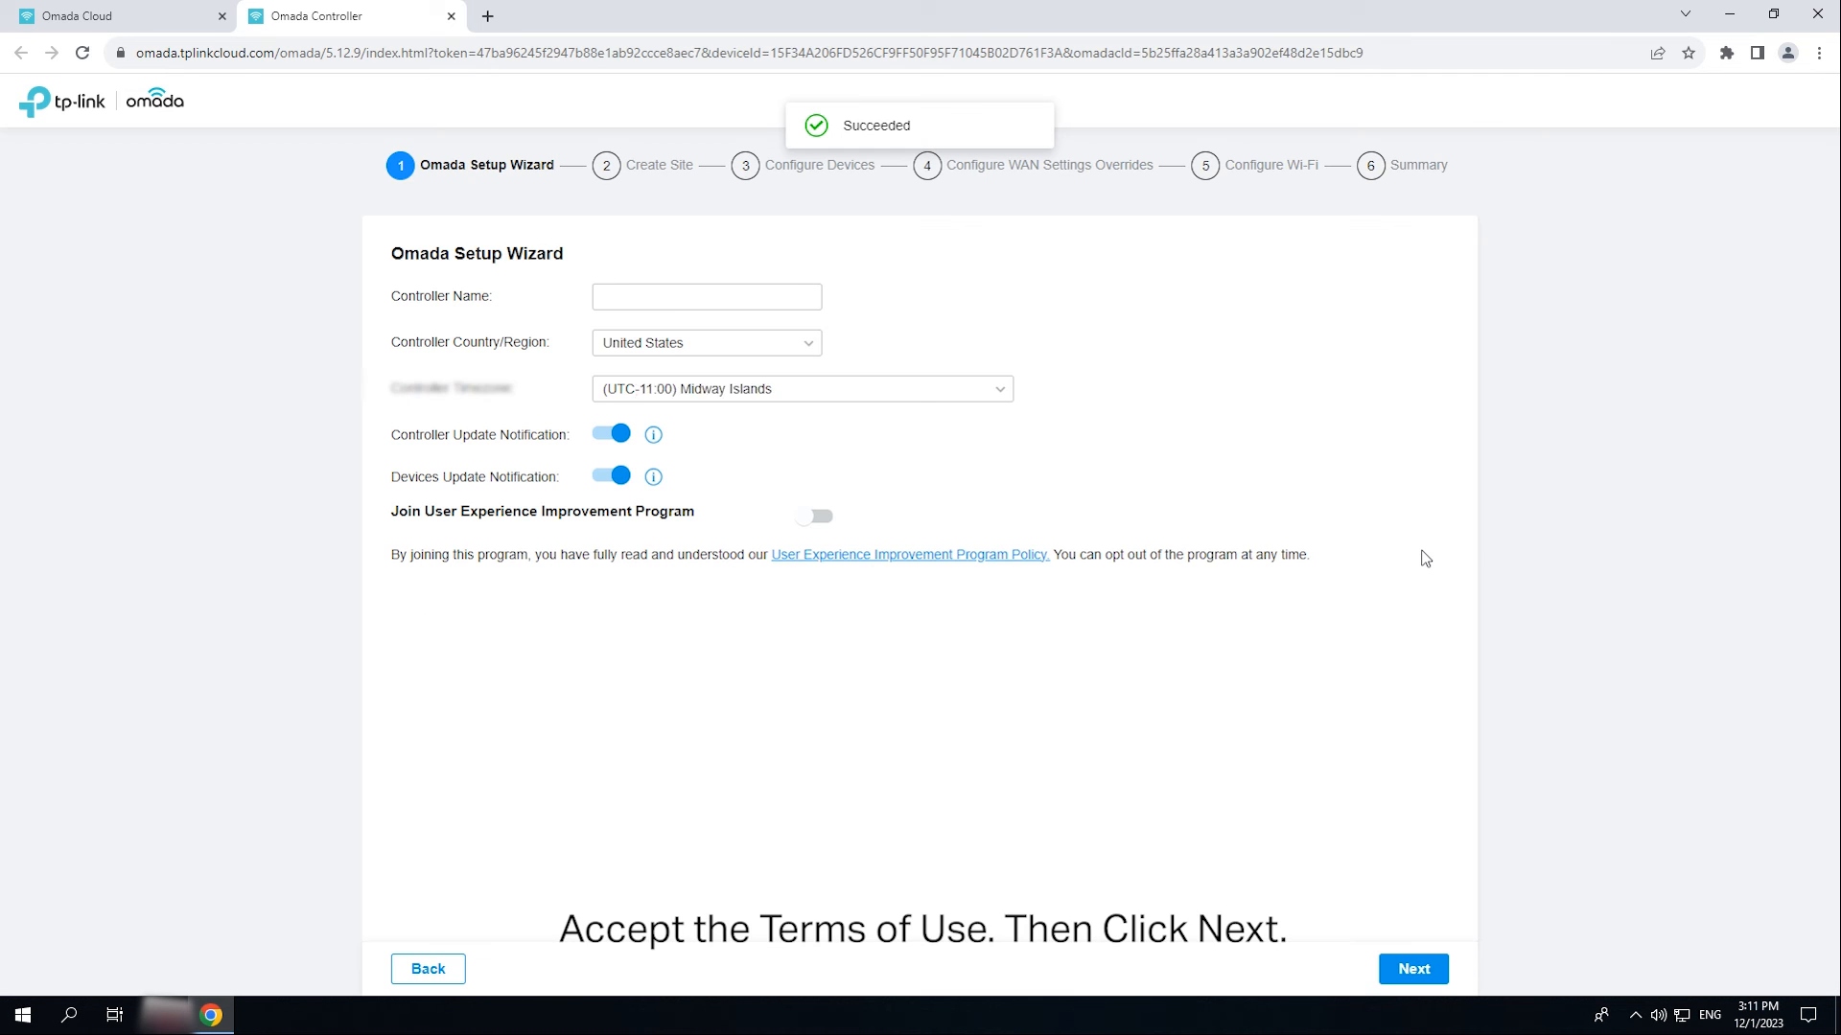
Step: Name the controller Omada Controller_Test and join the experience improvement program
text(Omada Controller_Te)
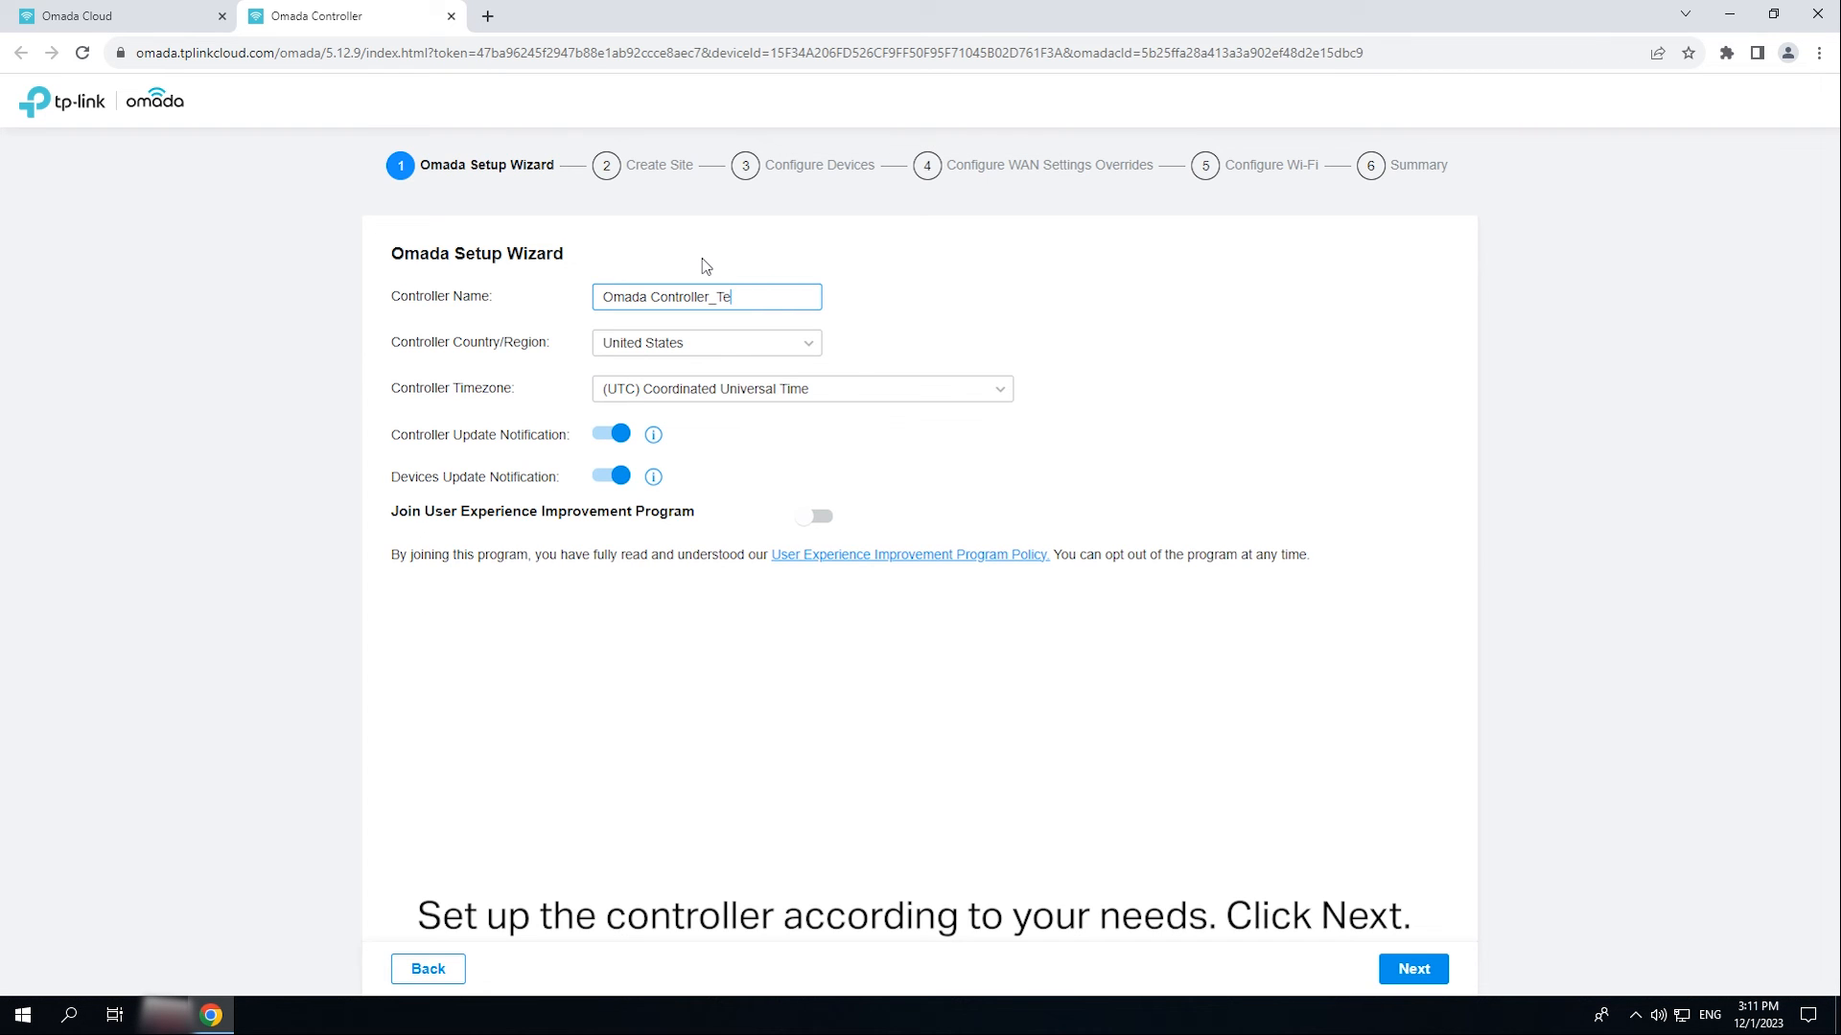
click(818, 517)
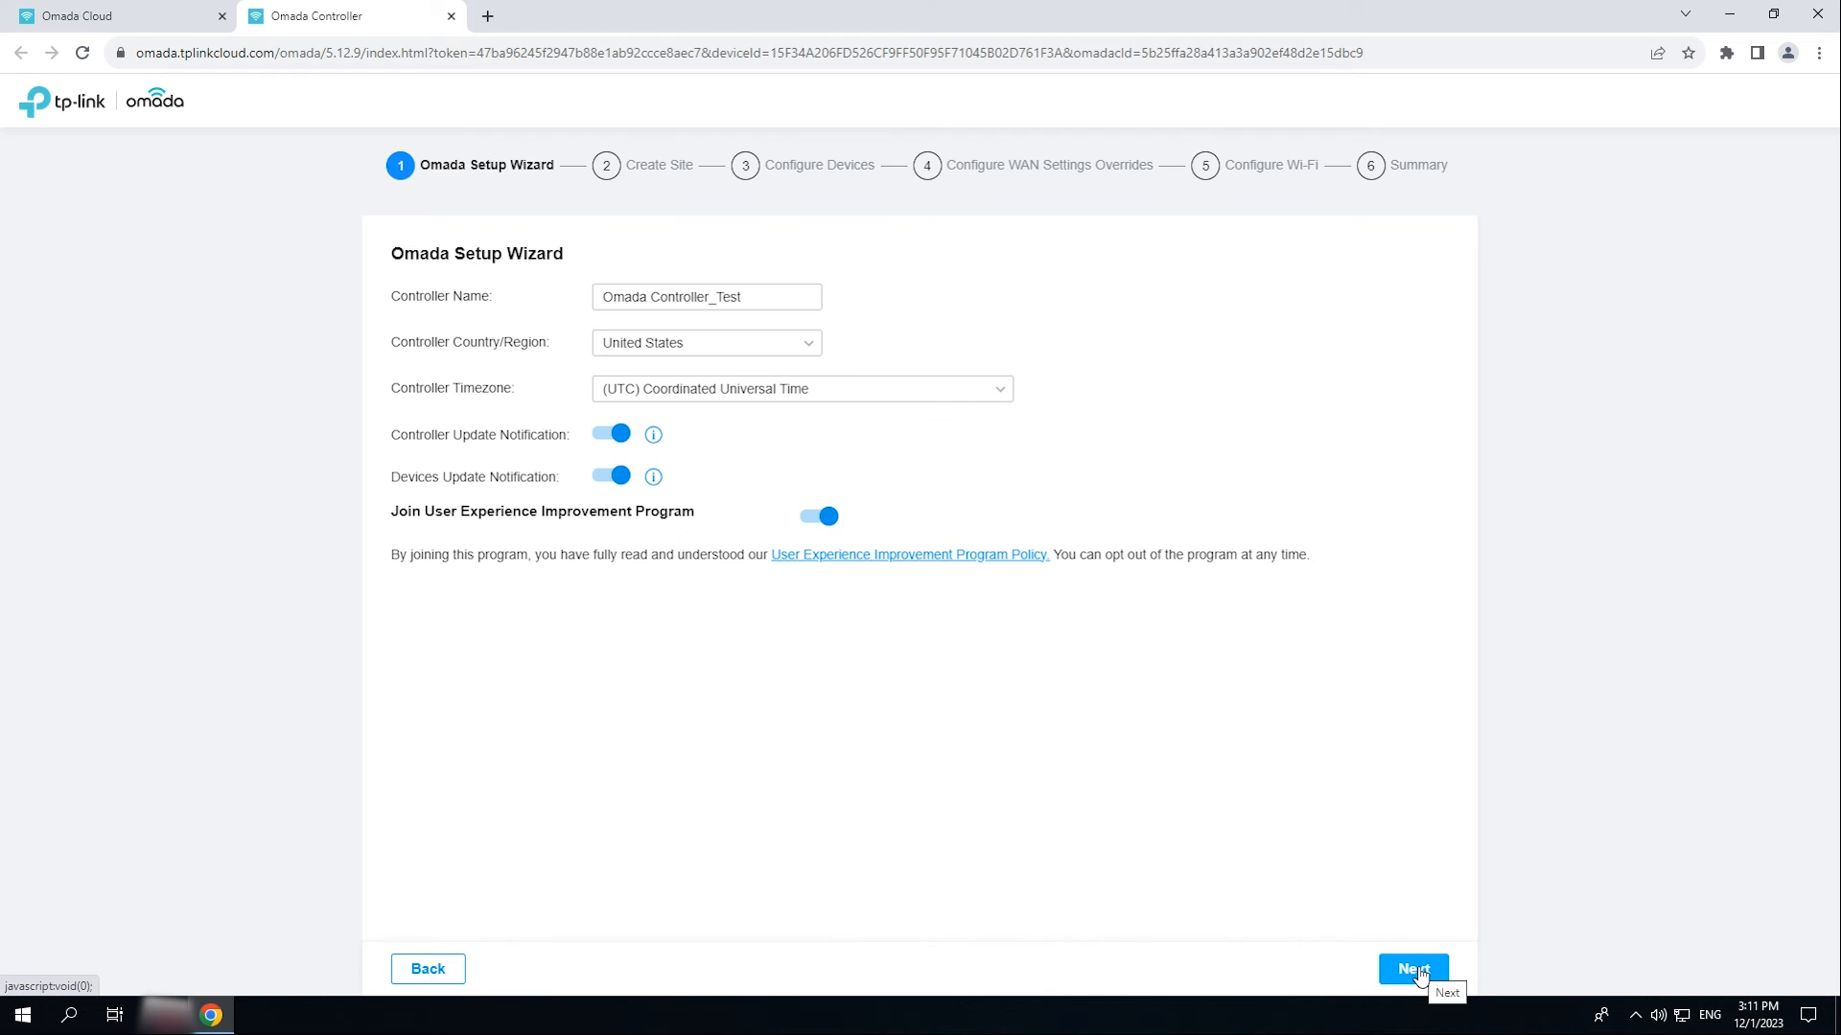
click(1412, 968)
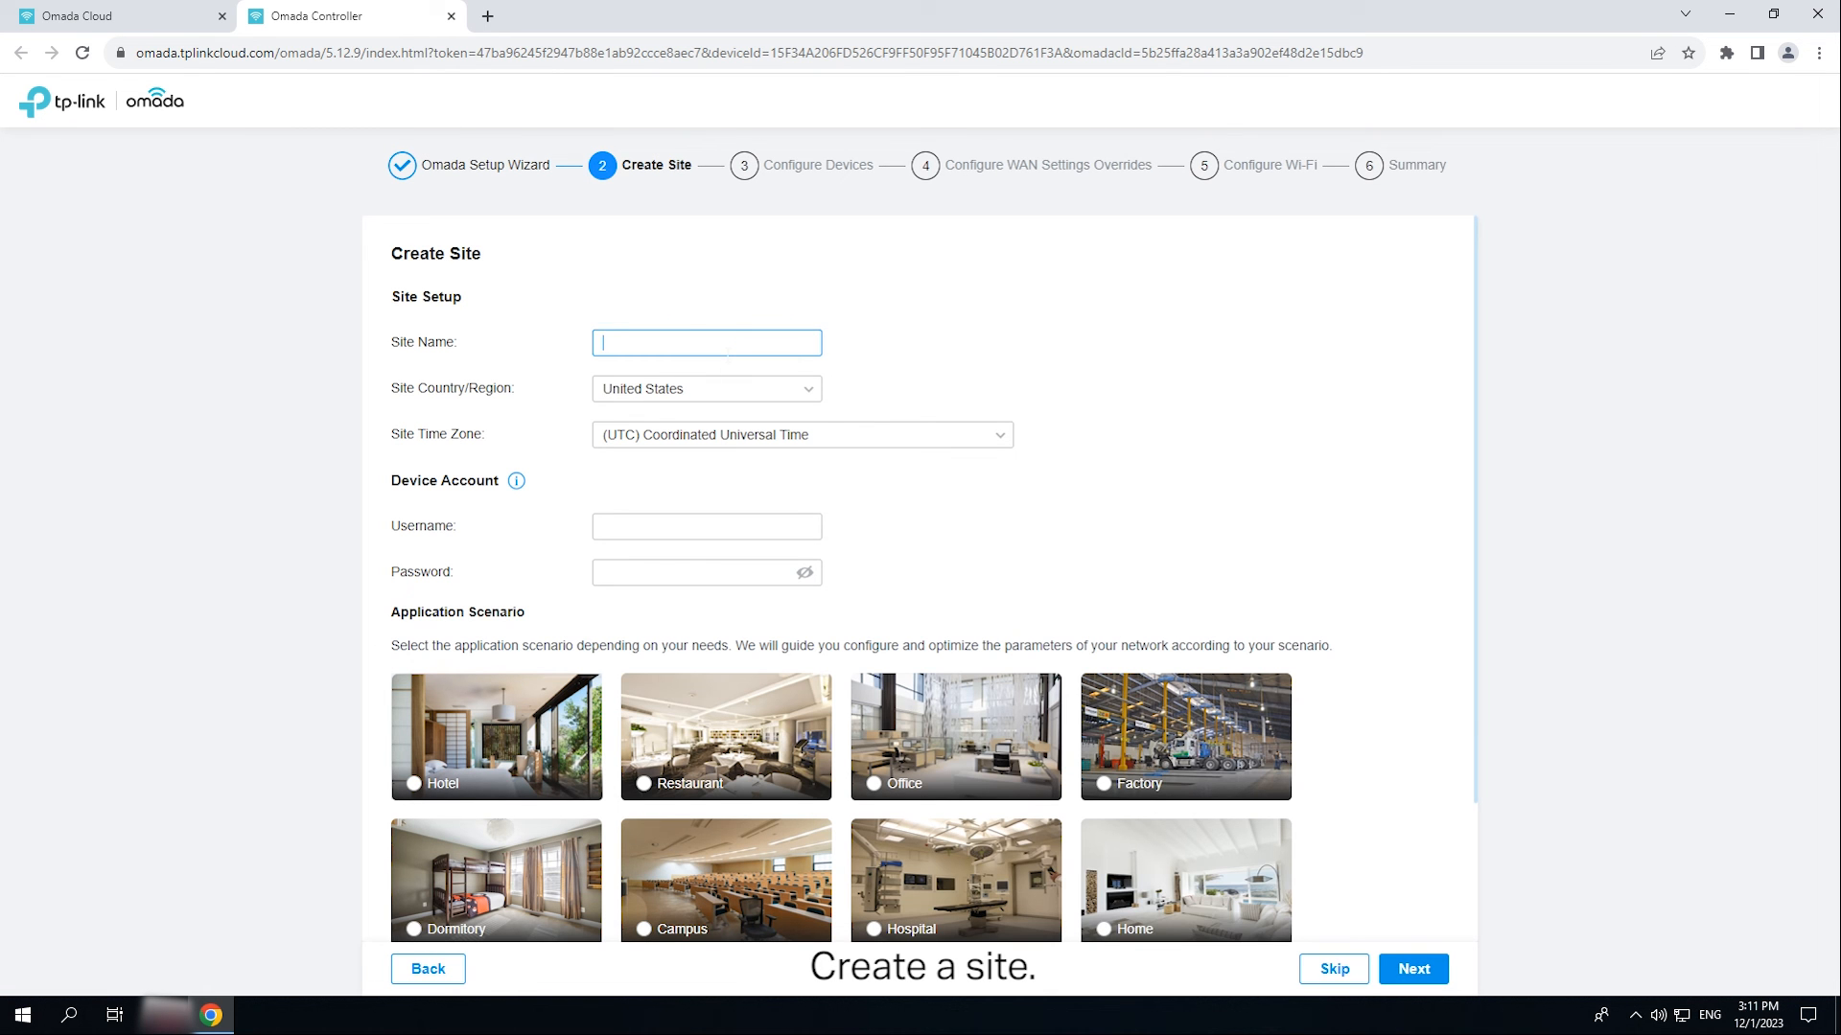
Step: Create site 'HK Office' with an admin device account and Office scenario, skipping WAN overrides
text(HK)
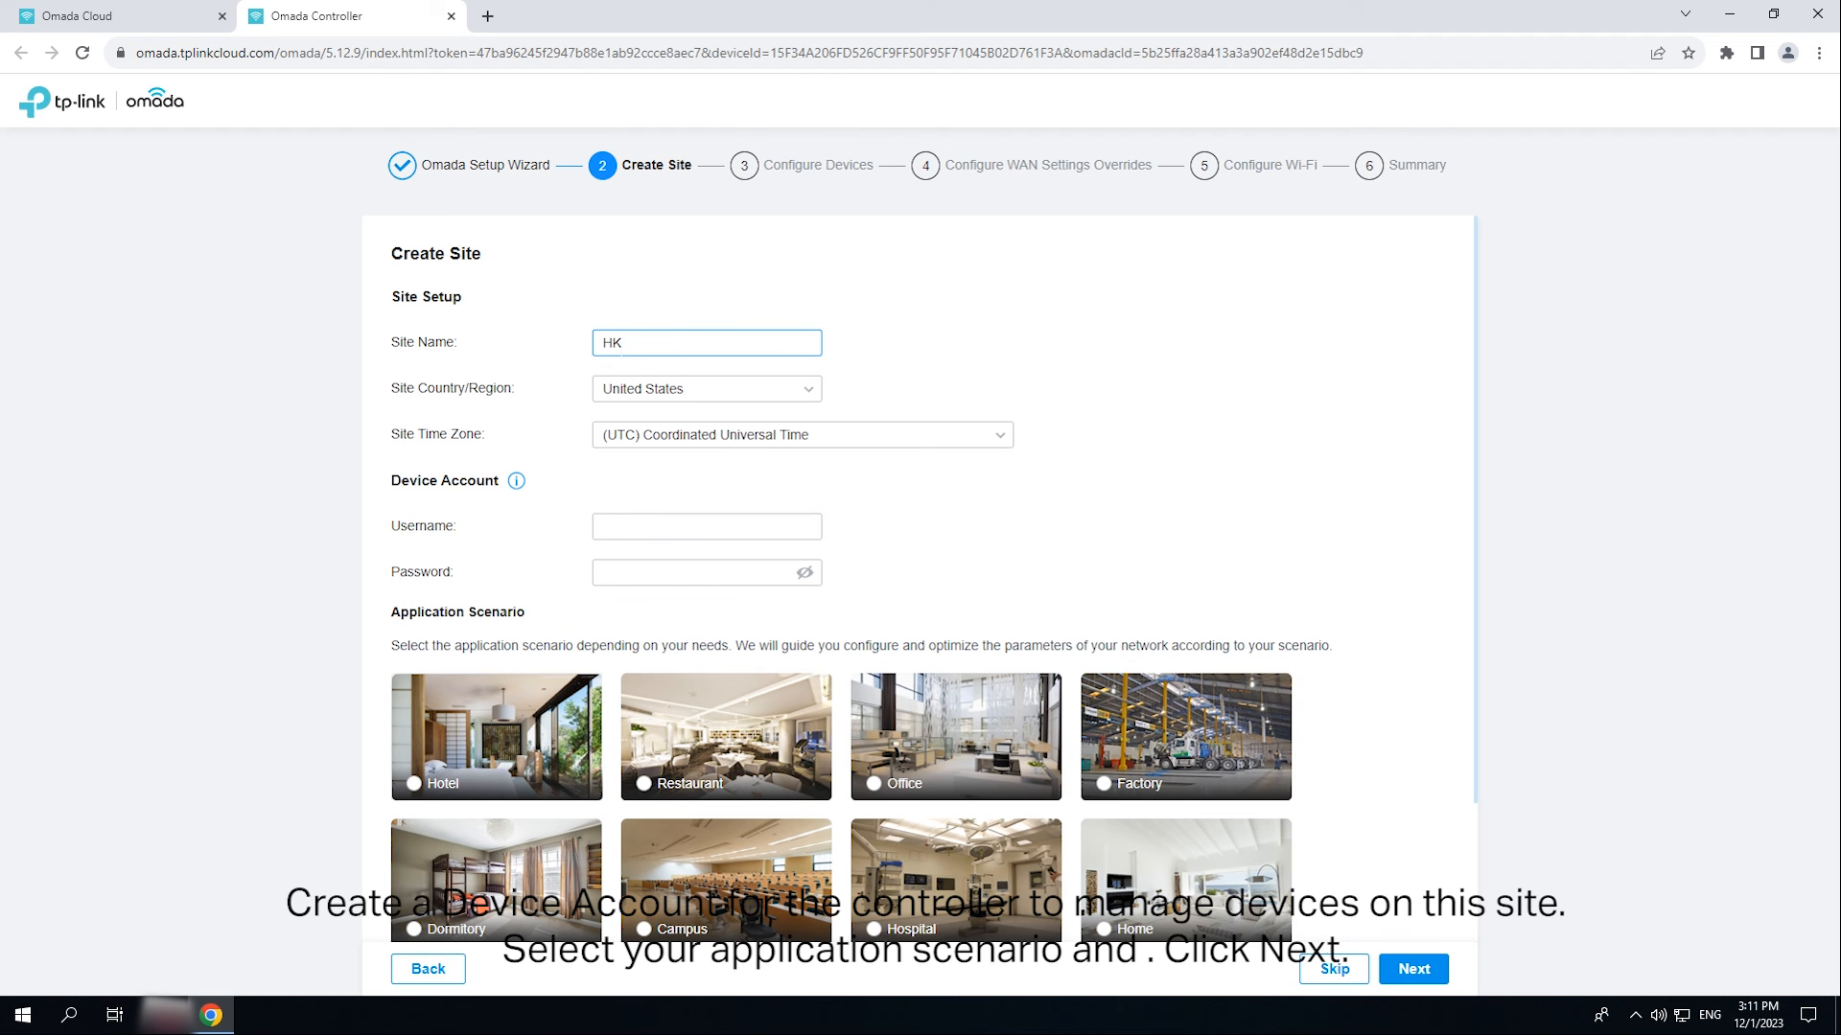
text(OFF)
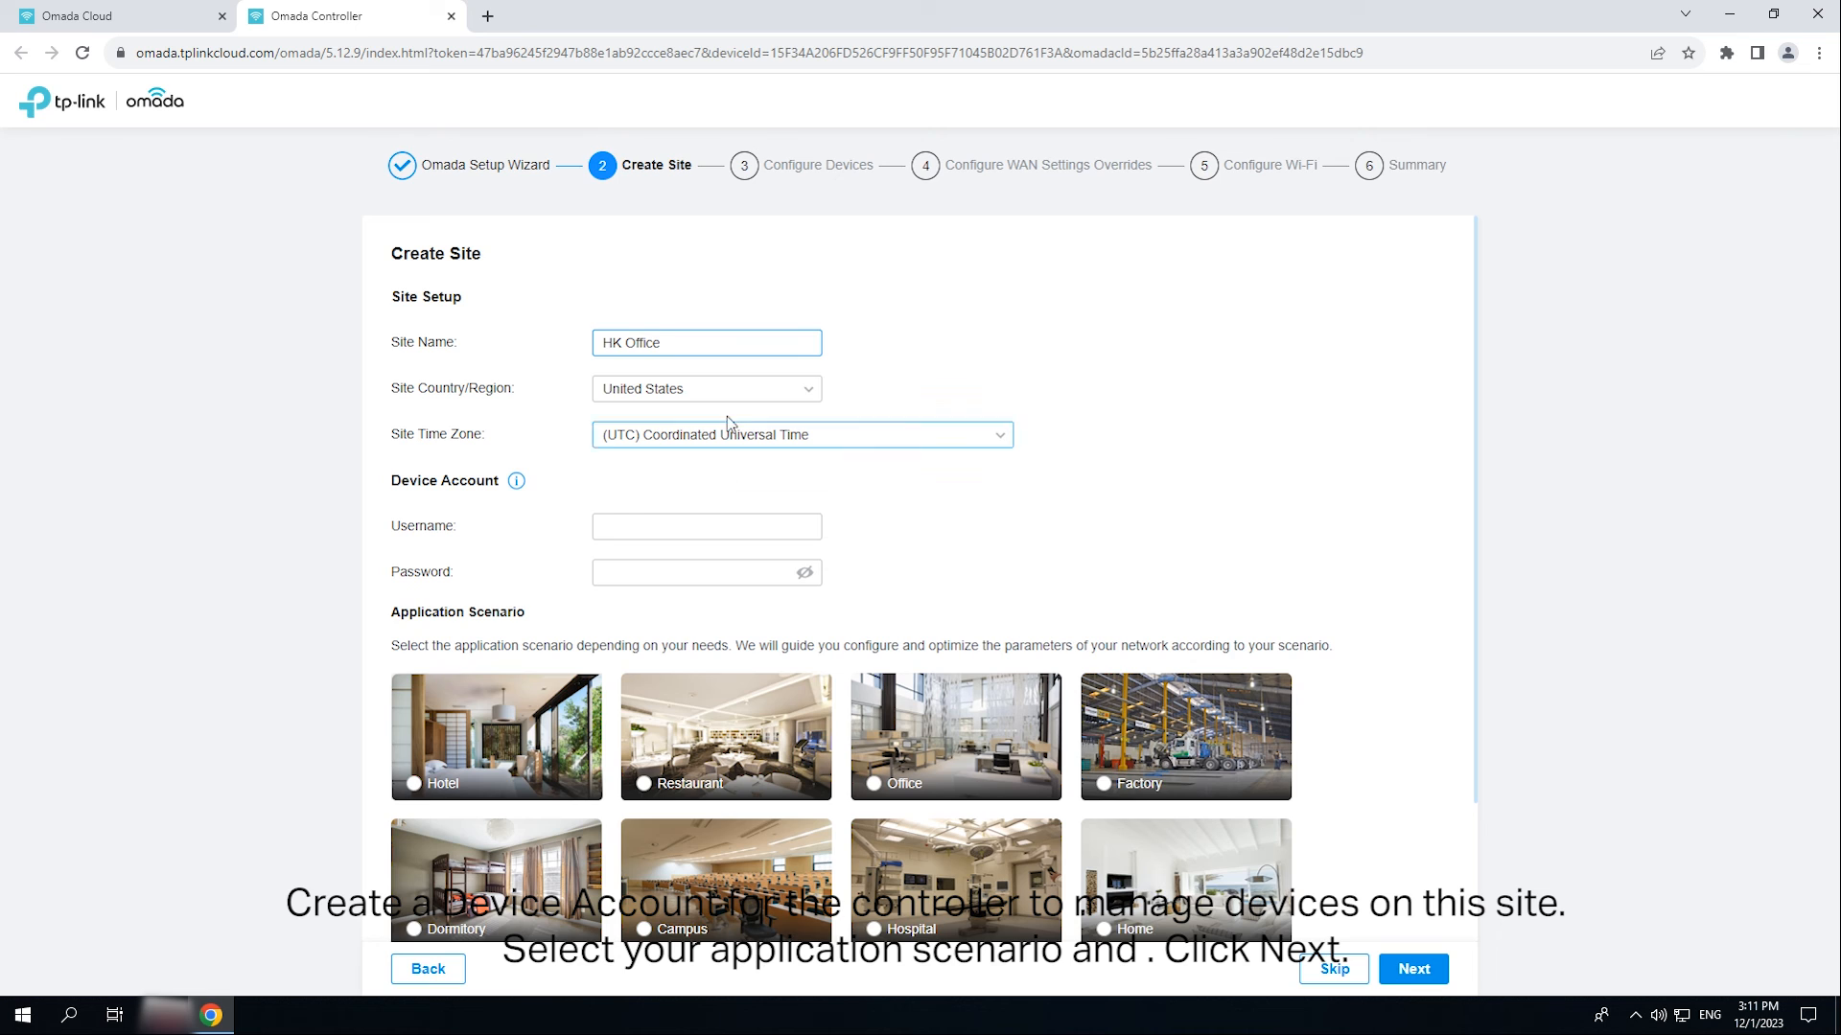
text(admin)
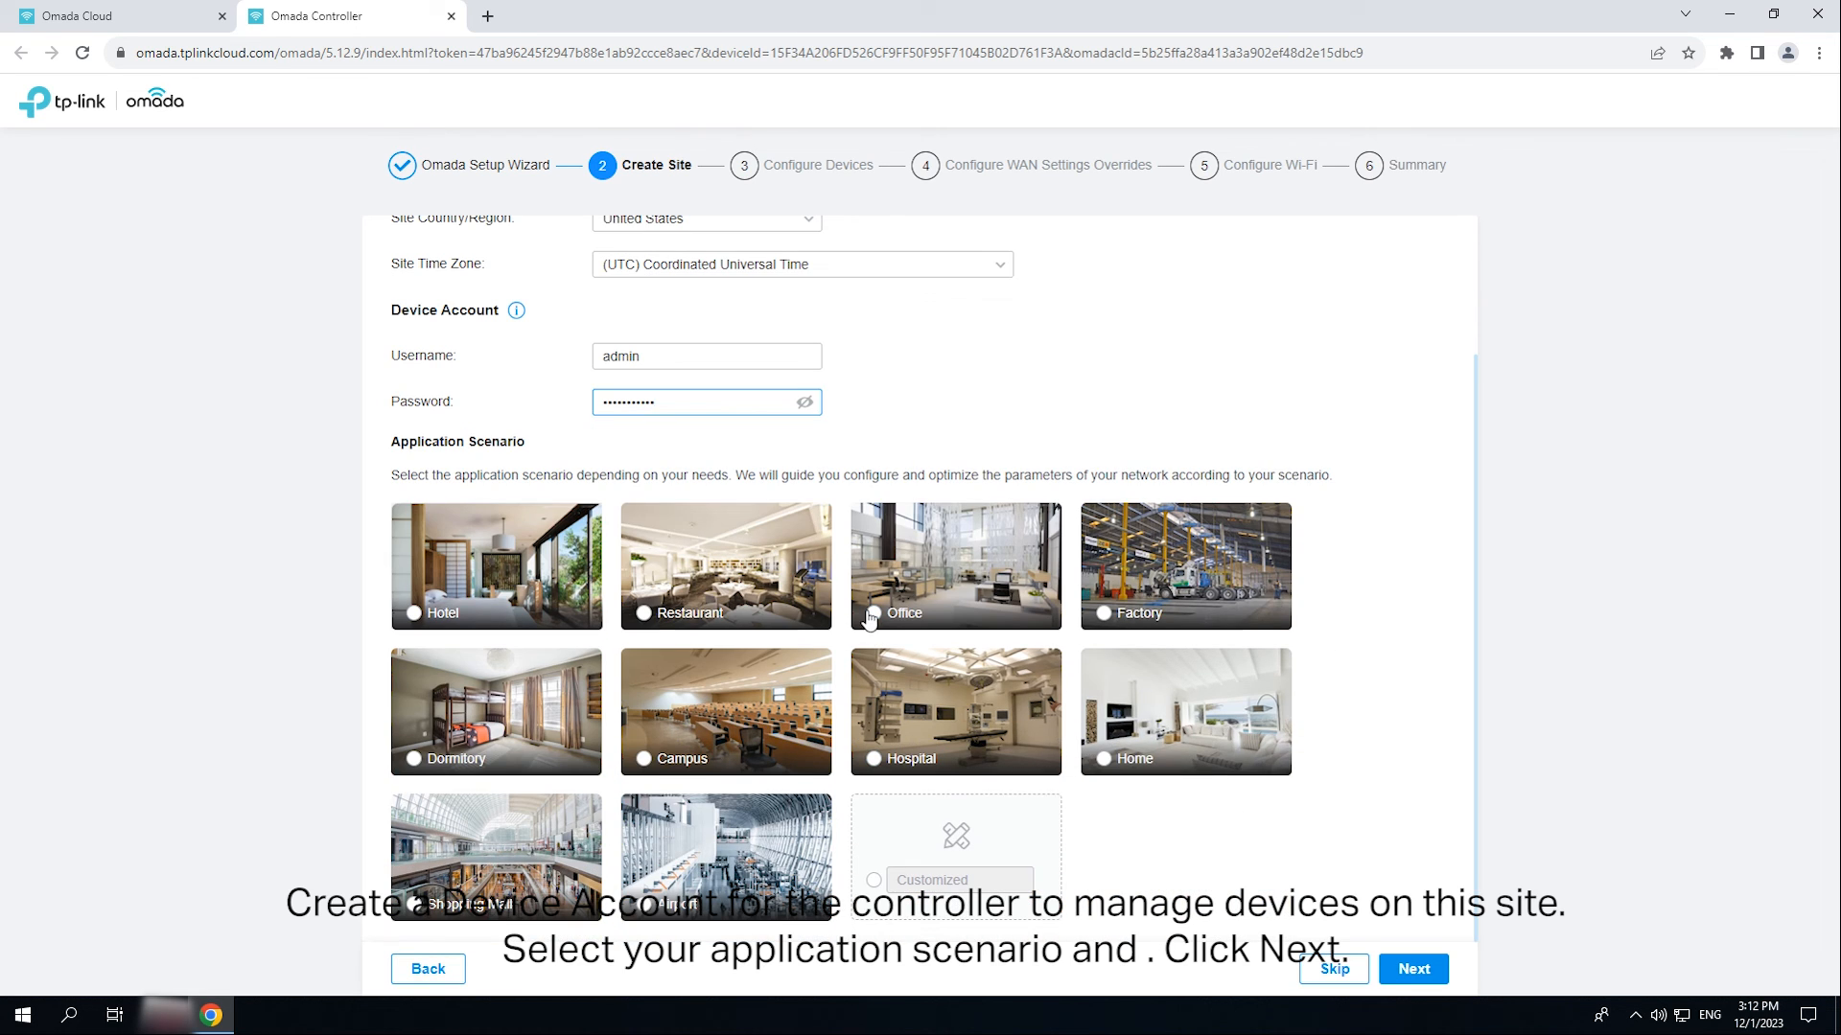
click(1412, 968)
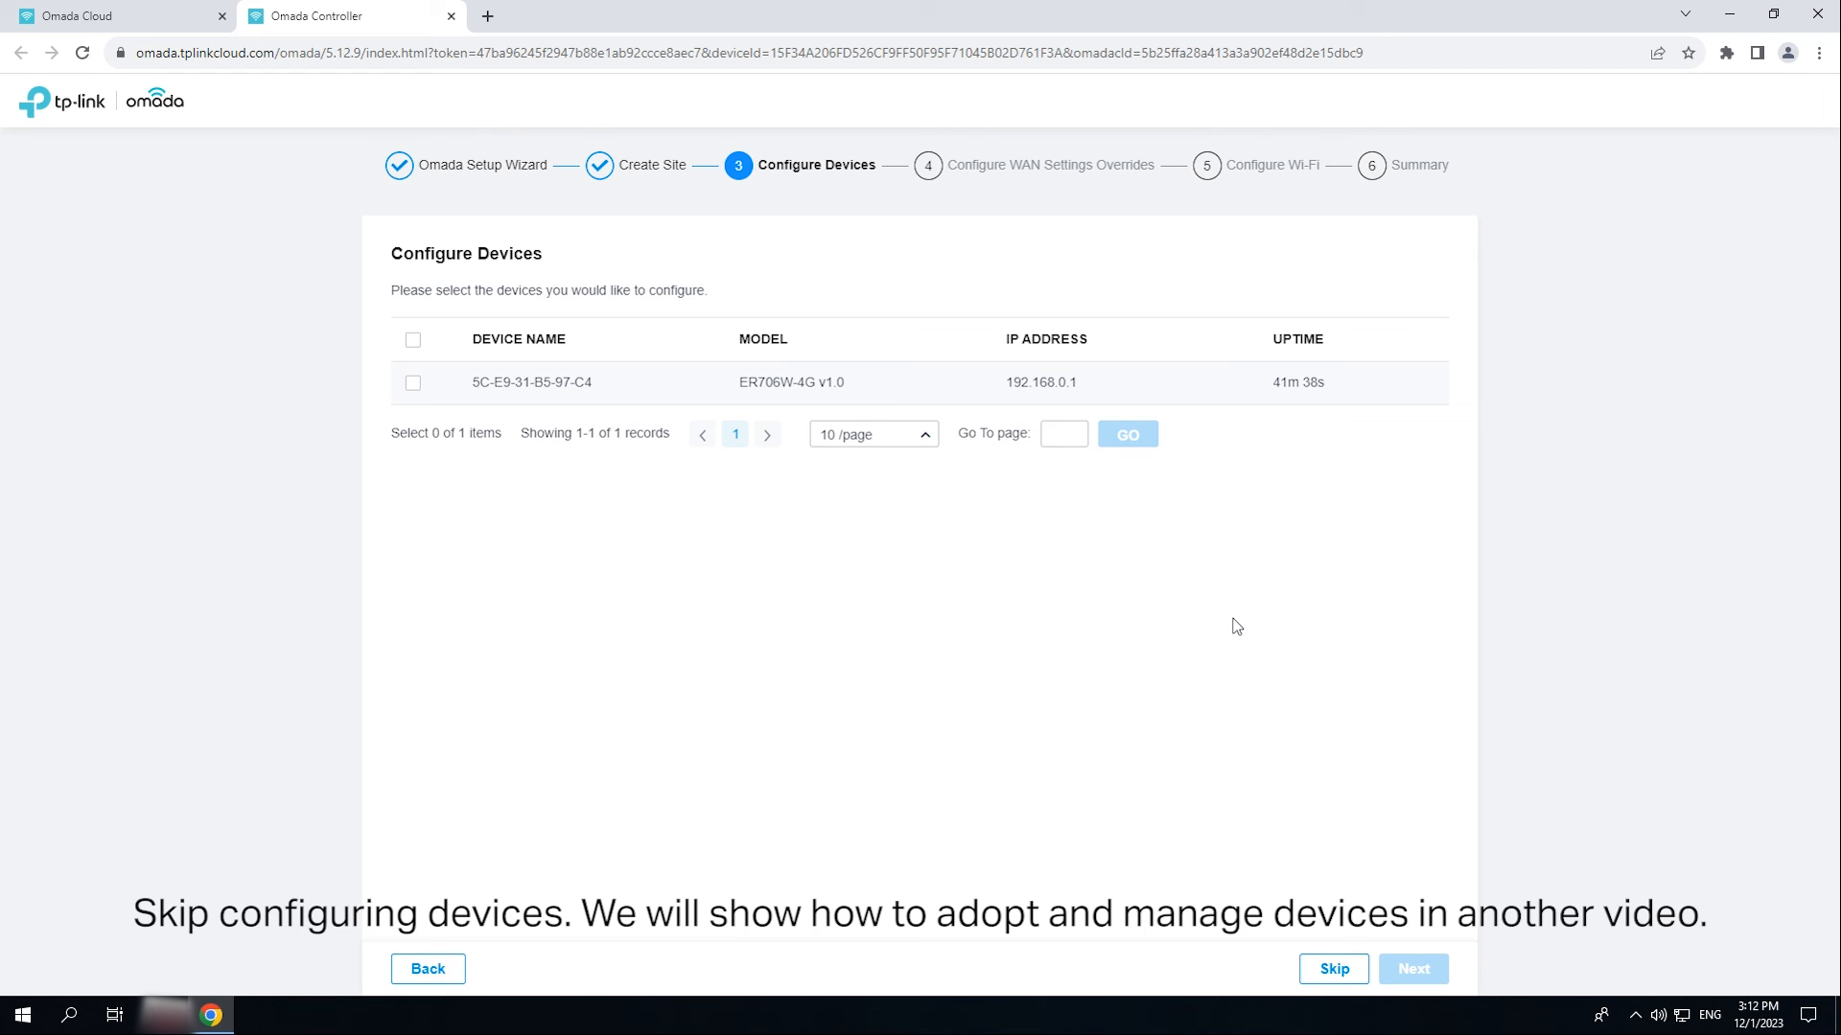
mouse_move(1206, 605)
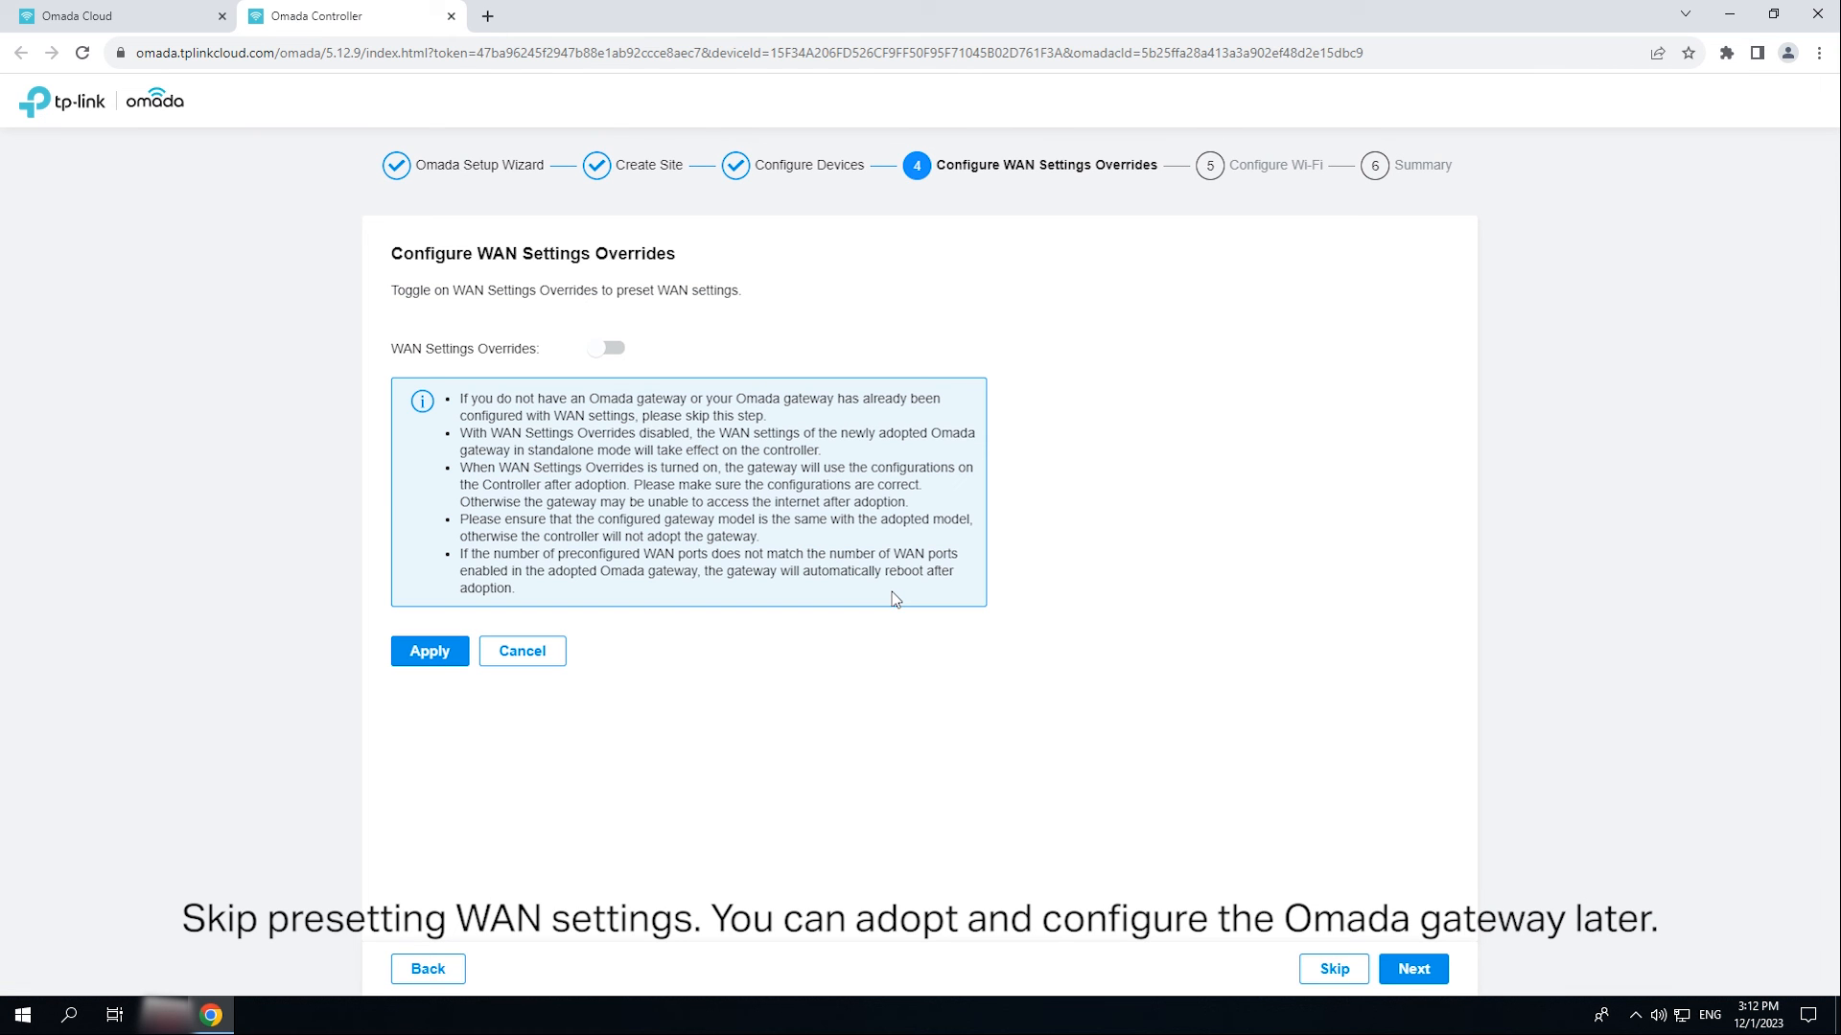
mouse_move(1332, 968)
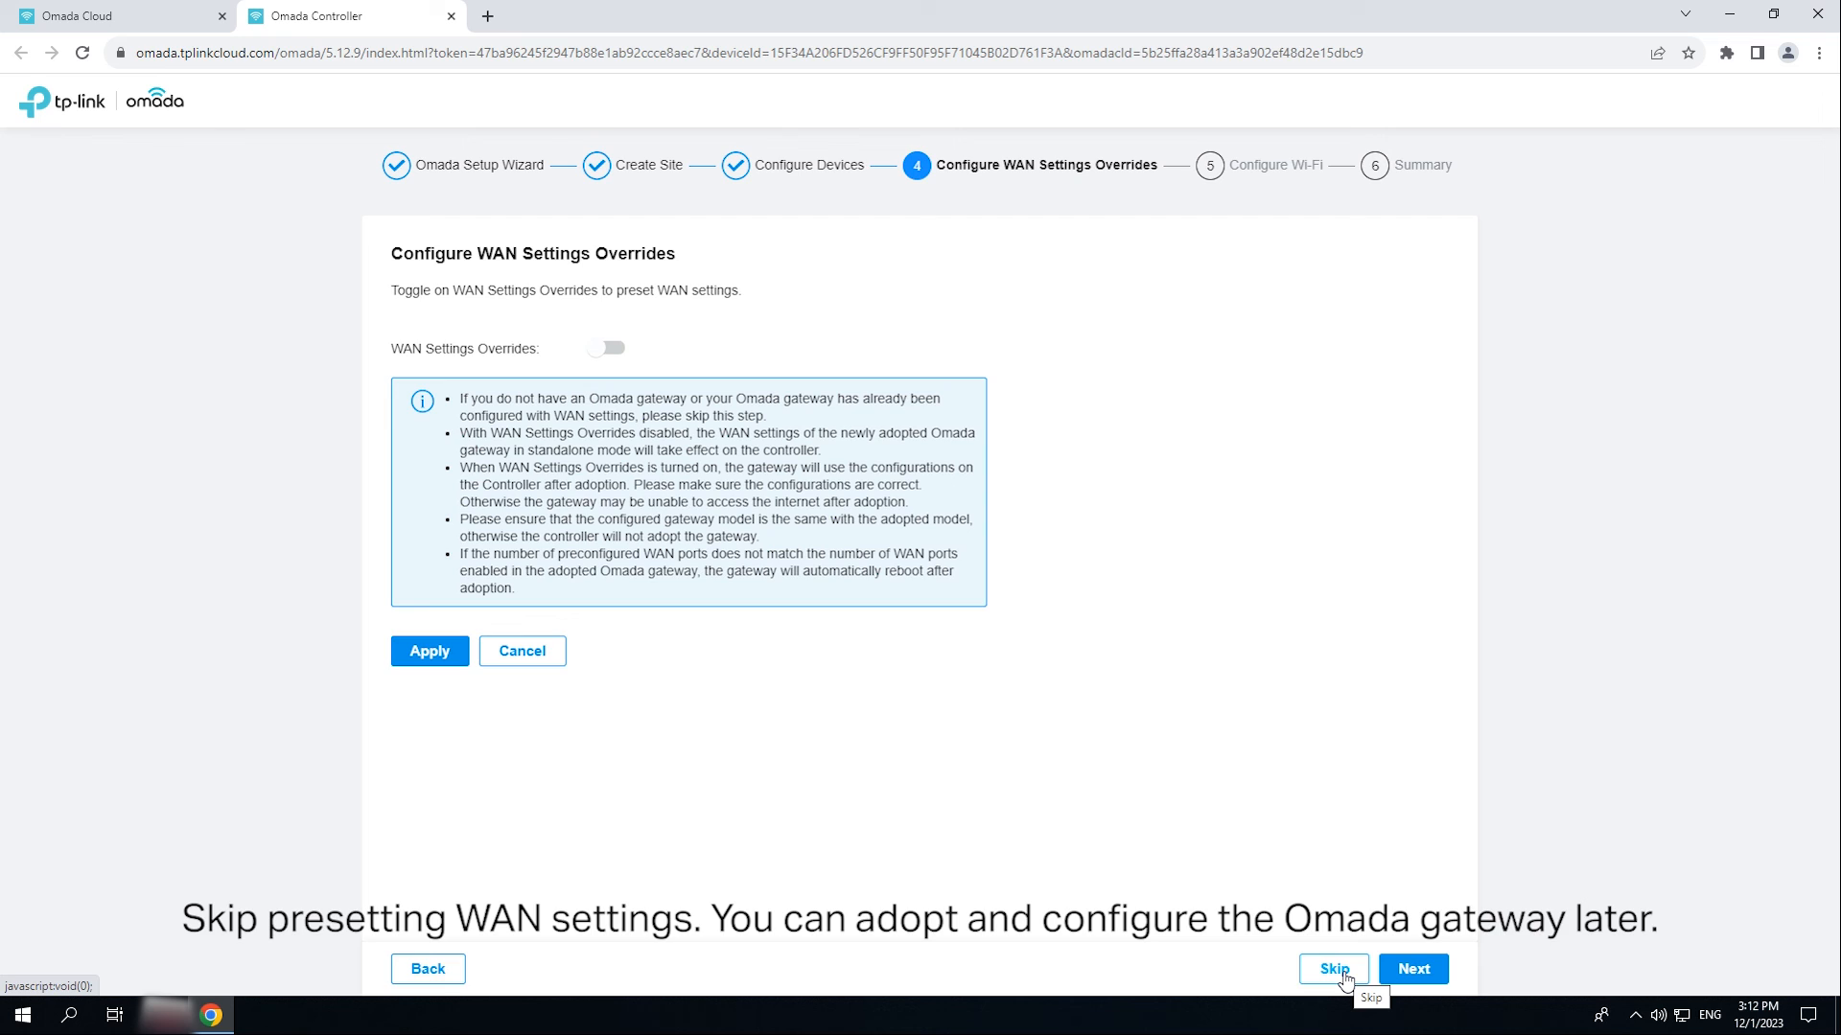
click(1332, 969)
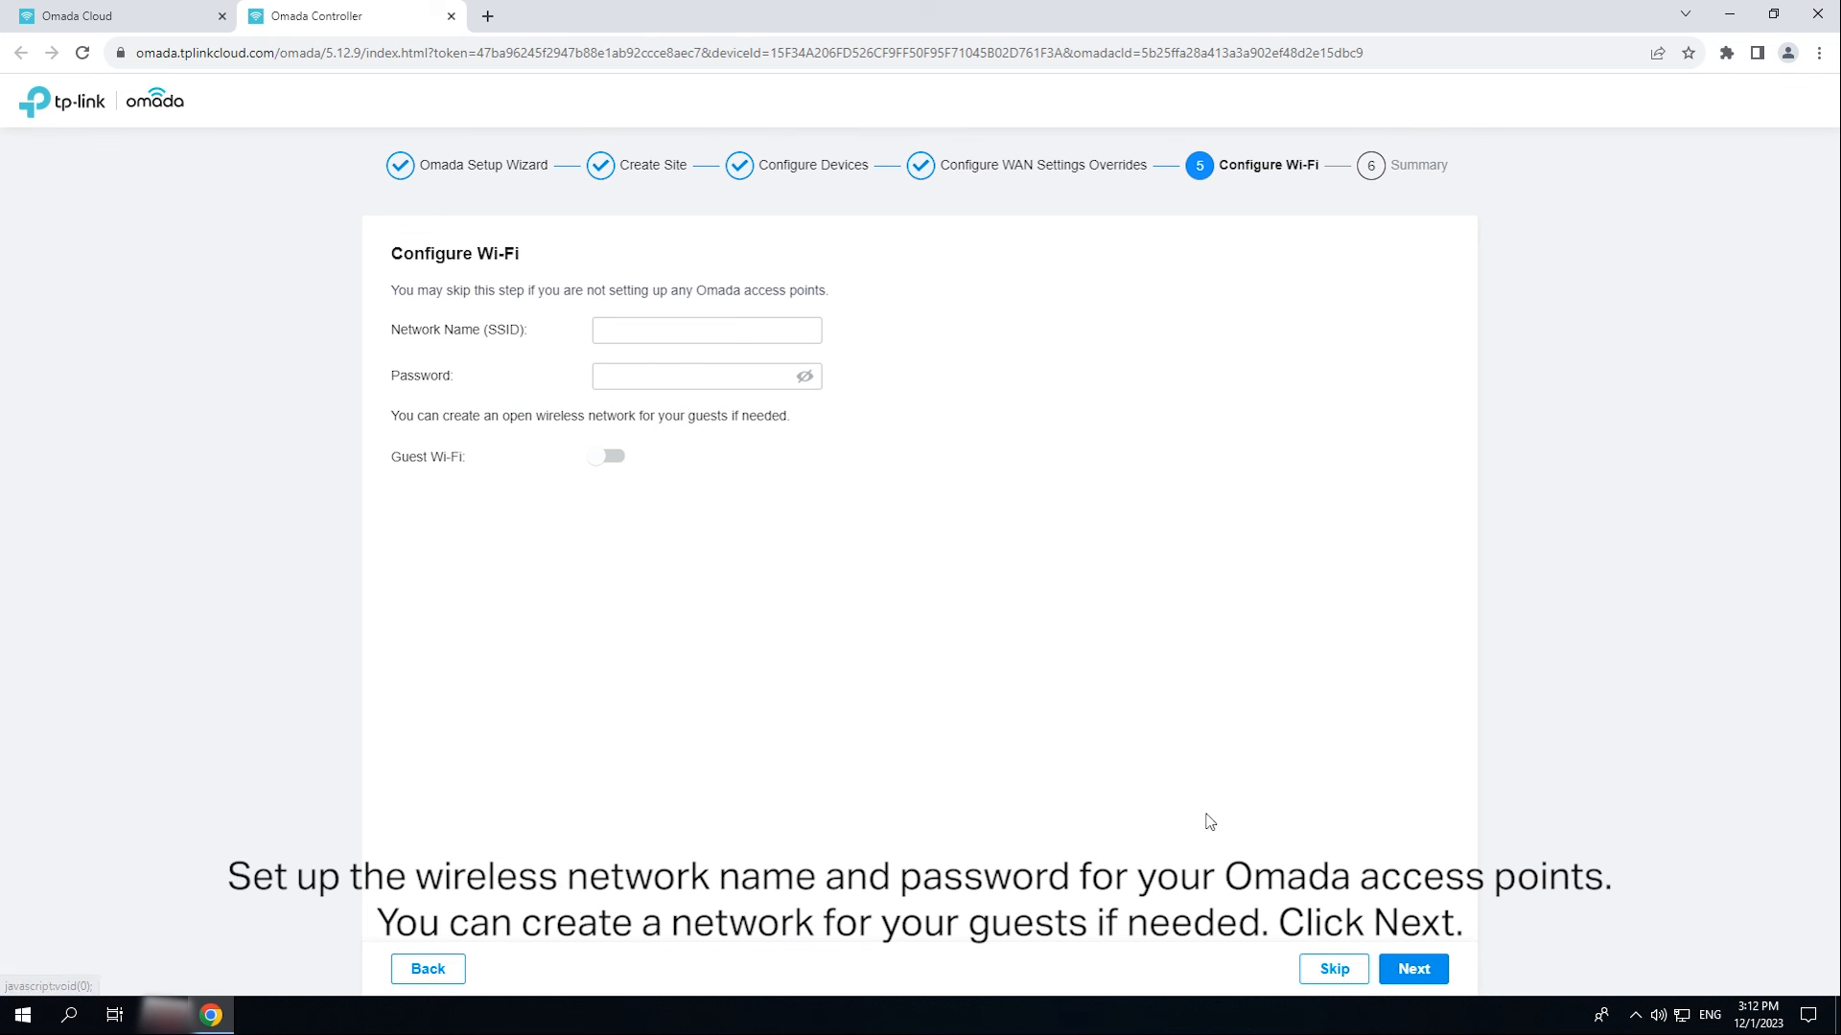
Step: Create the HK-Office Wi-Fi network with its password, review the summary, and finish
click(705, 330)
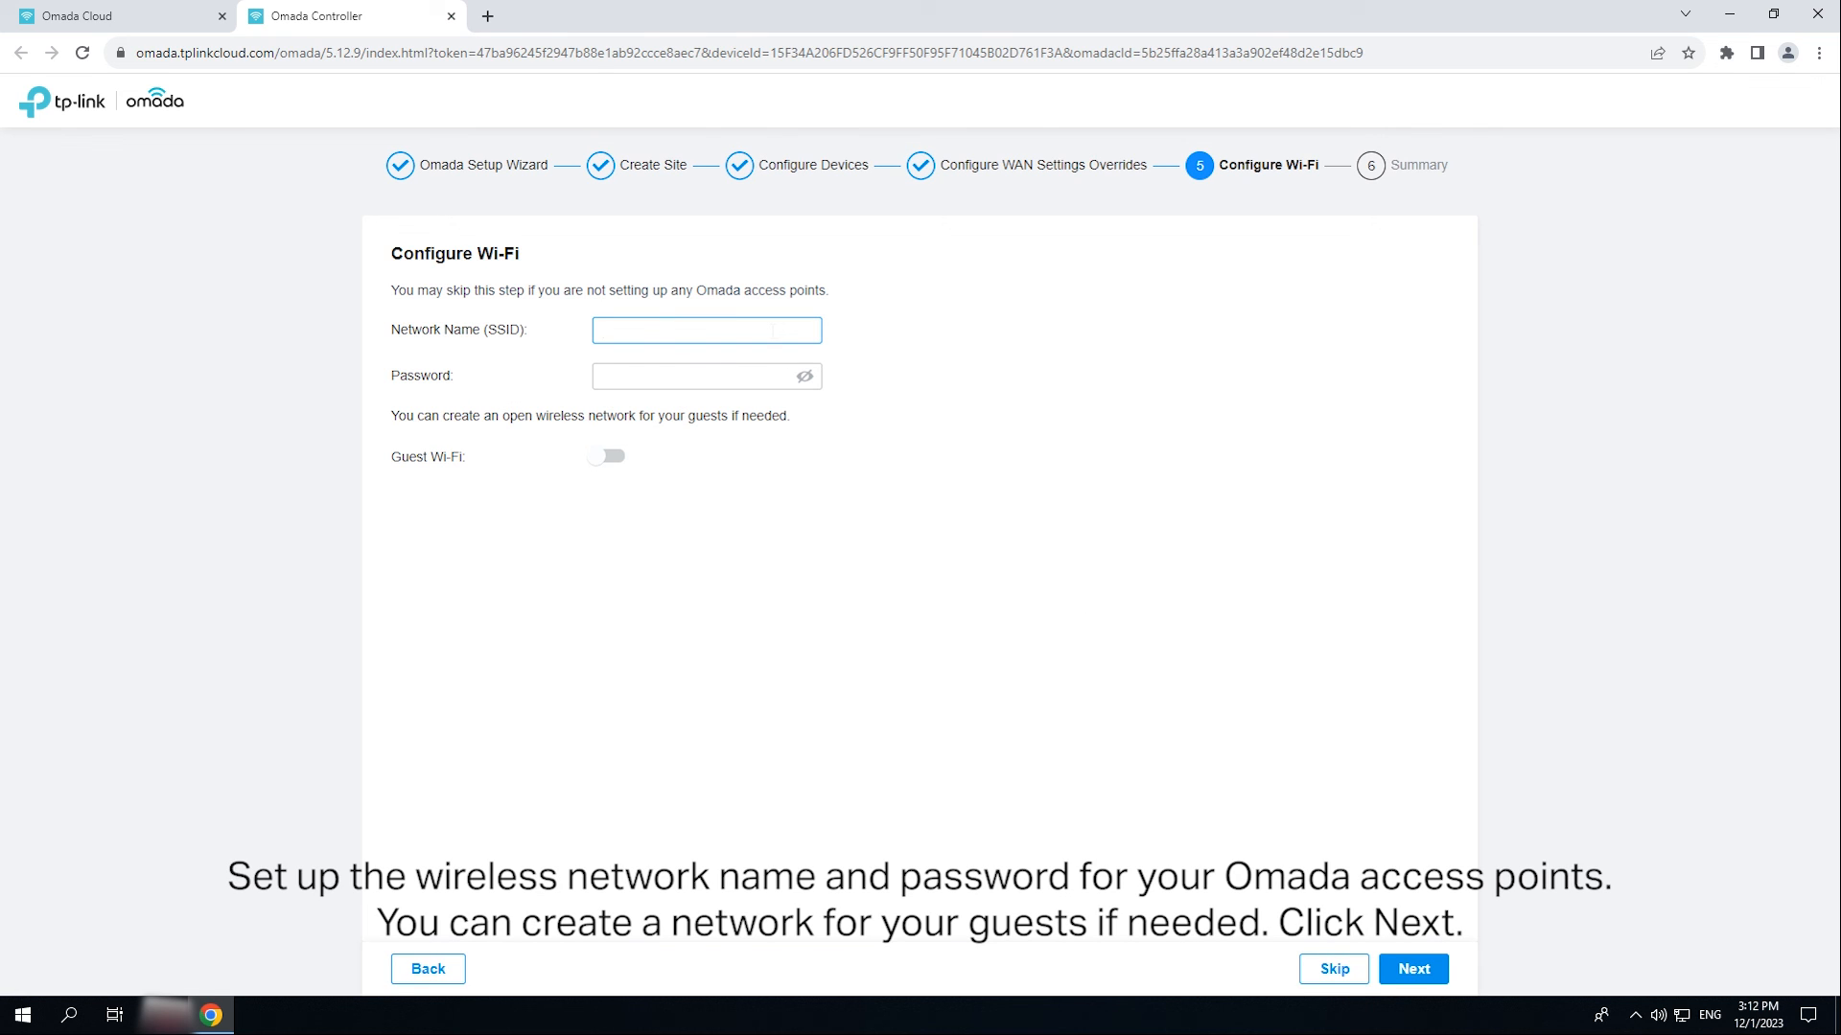
text(HK-Office)
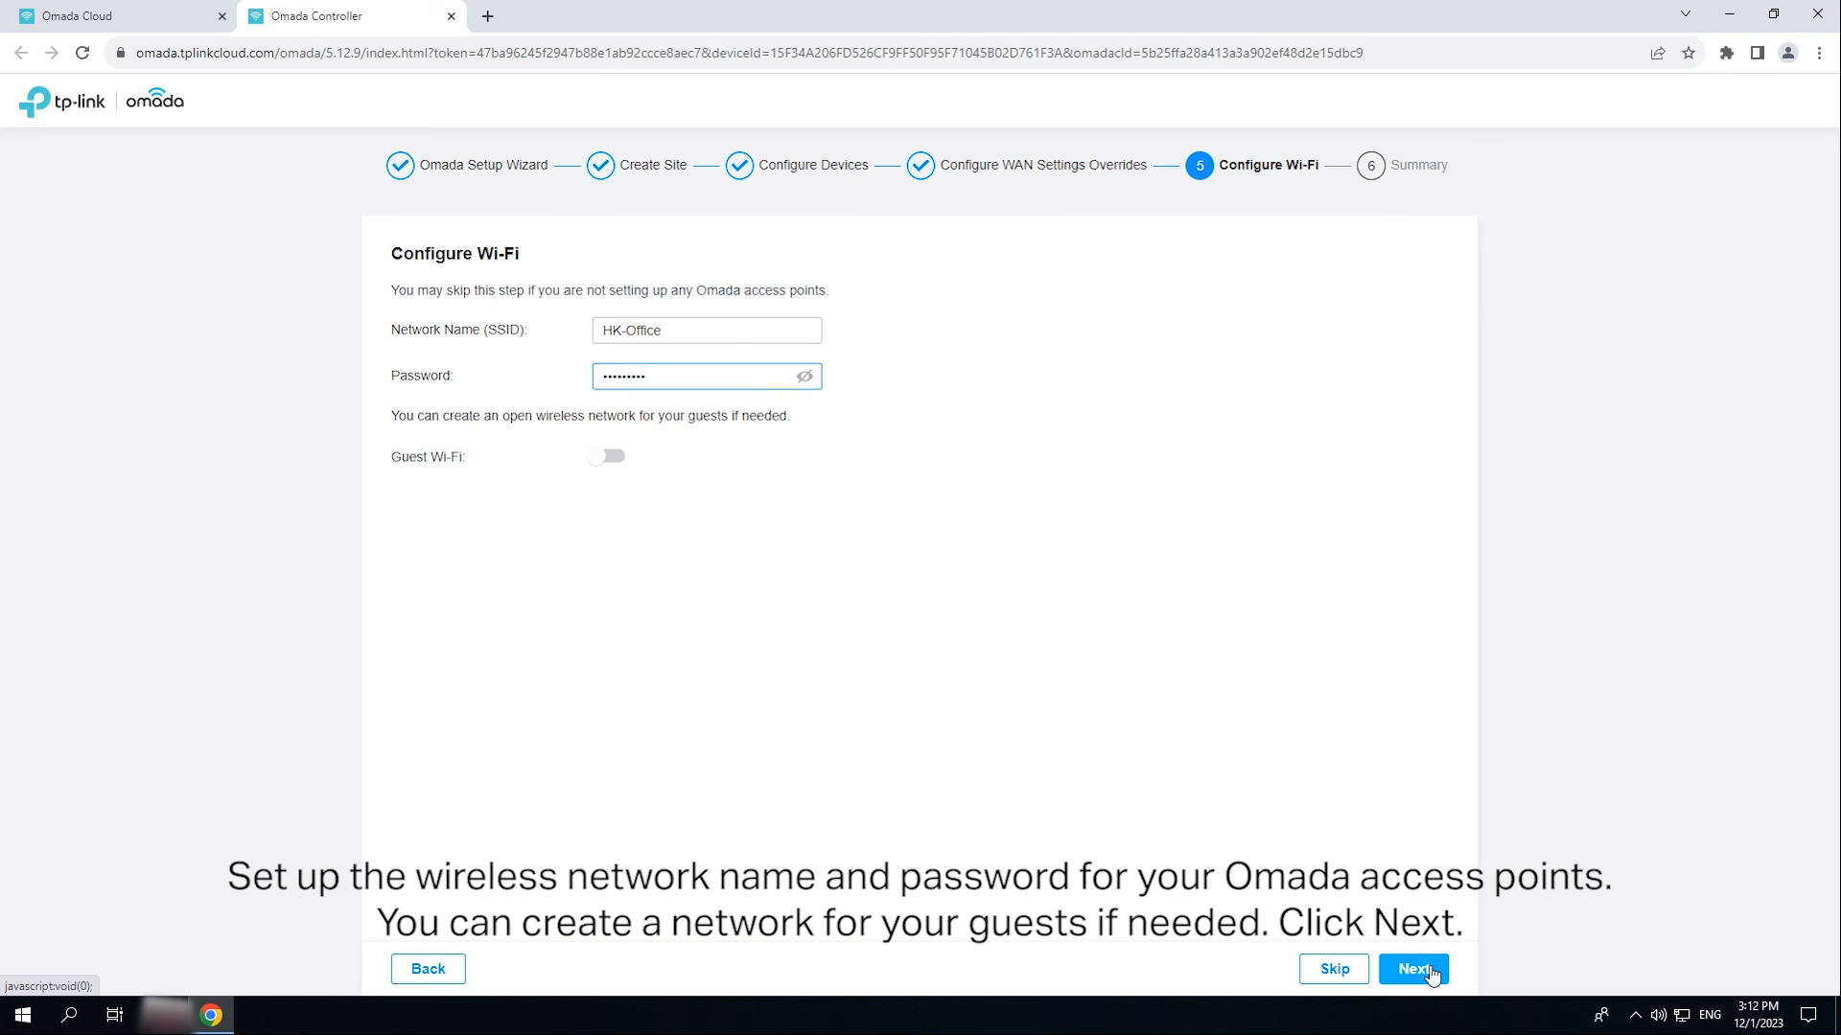
click(1413, 968)
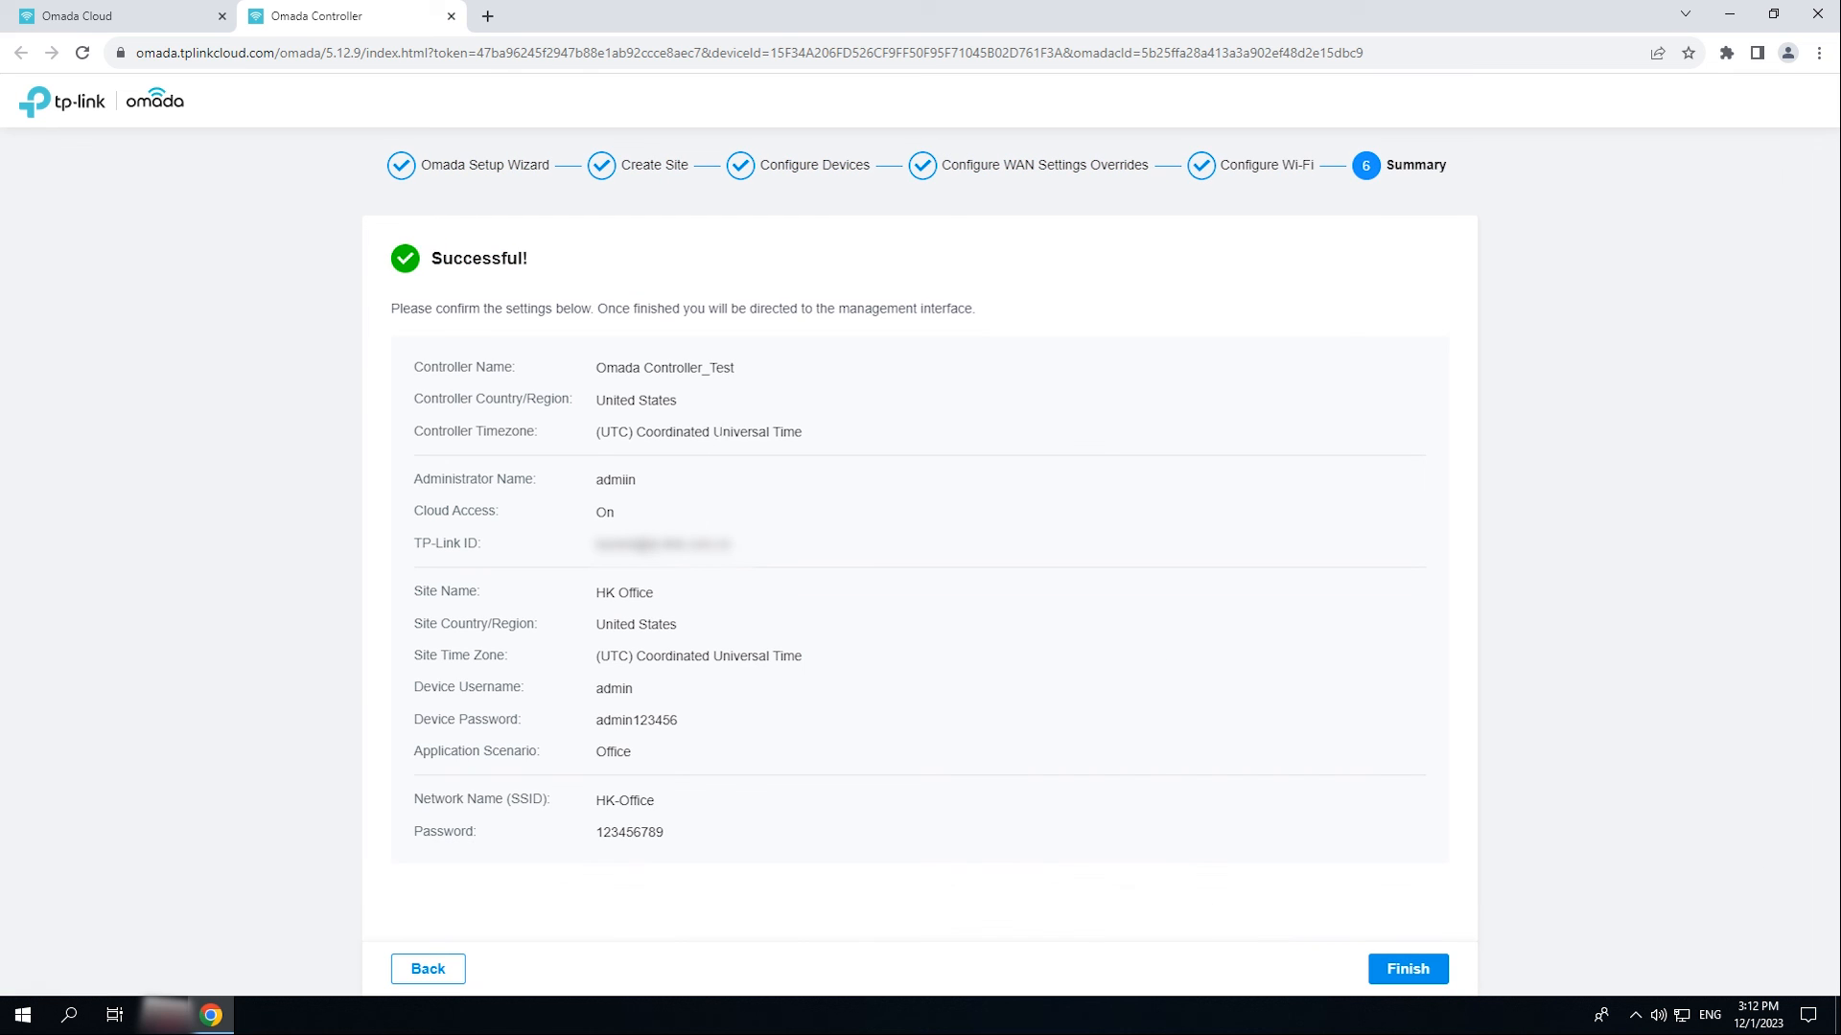
mouse_move(1407, 969)
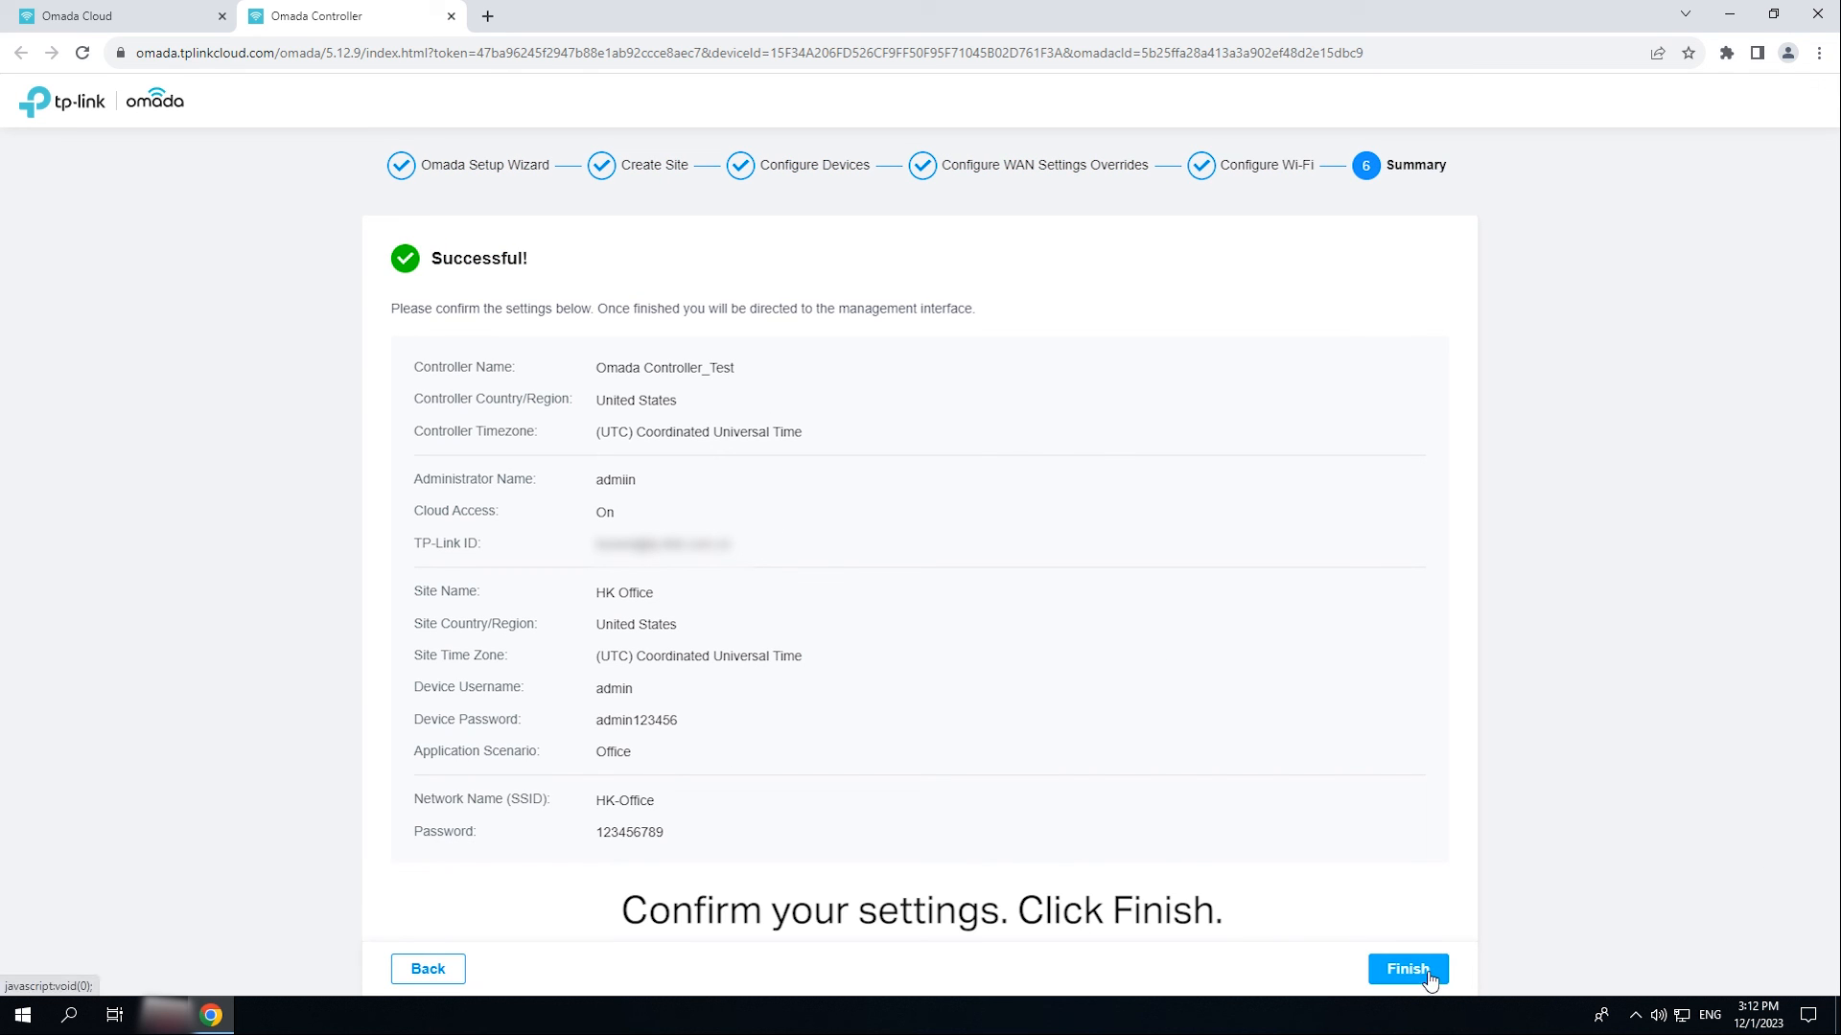
click(1407, 968)
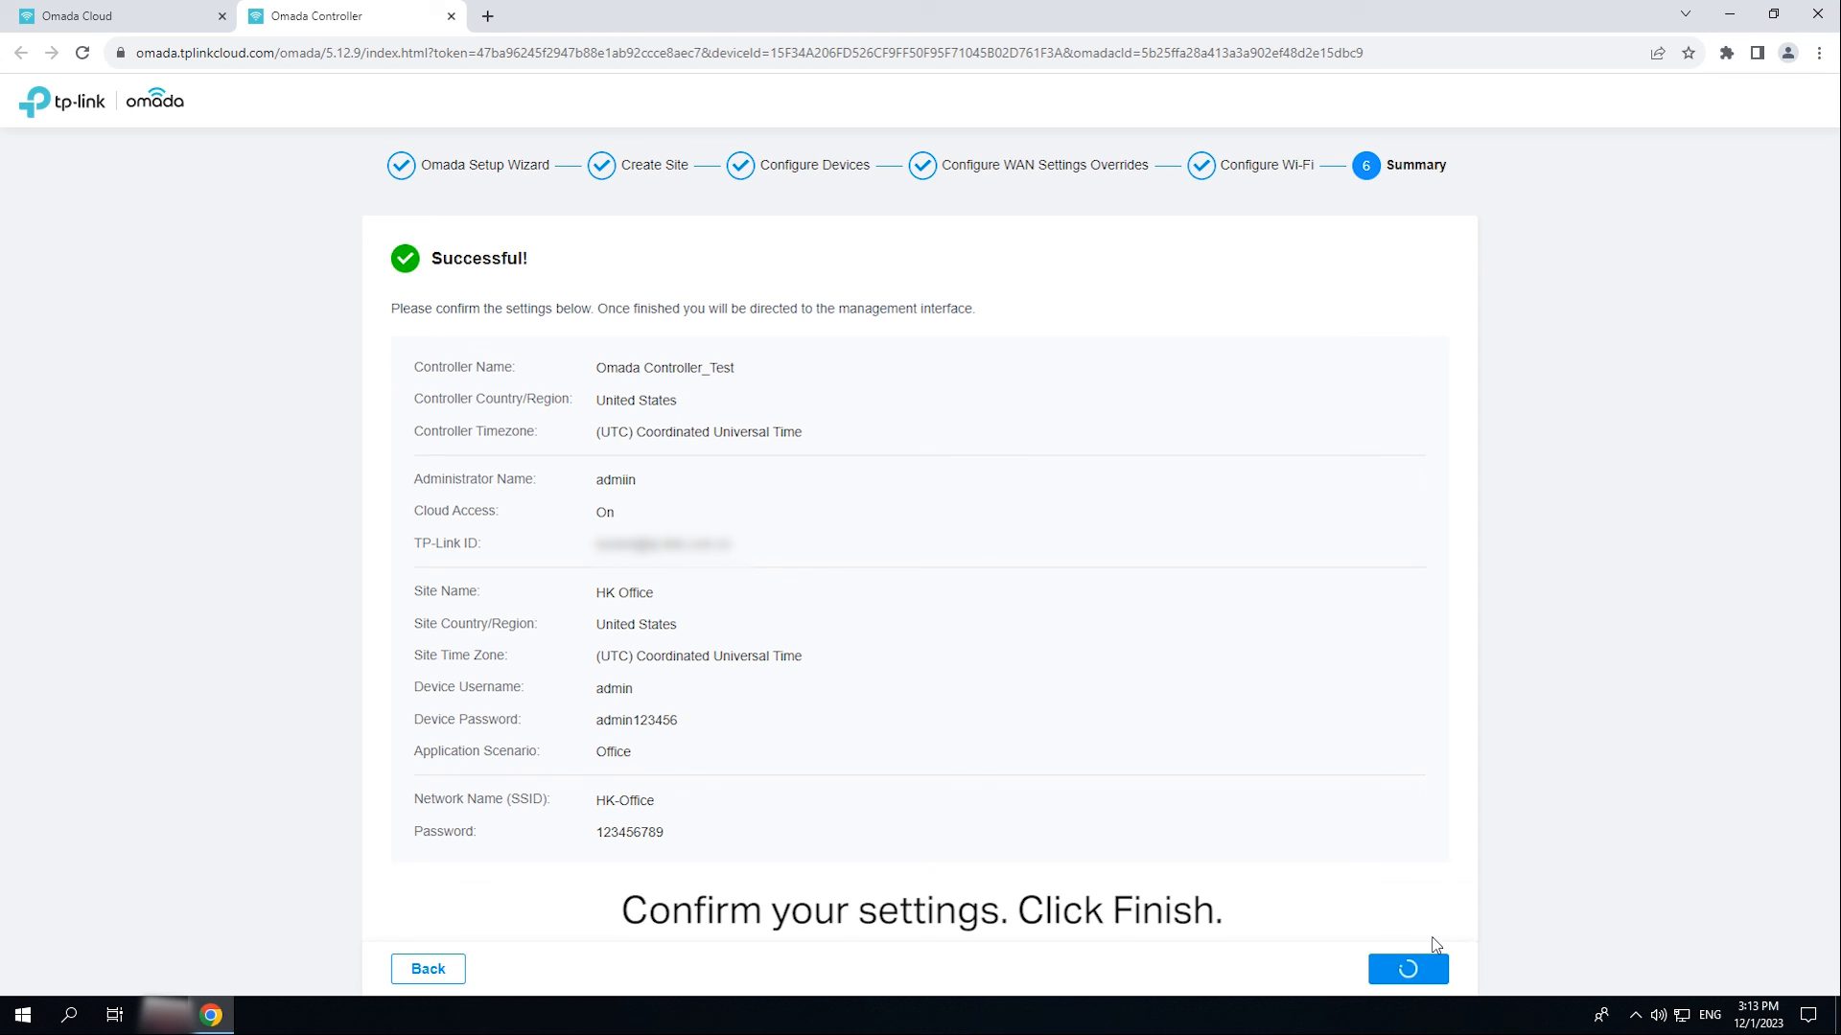
Step: Advance through the feature tutorial slides until the controller overview dashboard loads
click(1406, 968)
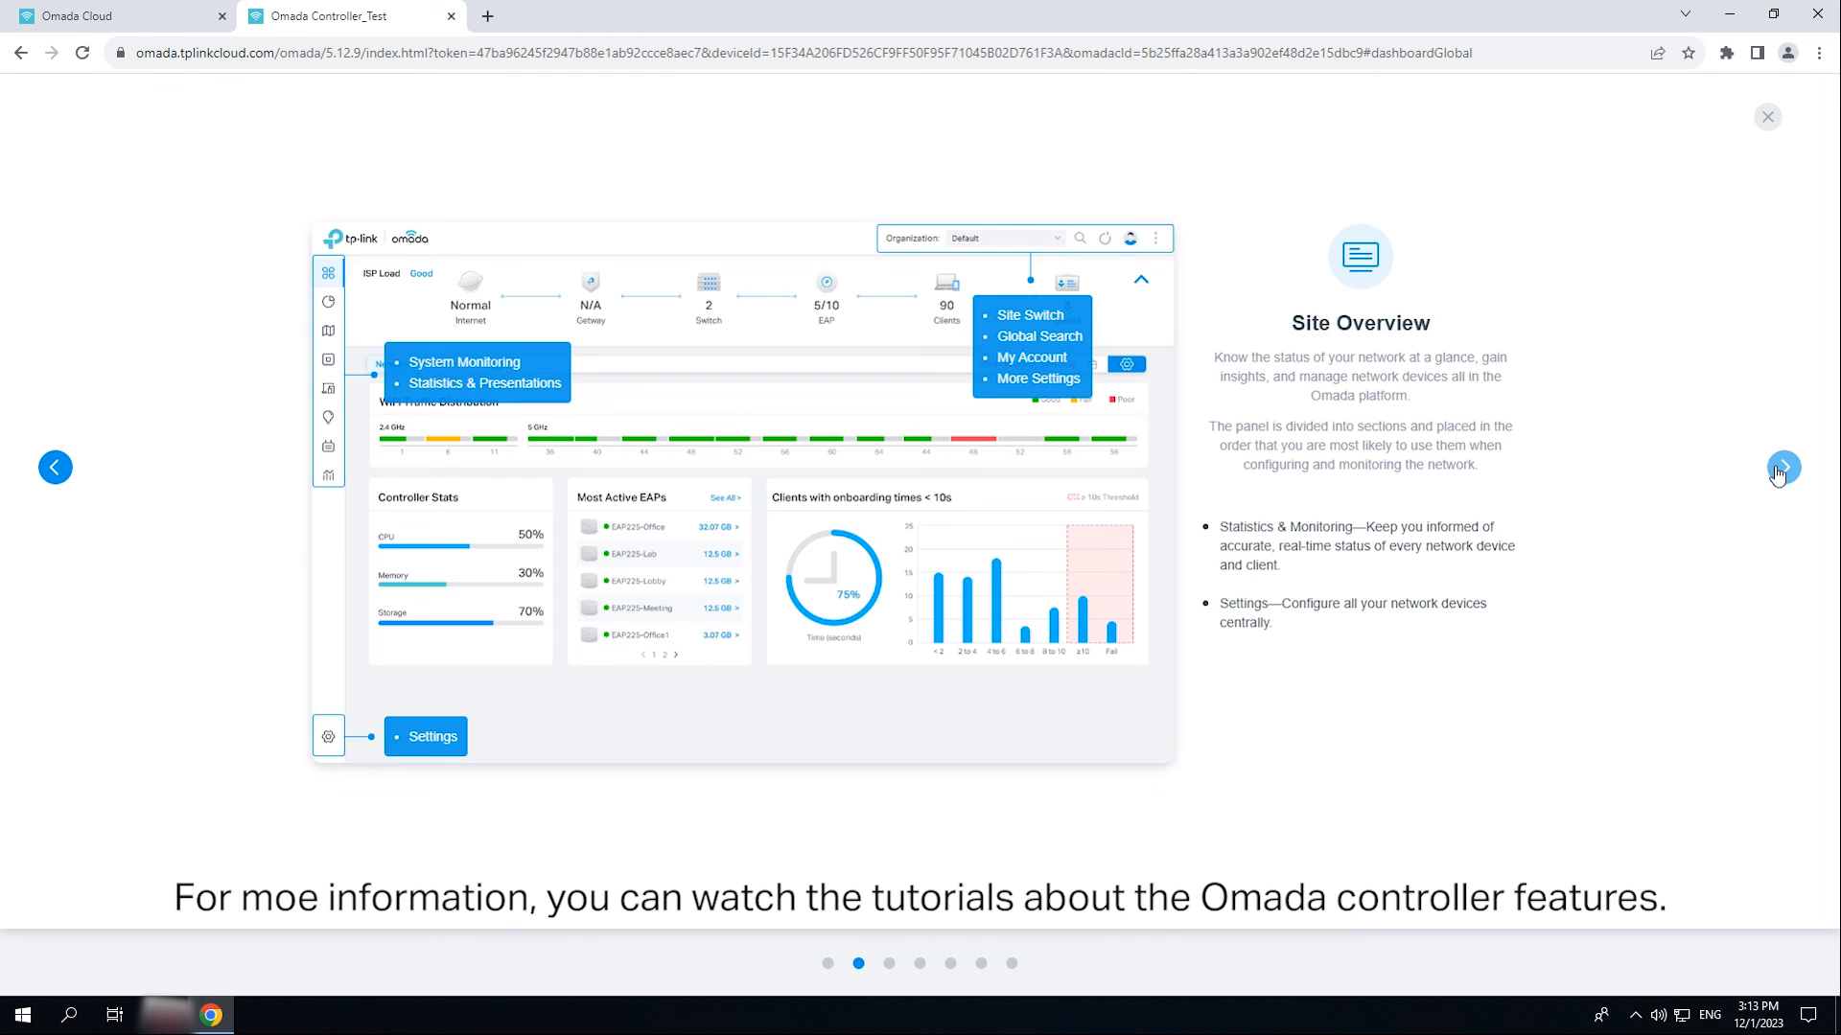
click(1782, 466)
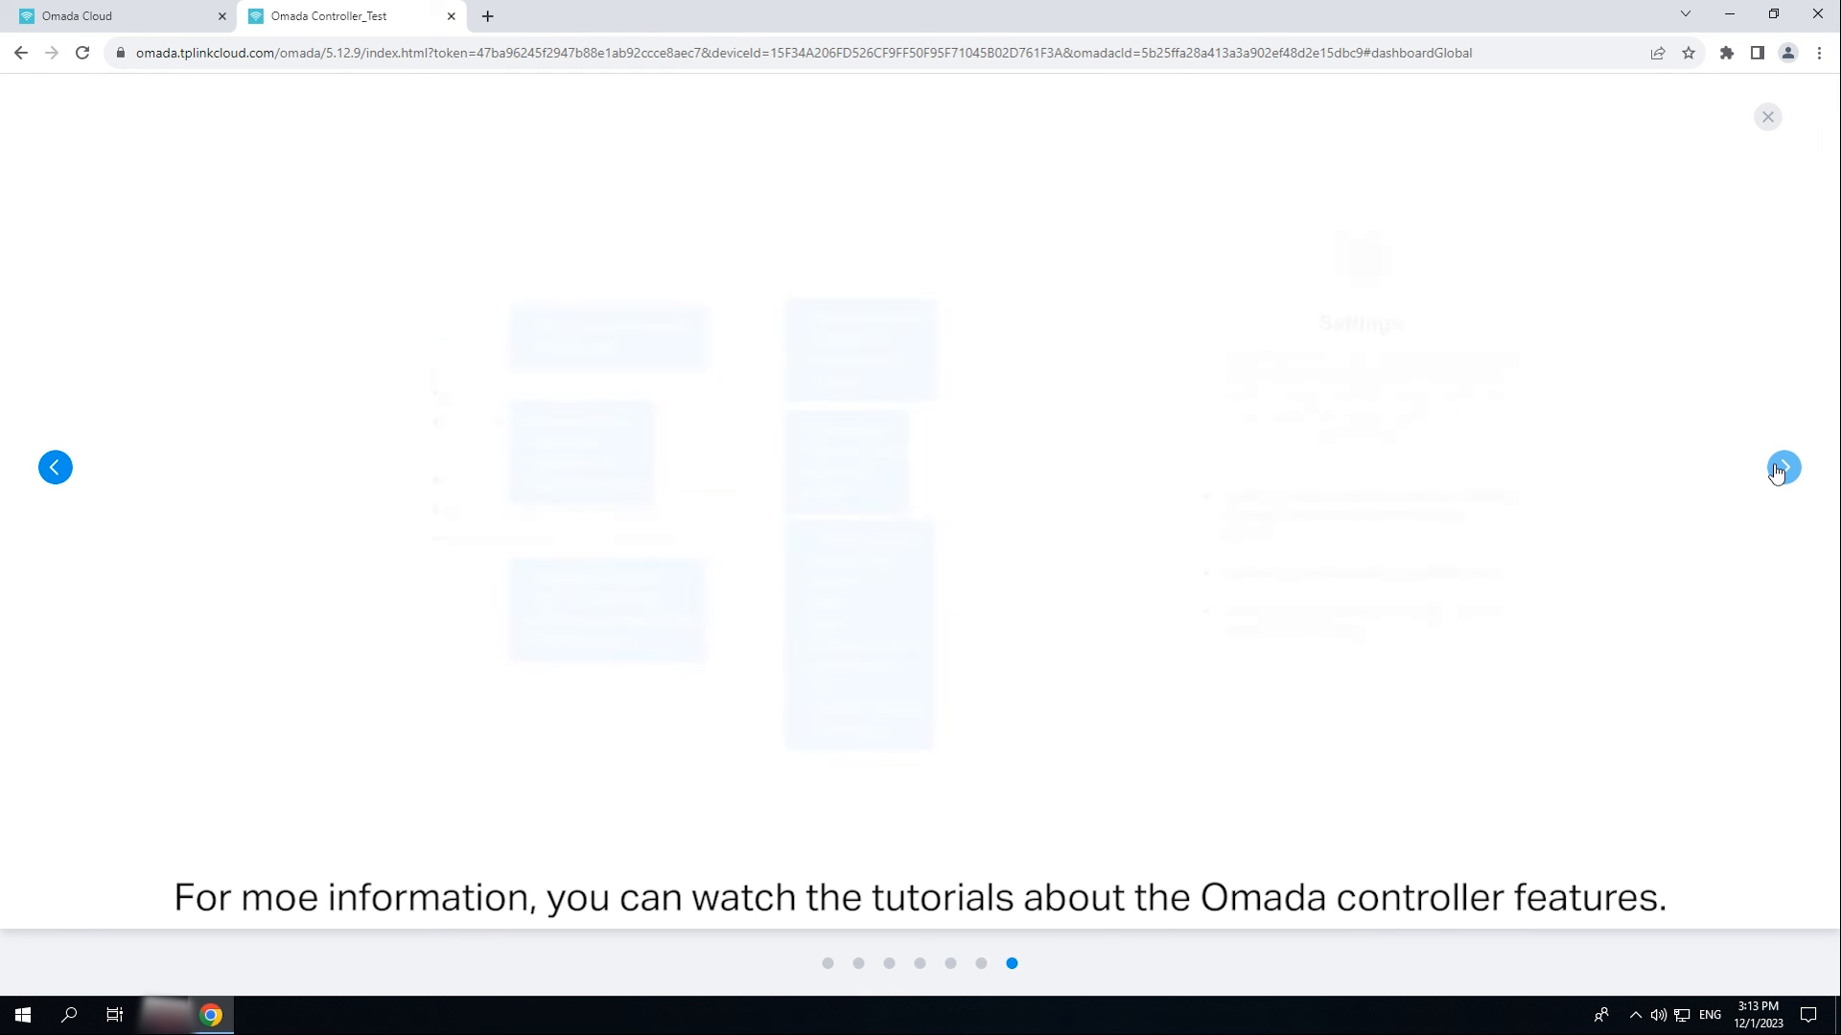
click(1782, 467)
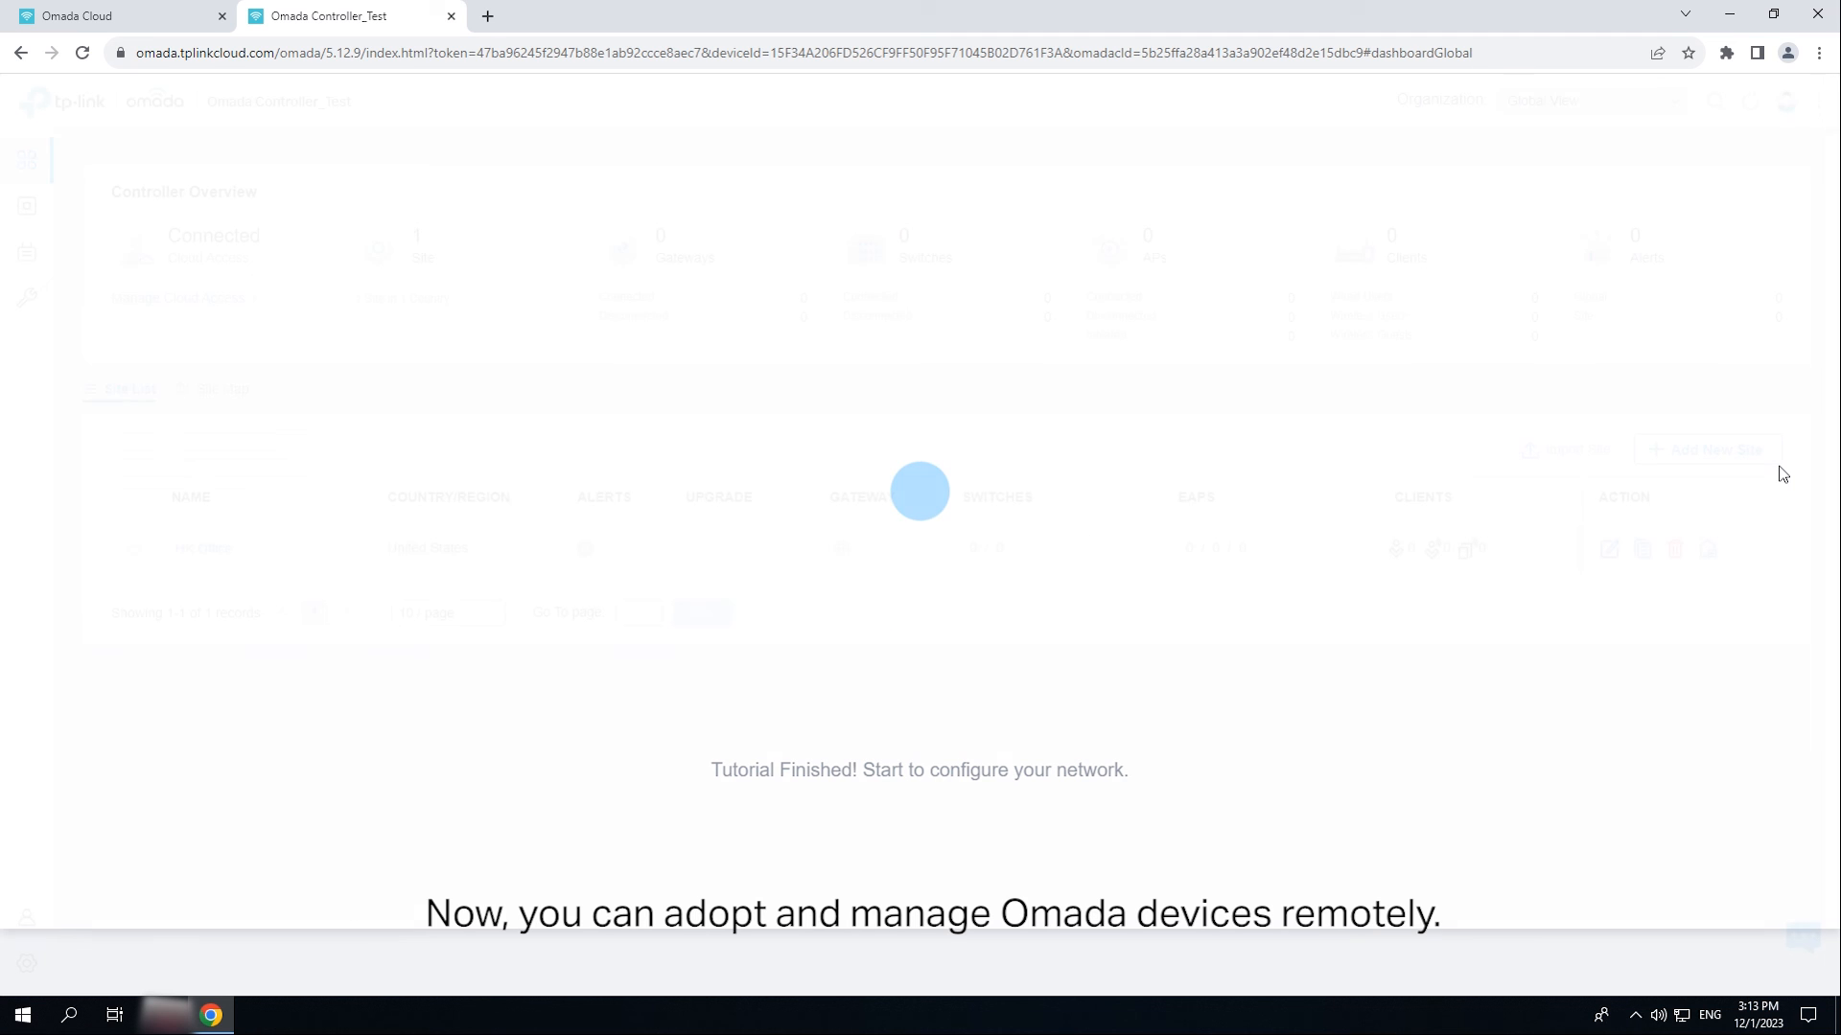